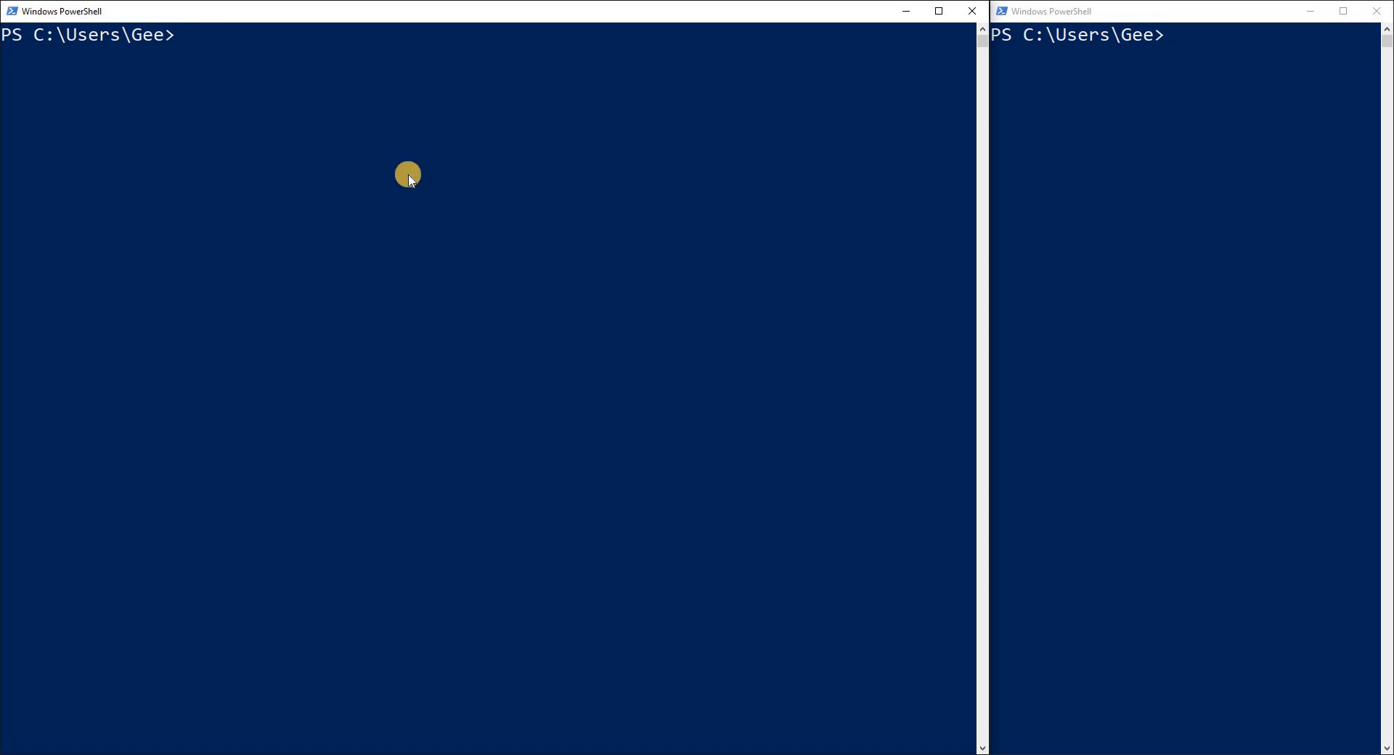
- Discard a half-typed docker images command at the PowerShell prompt
{"action": "type", "text": "docker"}
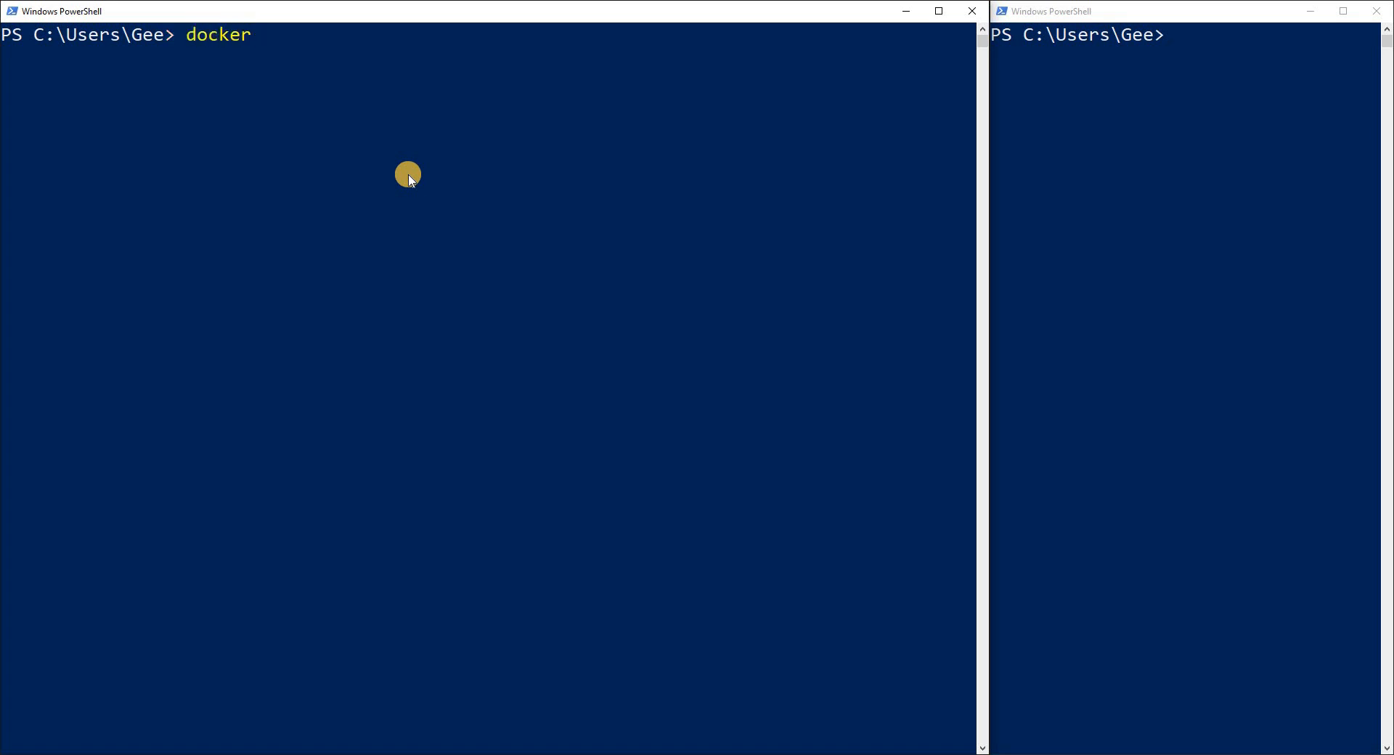
{"action": "type", "text": "imag"}
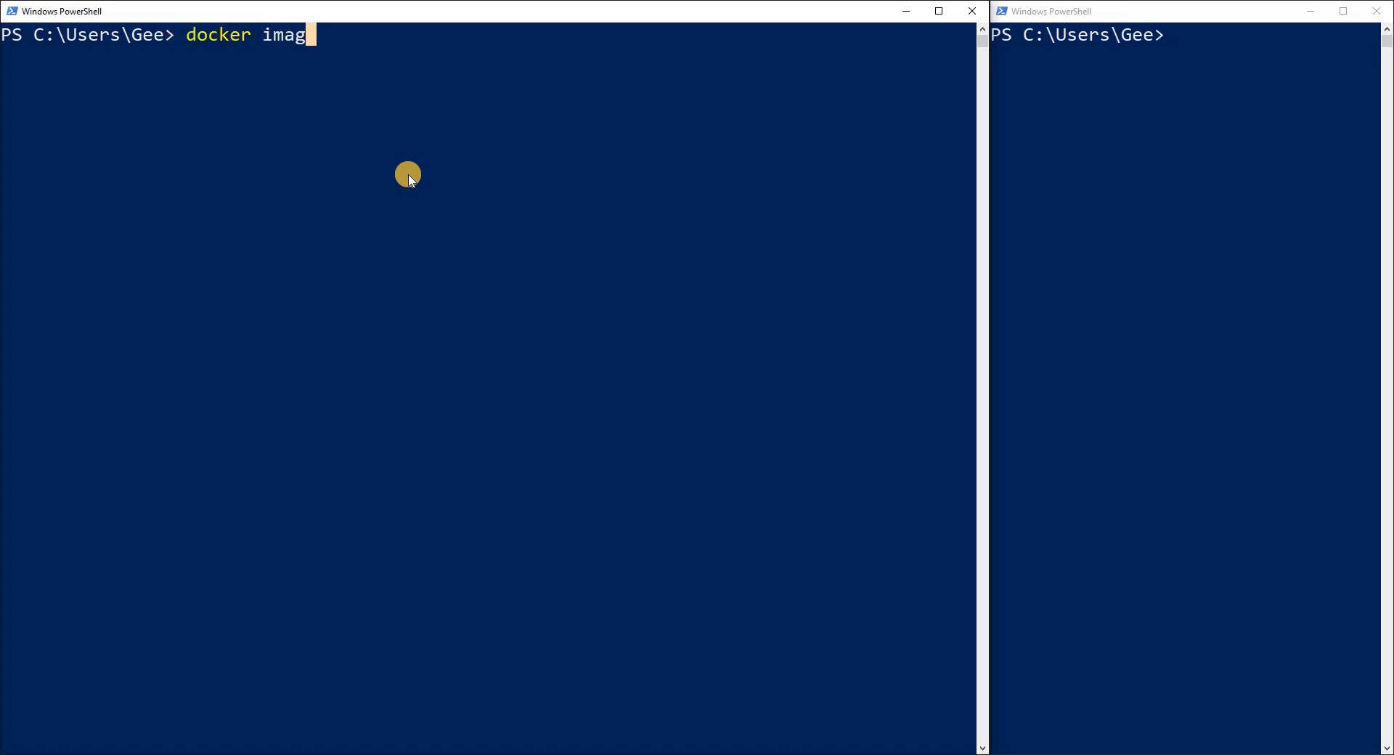
{"action": "key", "text": "Enter"}
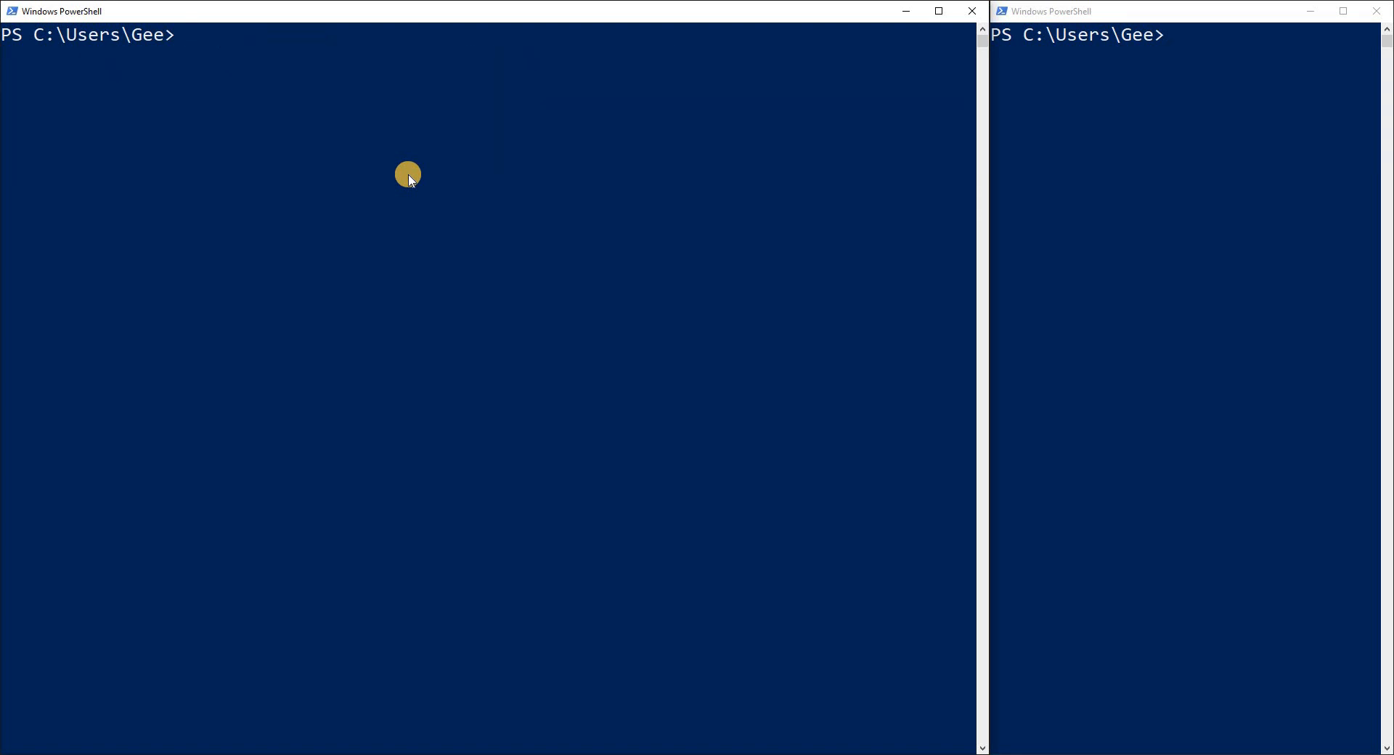
- Run 'docker run -it --name demo ubuntu', pulling the ubuntu image into a root shell
{"action": "type", "text": "docker run"}
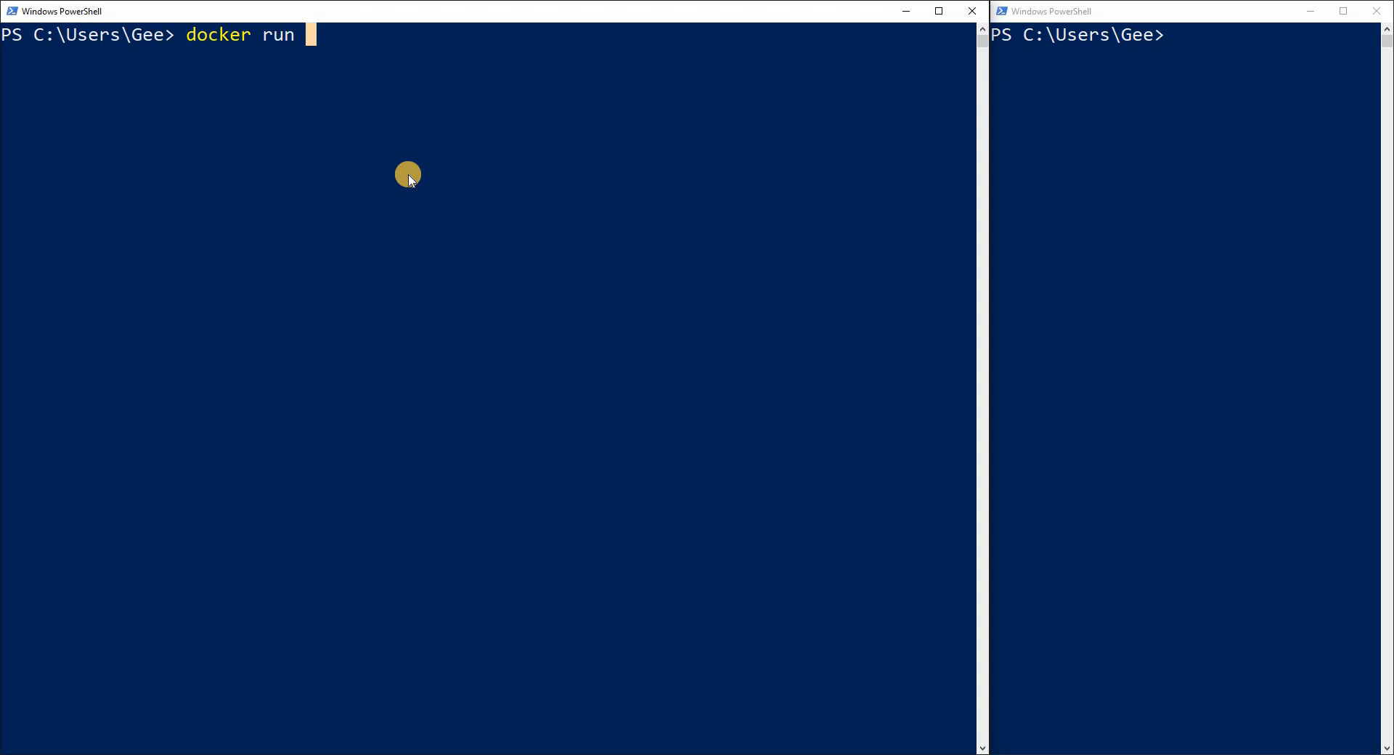
{"action": "type", "text": "-it"}
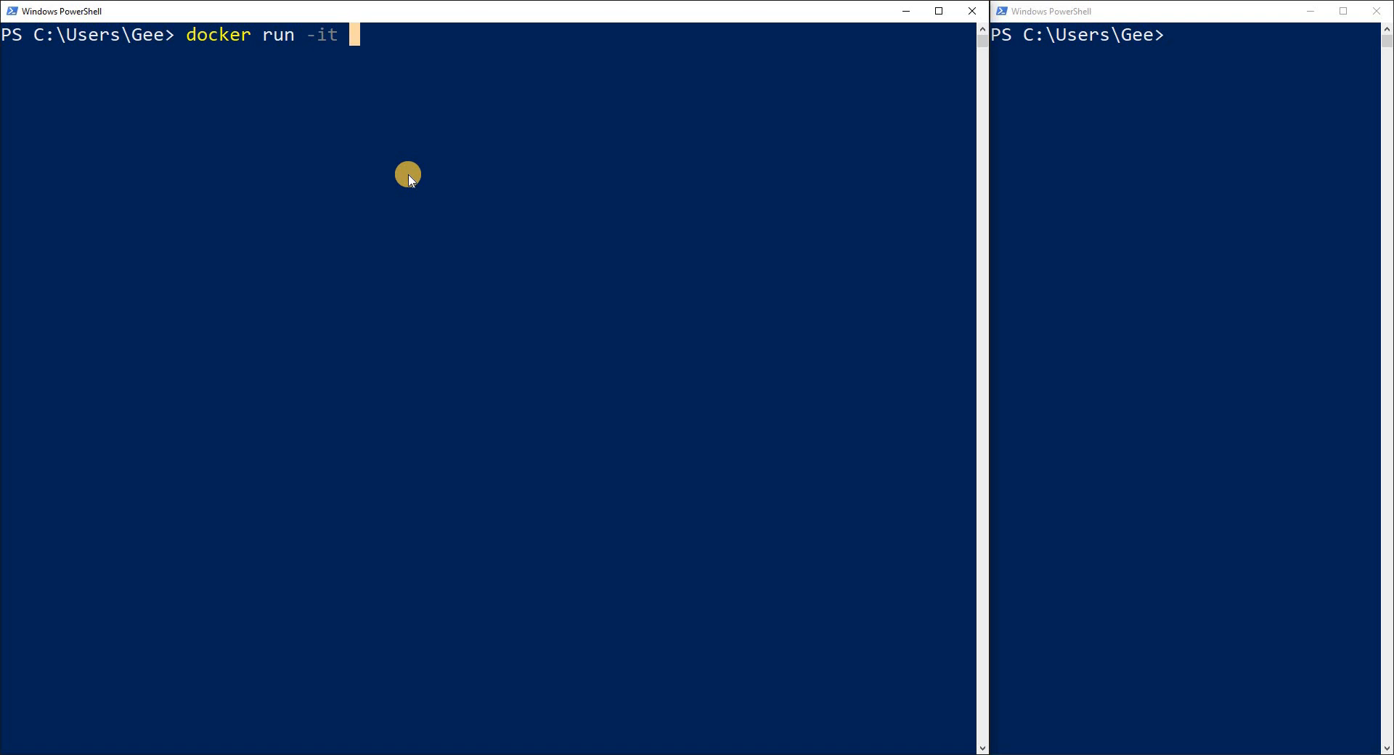
{"action": "type", "text": "--name"}
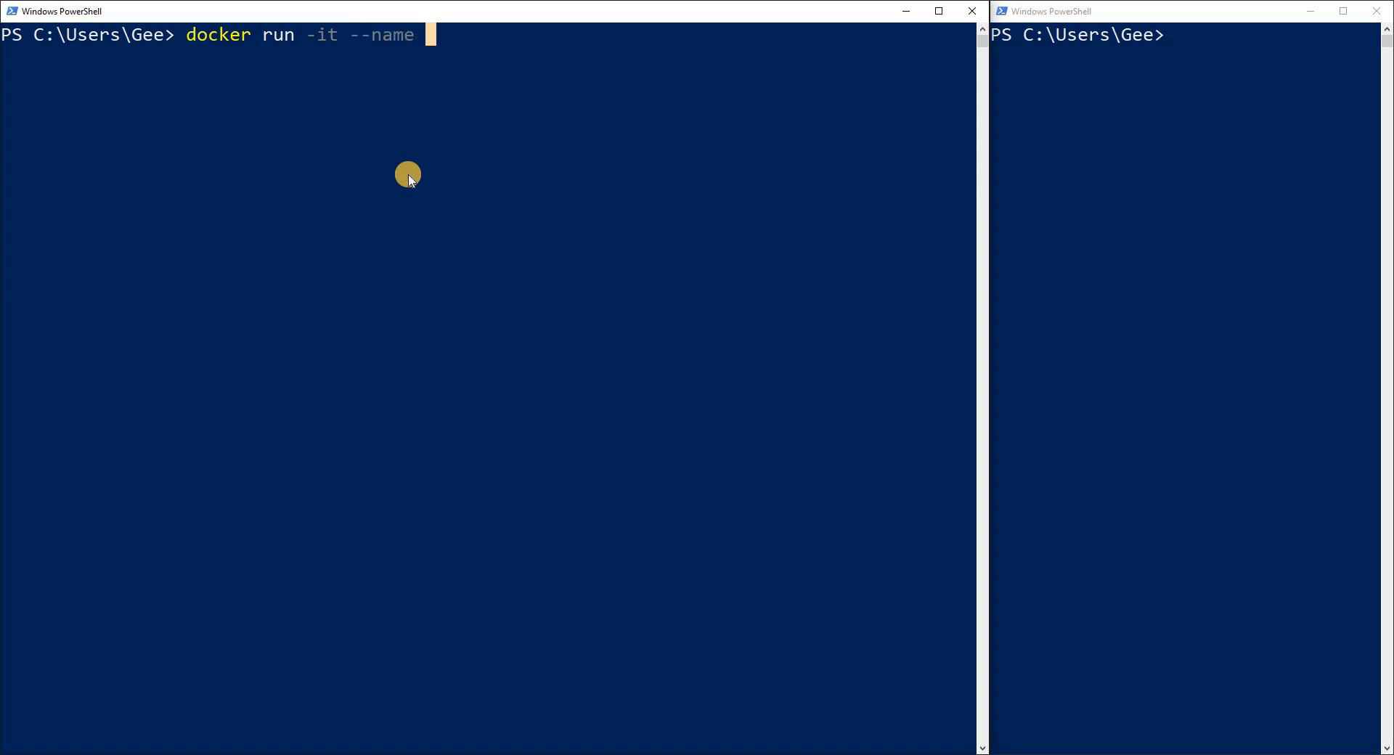
{"action": "type", "text": "dem"}
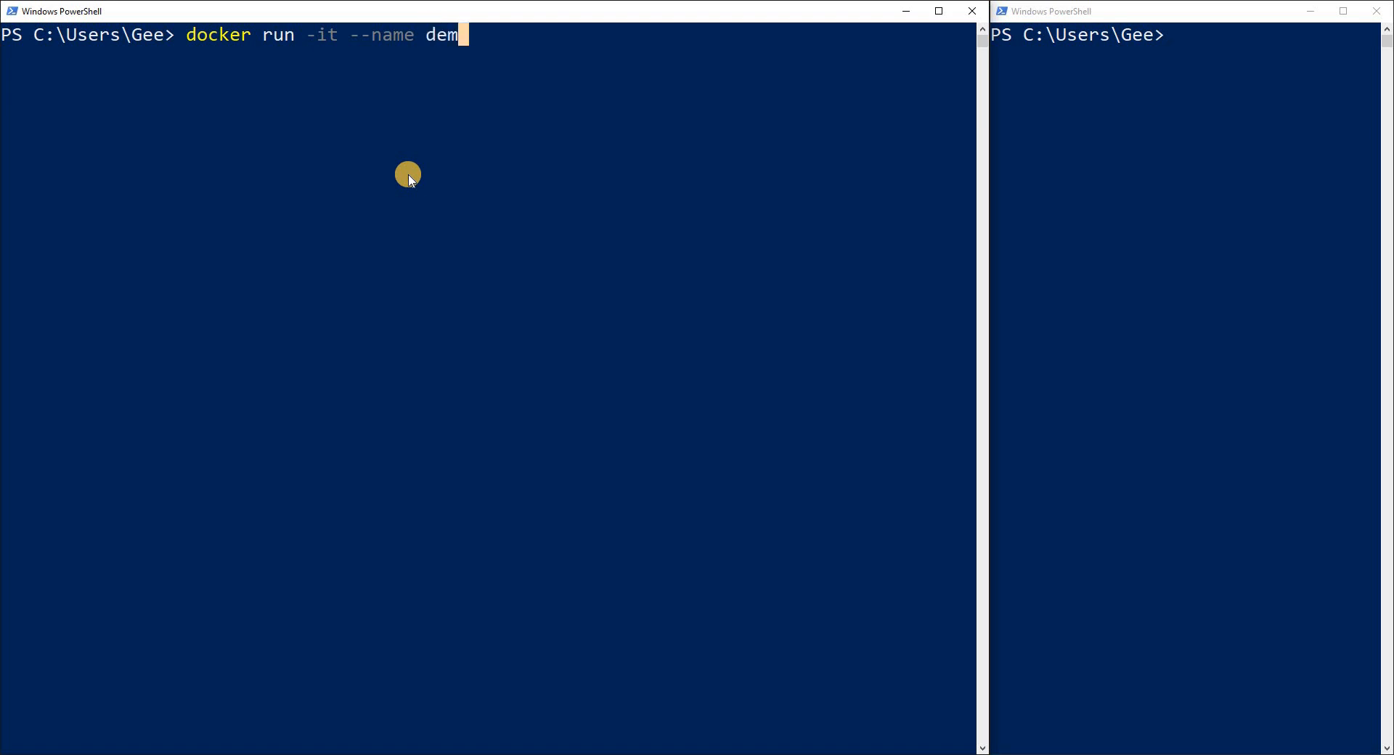
{"action": "type", "text": "o"}
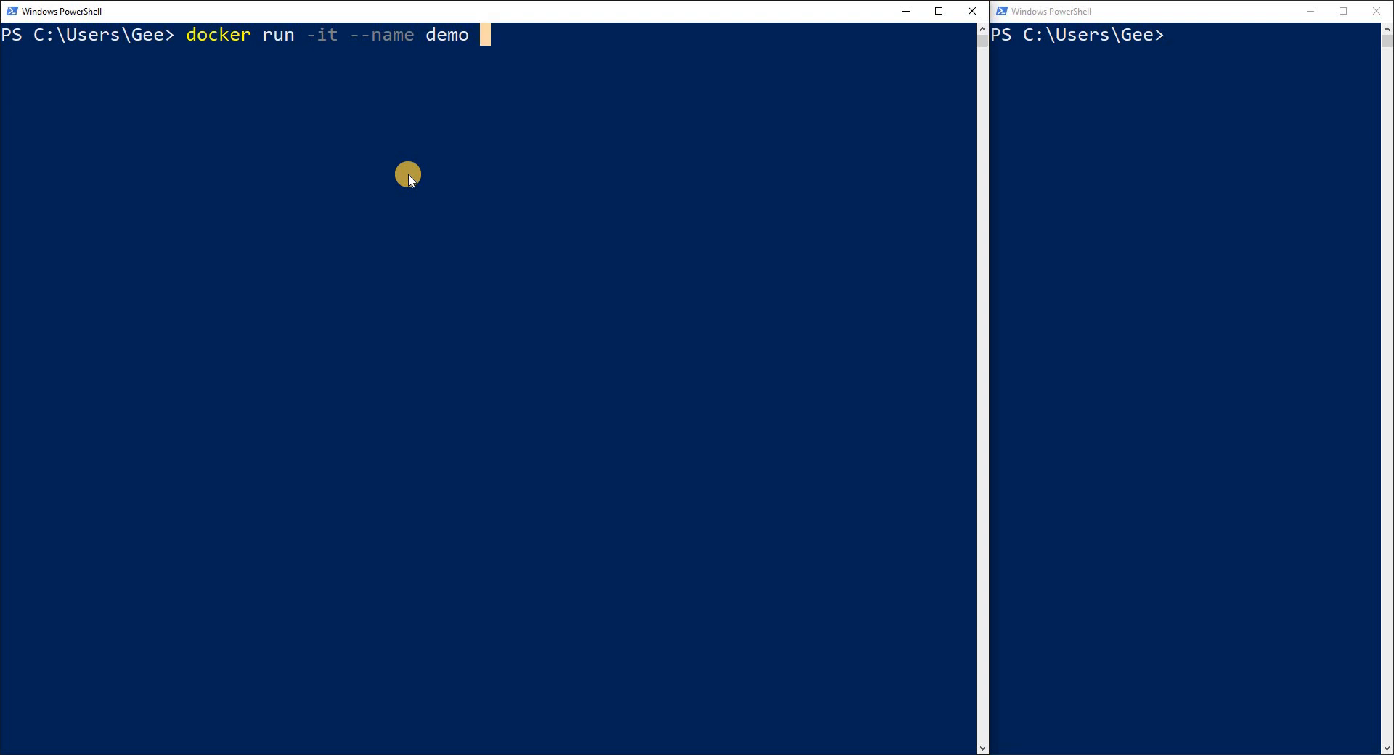
{"action": "type", "text": "ubuntu"}
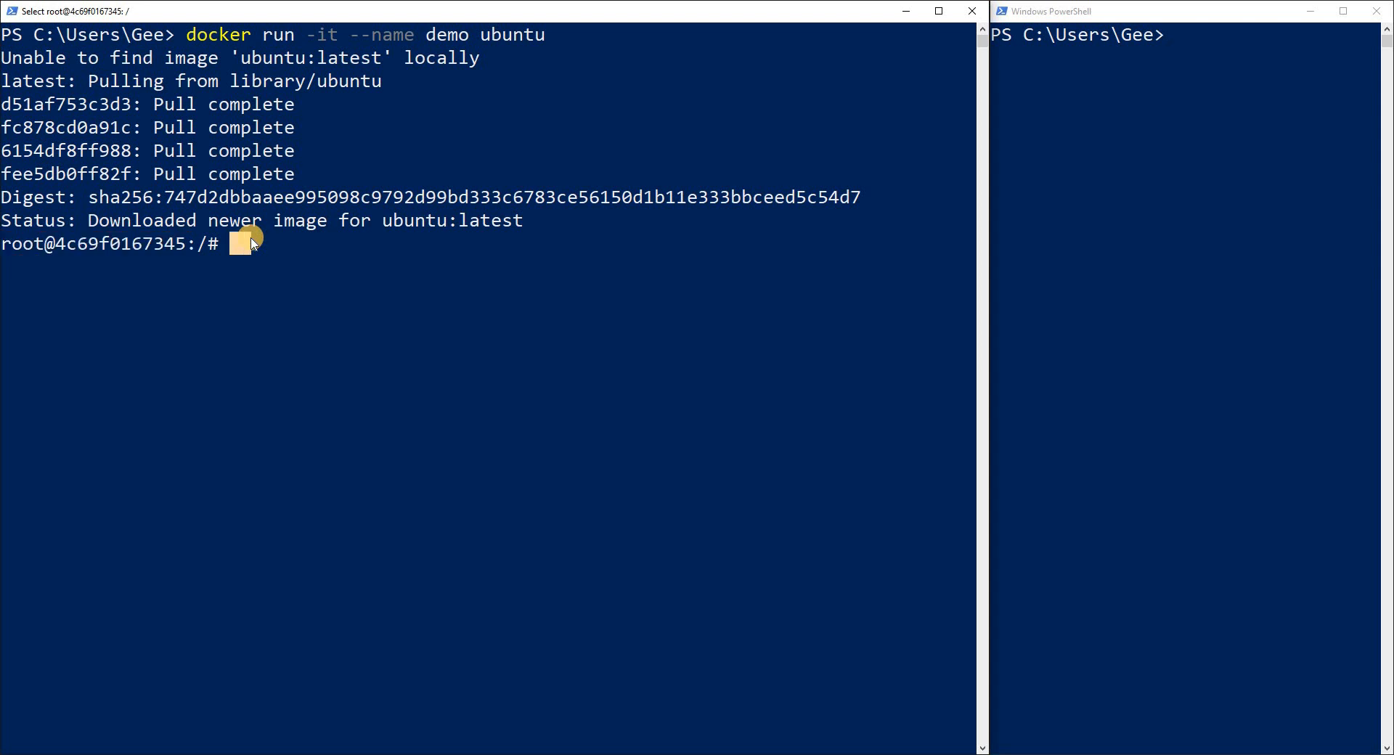
- List the root directory, read etc/lsb-release showing Ubuntu 20.04, then clear the shell
{"action": "type", "text": "ls"}
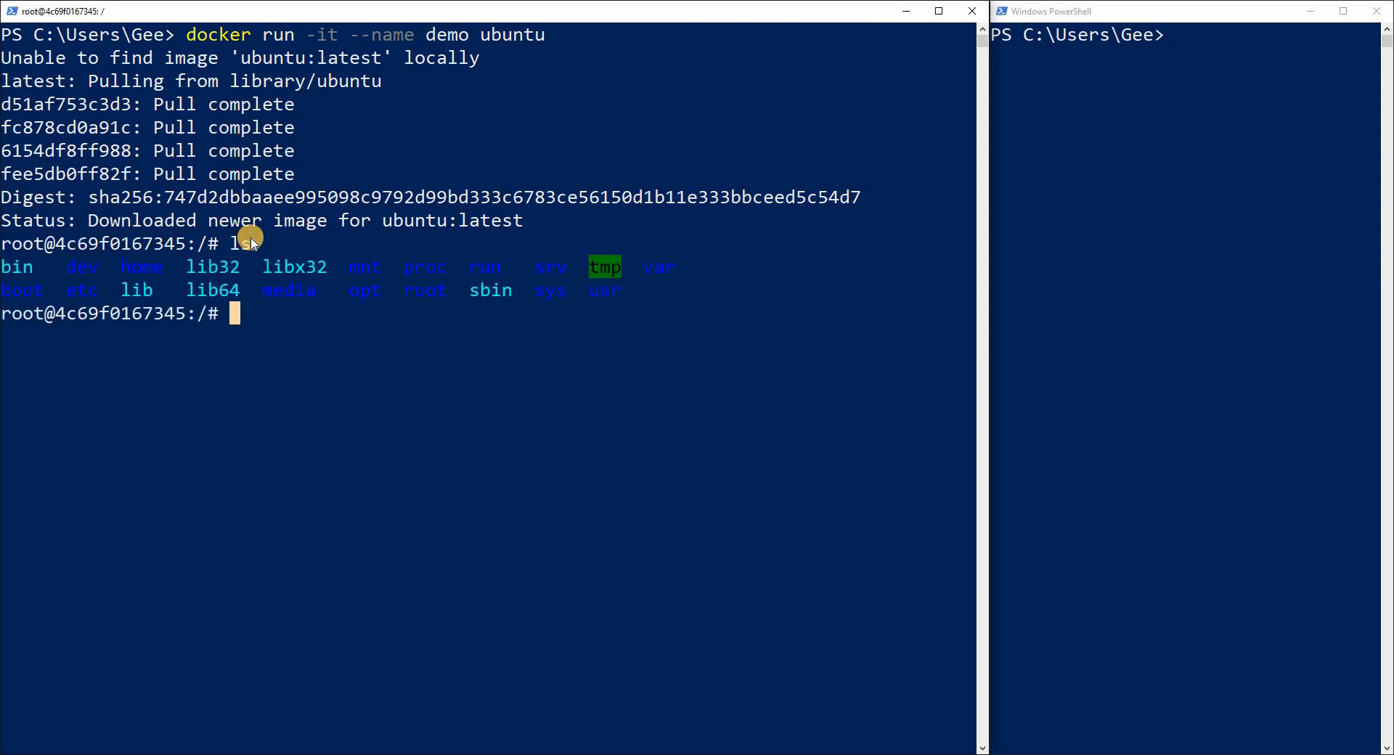
{"action": "type", "text": "v"}
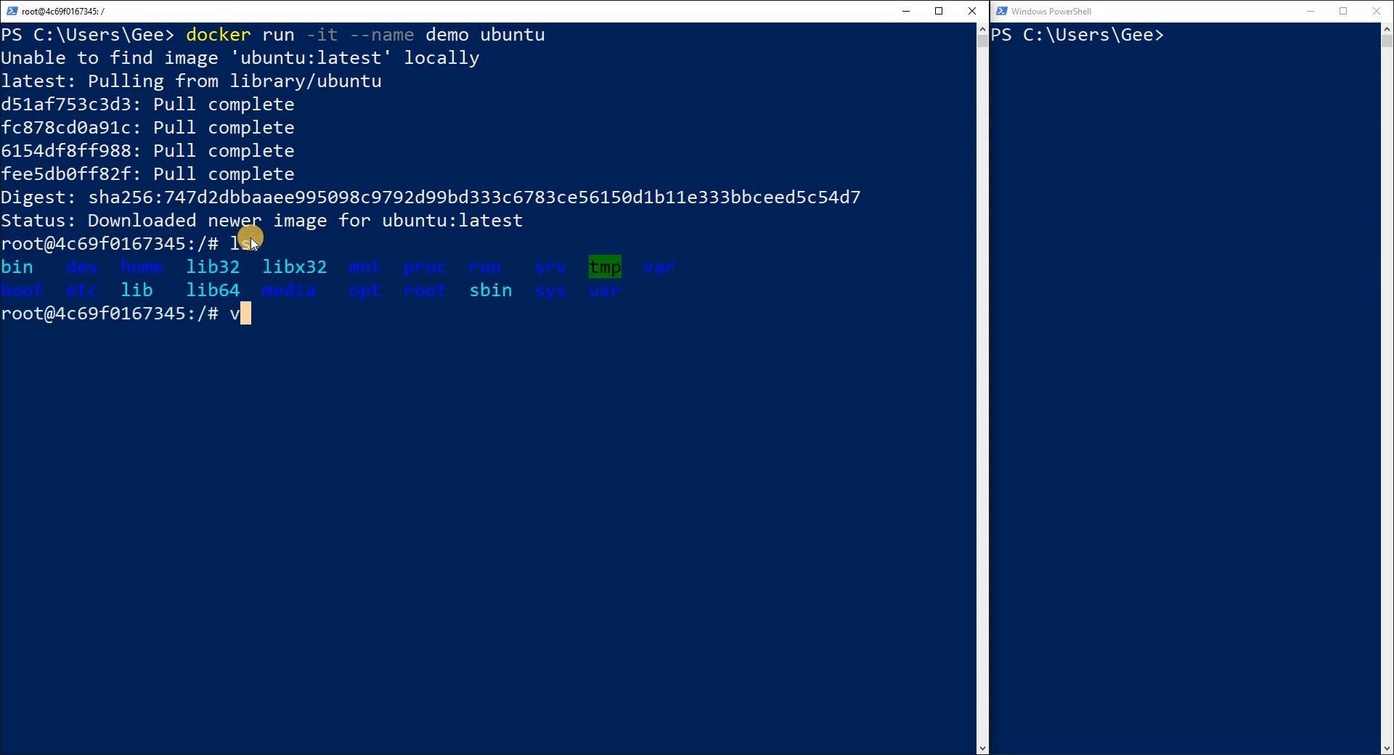
{"action": "type", "text": "cat e"}
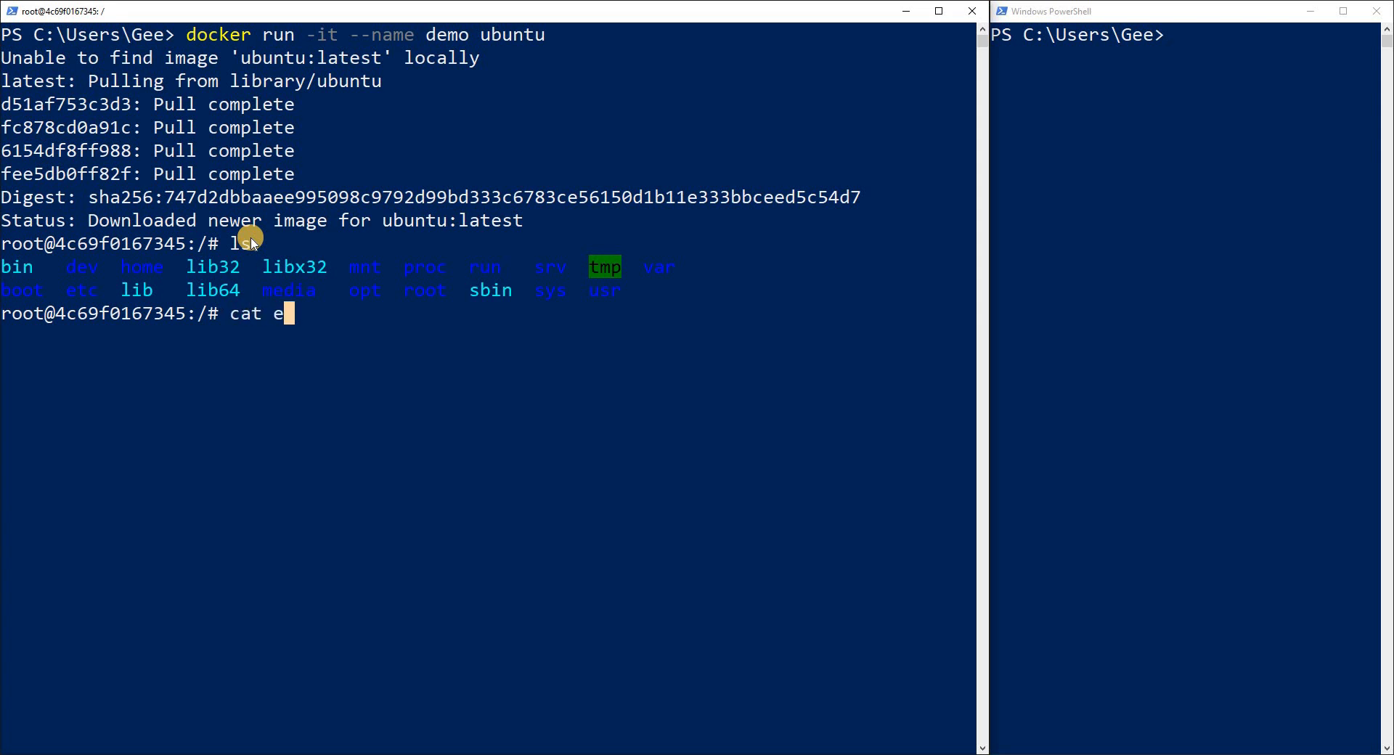
{"action": "type", "text": "tc/lsb-release"}
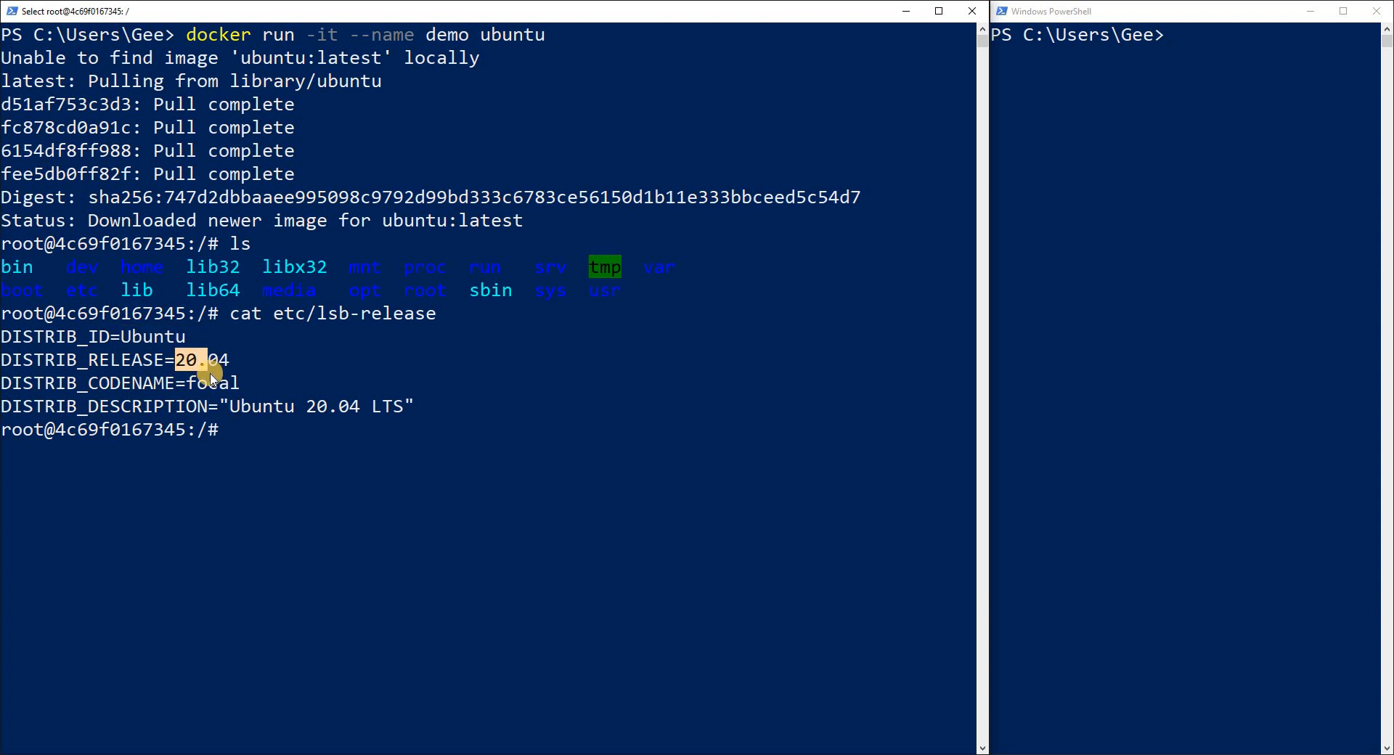
{"action": "type", "text": "cler"}
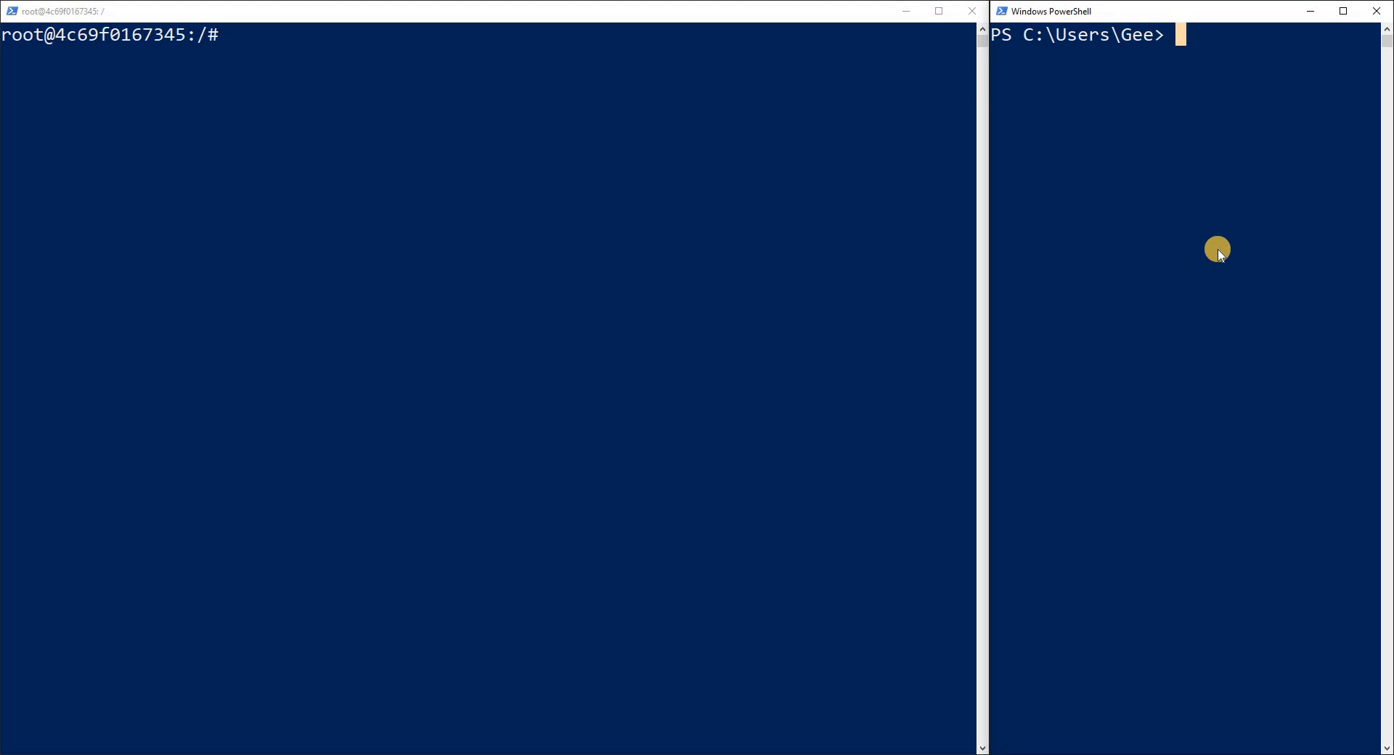
- Run 'docker ps --format $env:FORMAT', then again with -a, showing the demo container up
{"action": "type", "text": "docker ps"}
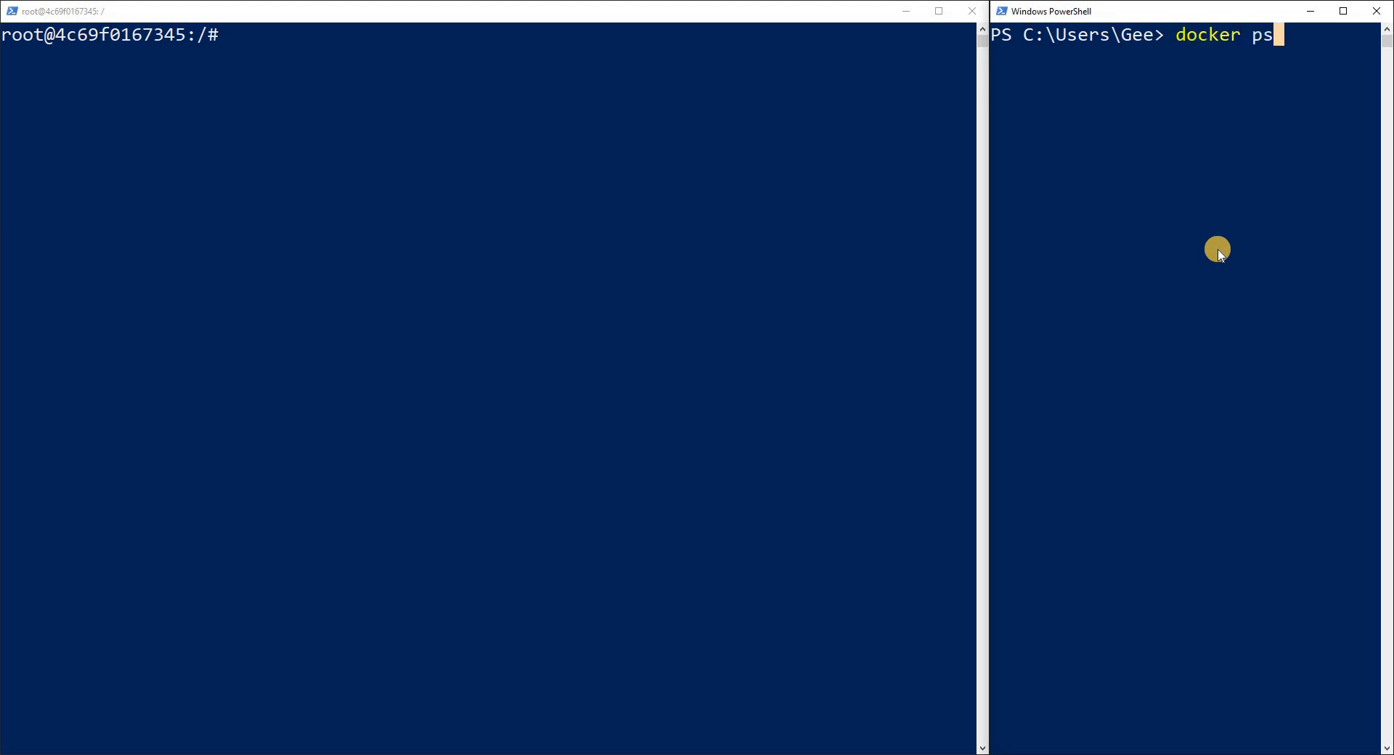
{"action": "type", "text": "--for"}
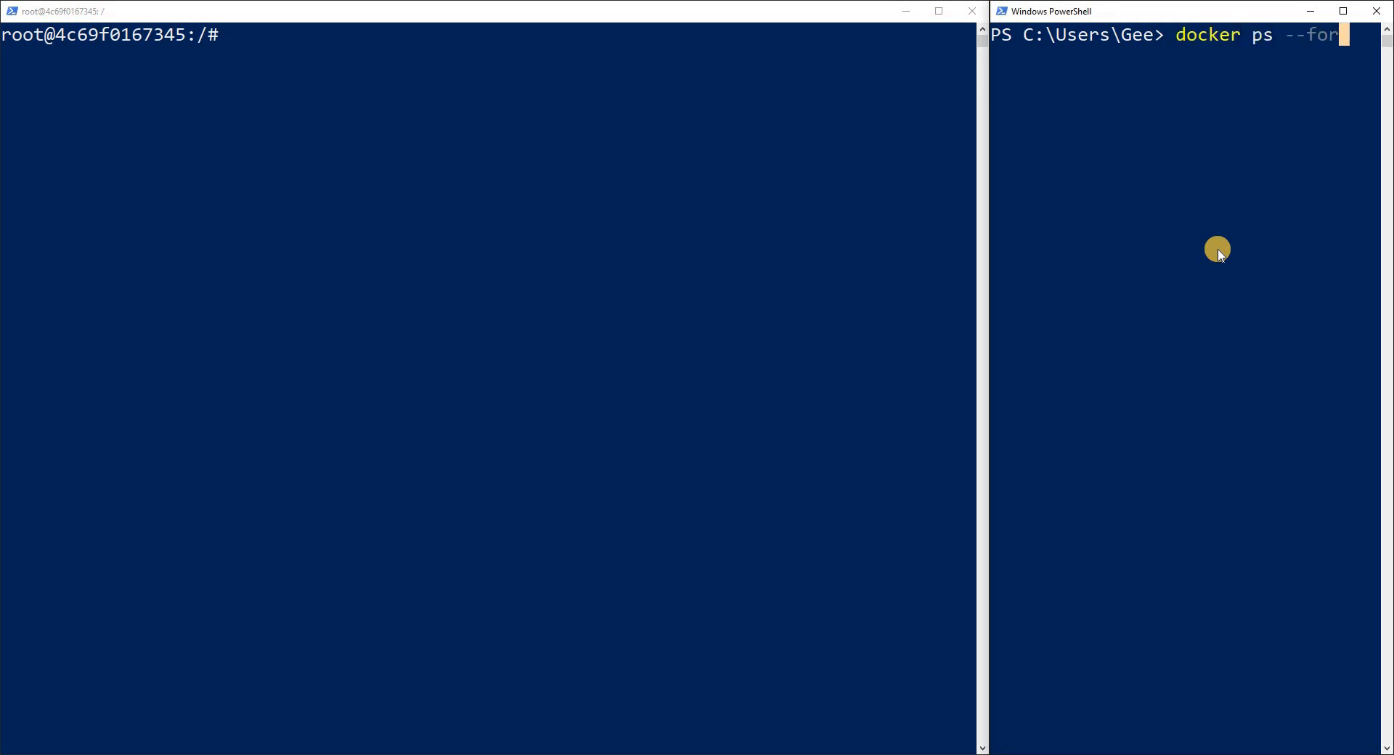
{"action": "type", "text": "mat"}
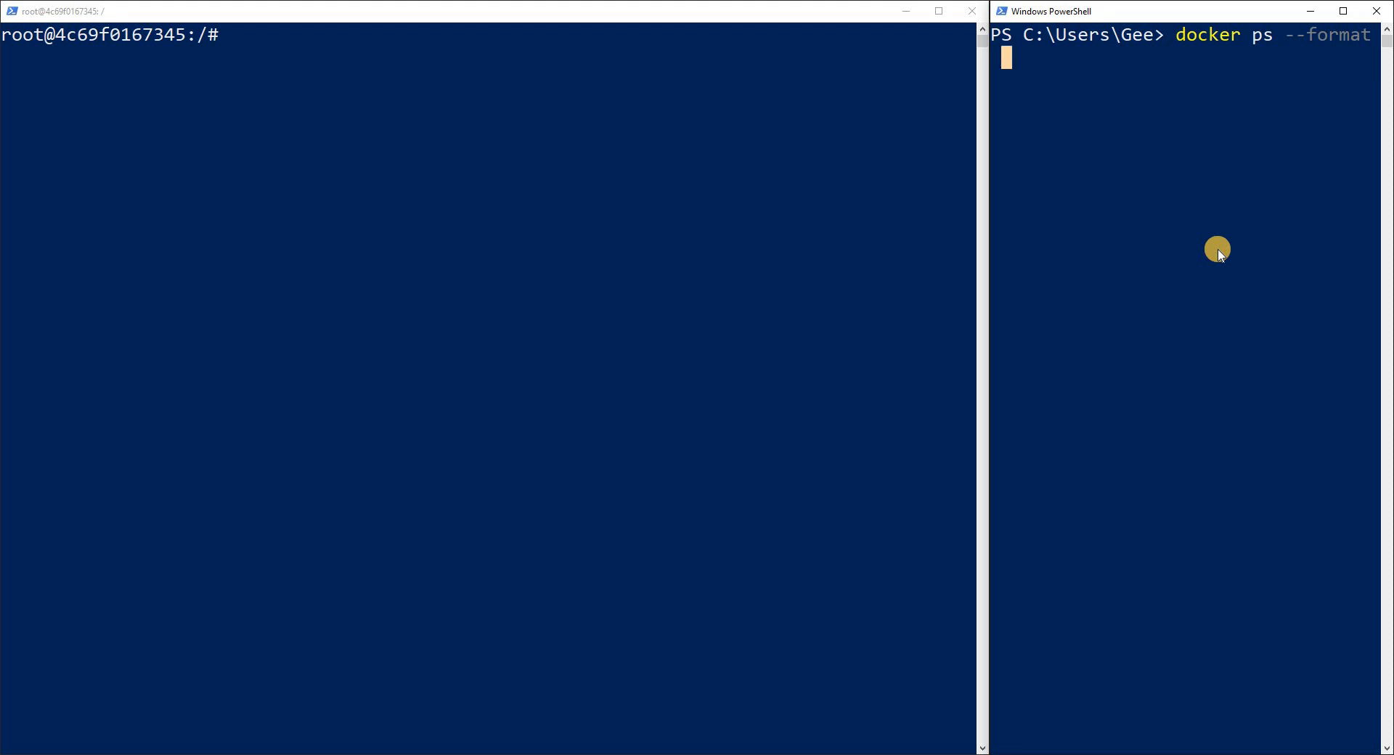
{"action": "type", "text": "$ebv"}
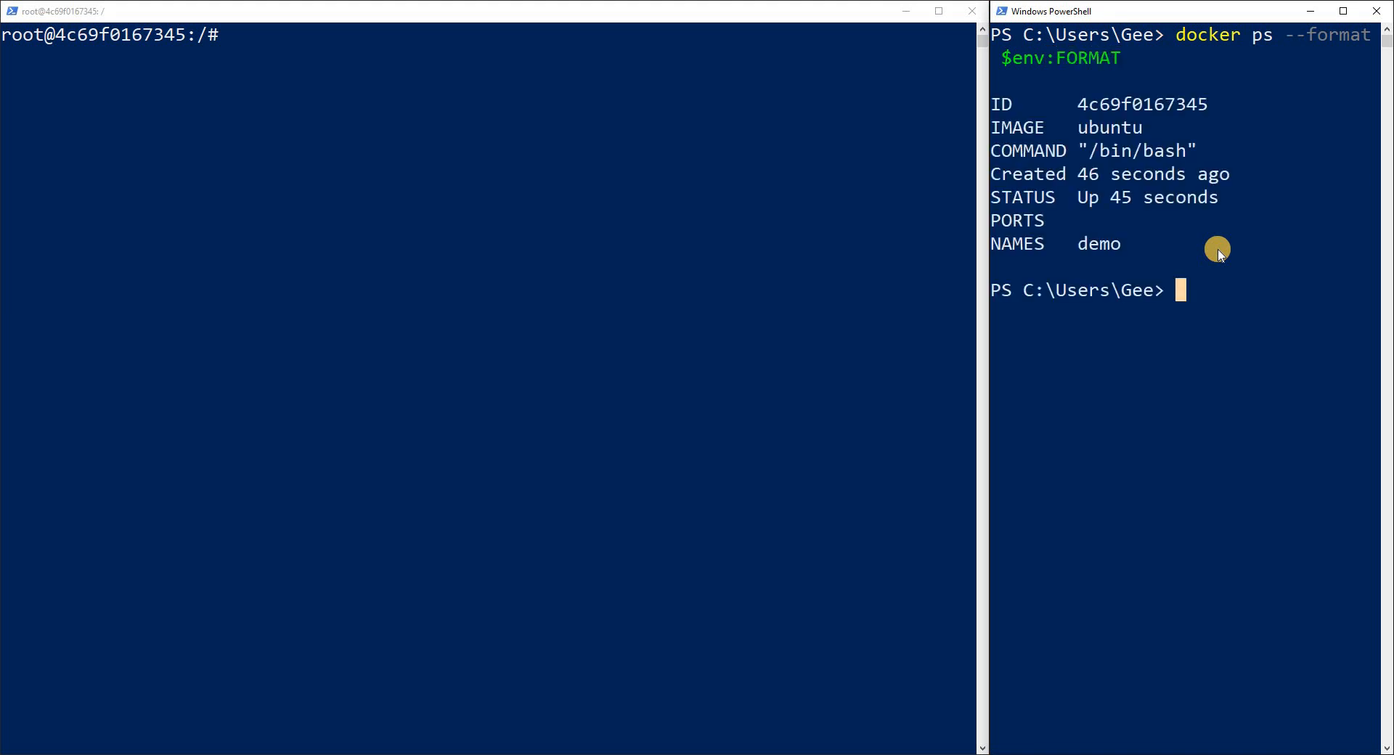
{"action": "mouse_move", "coordinate": [1048, 109]}
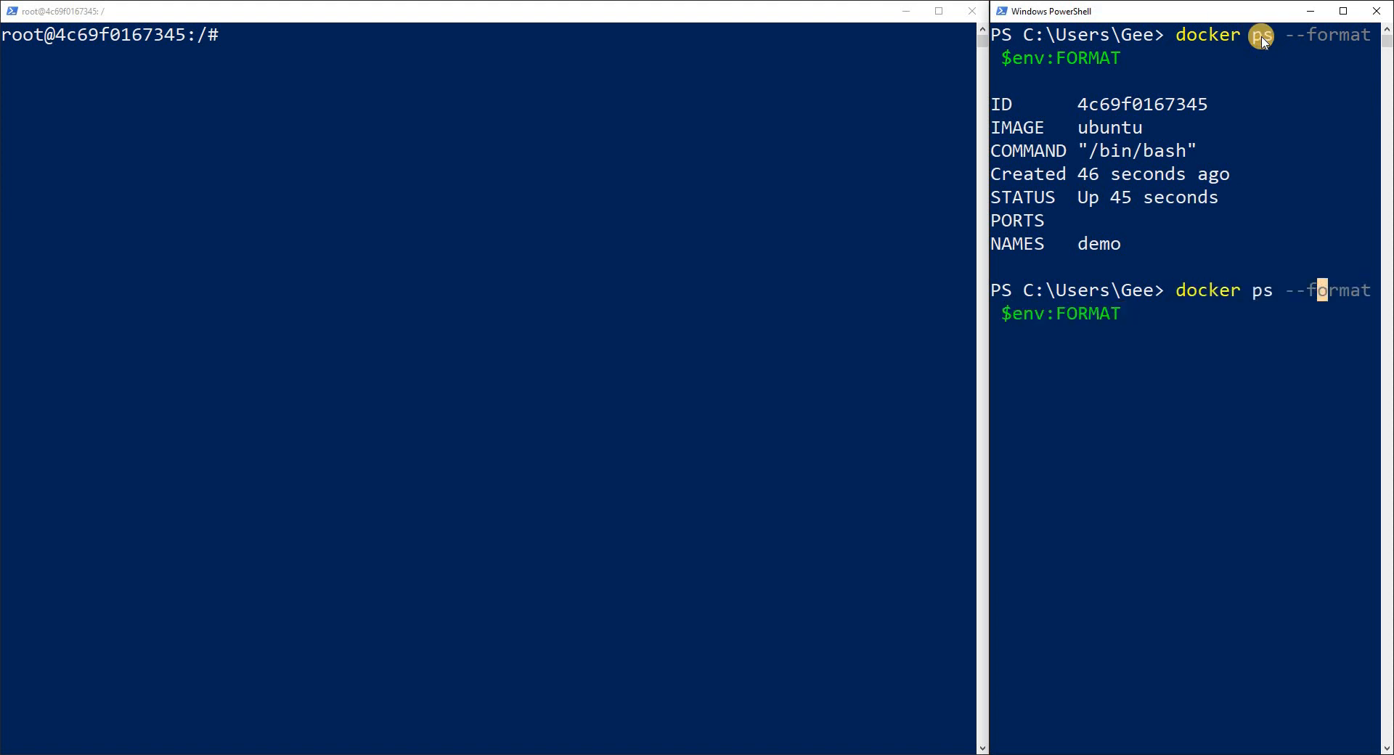
{"action": "type", "text": "-a"}
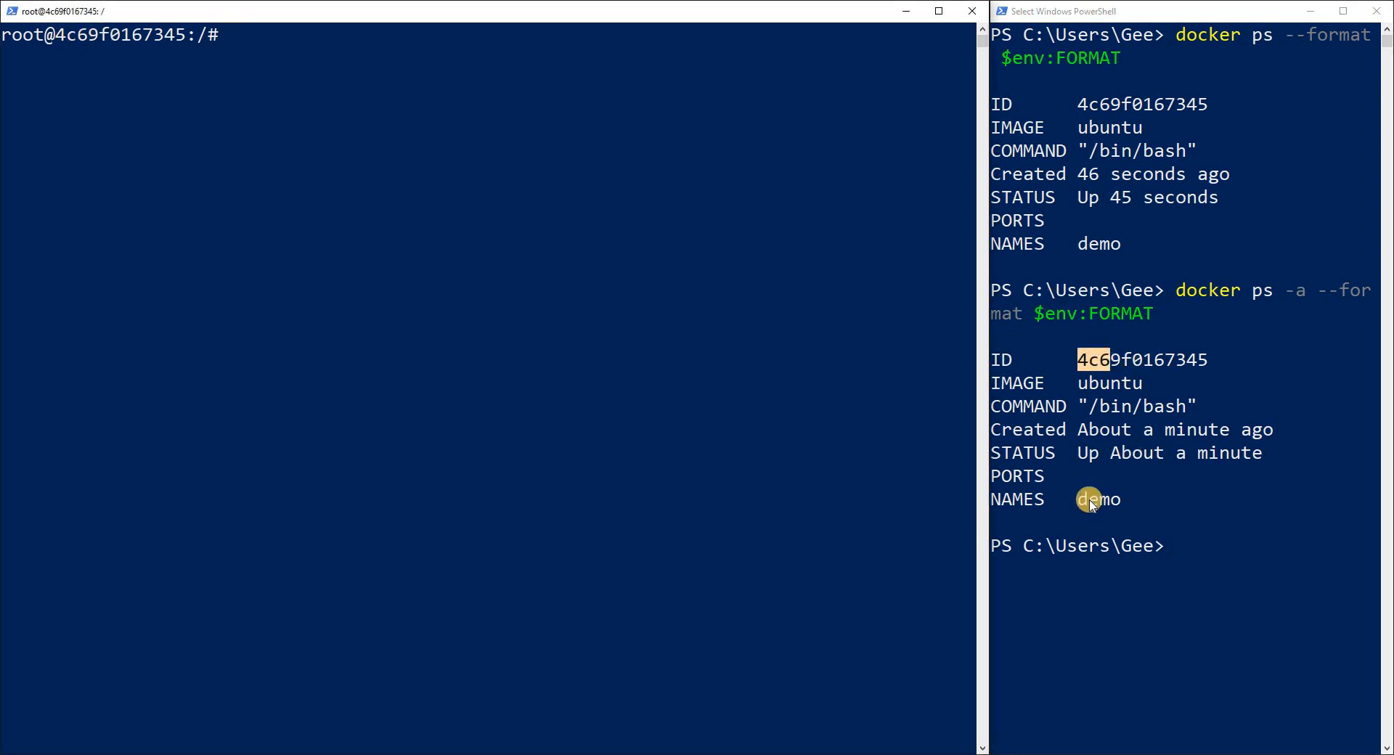
{"action": "mouse_move", "coordinate": [1130, 504]}
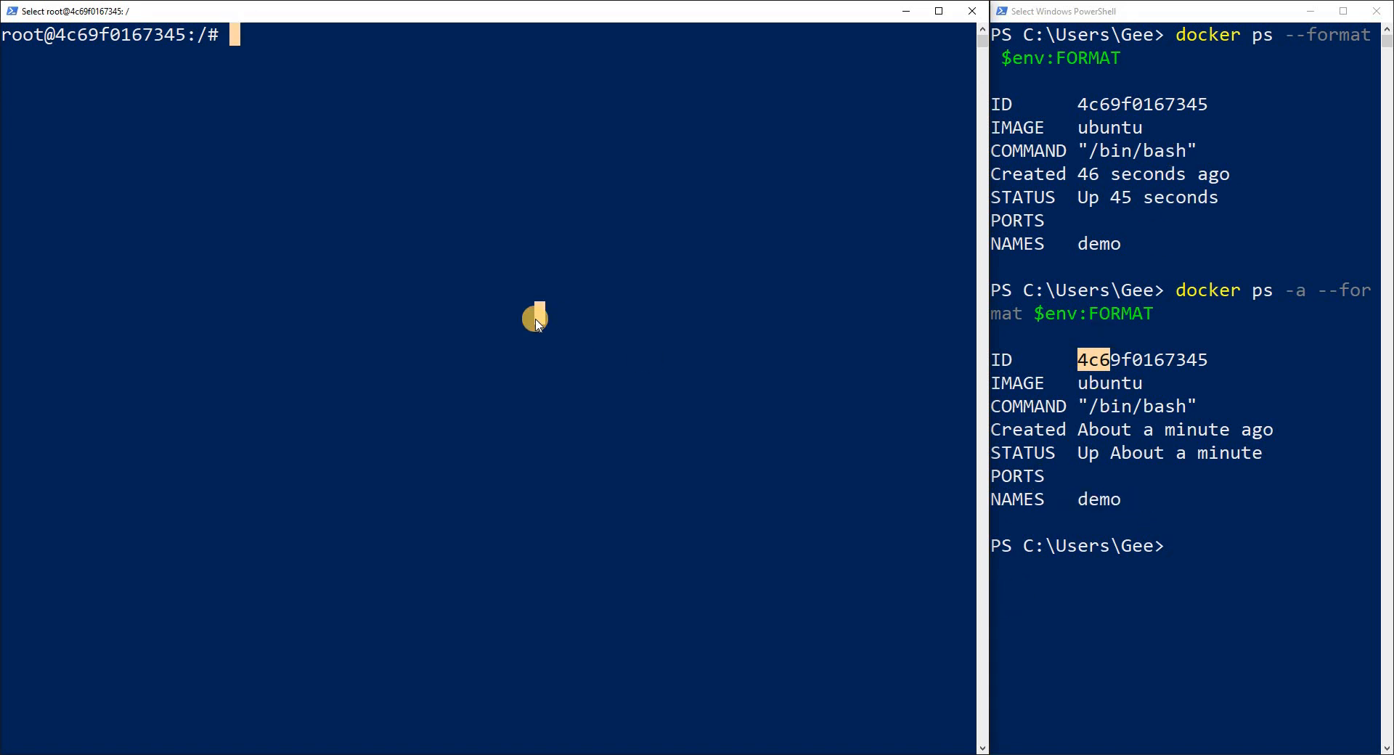
- Create an empty MY_APP file in the demo container and list it in the root directory
{"action": "type", "text": "touch"}
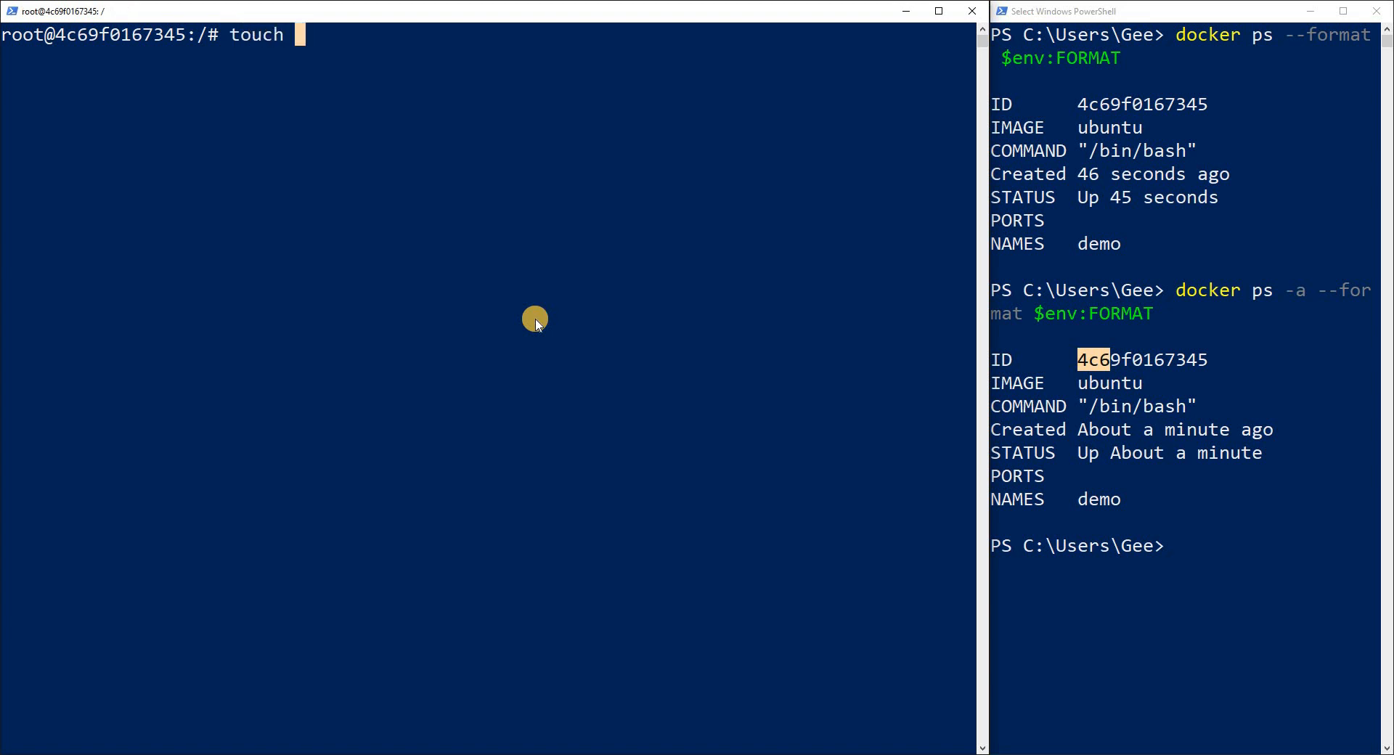
{"action": "type", "text": "MY_APP"}
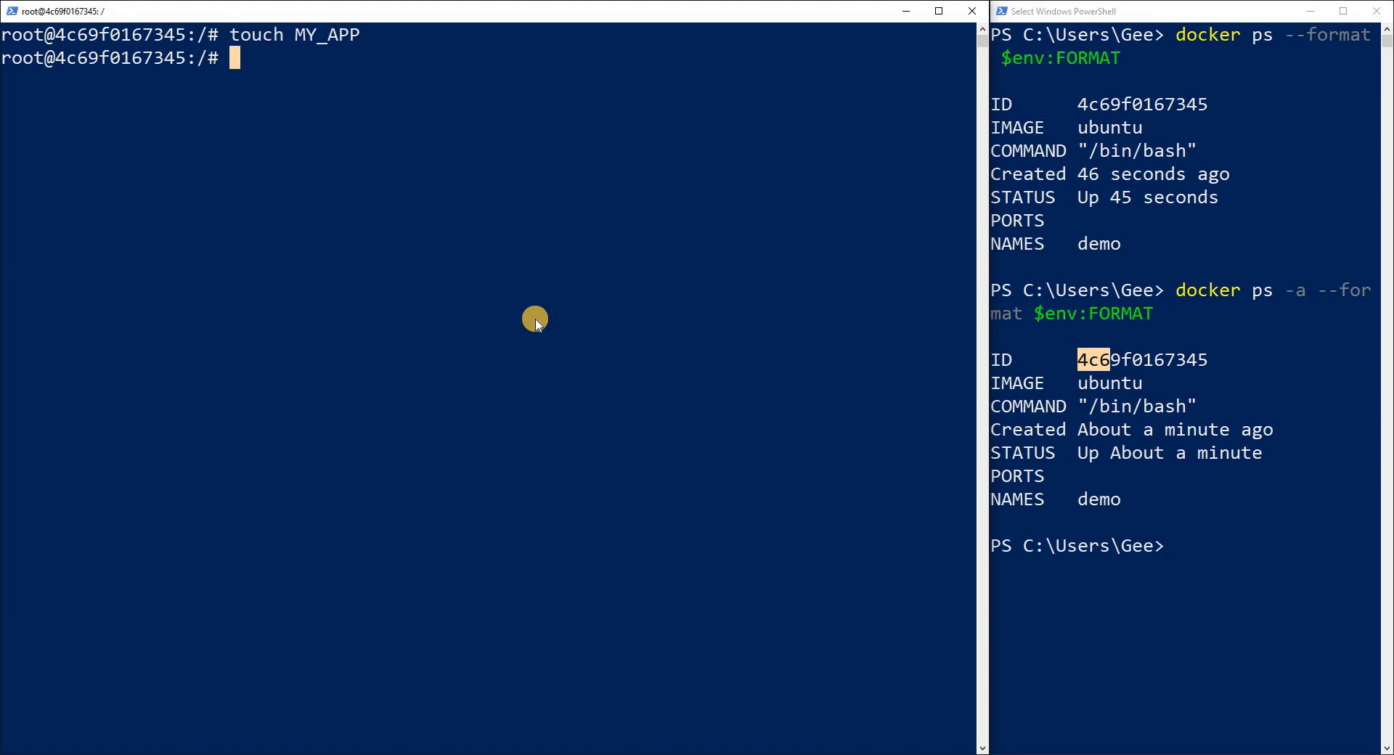
{"action": "type", "text": "ls"}
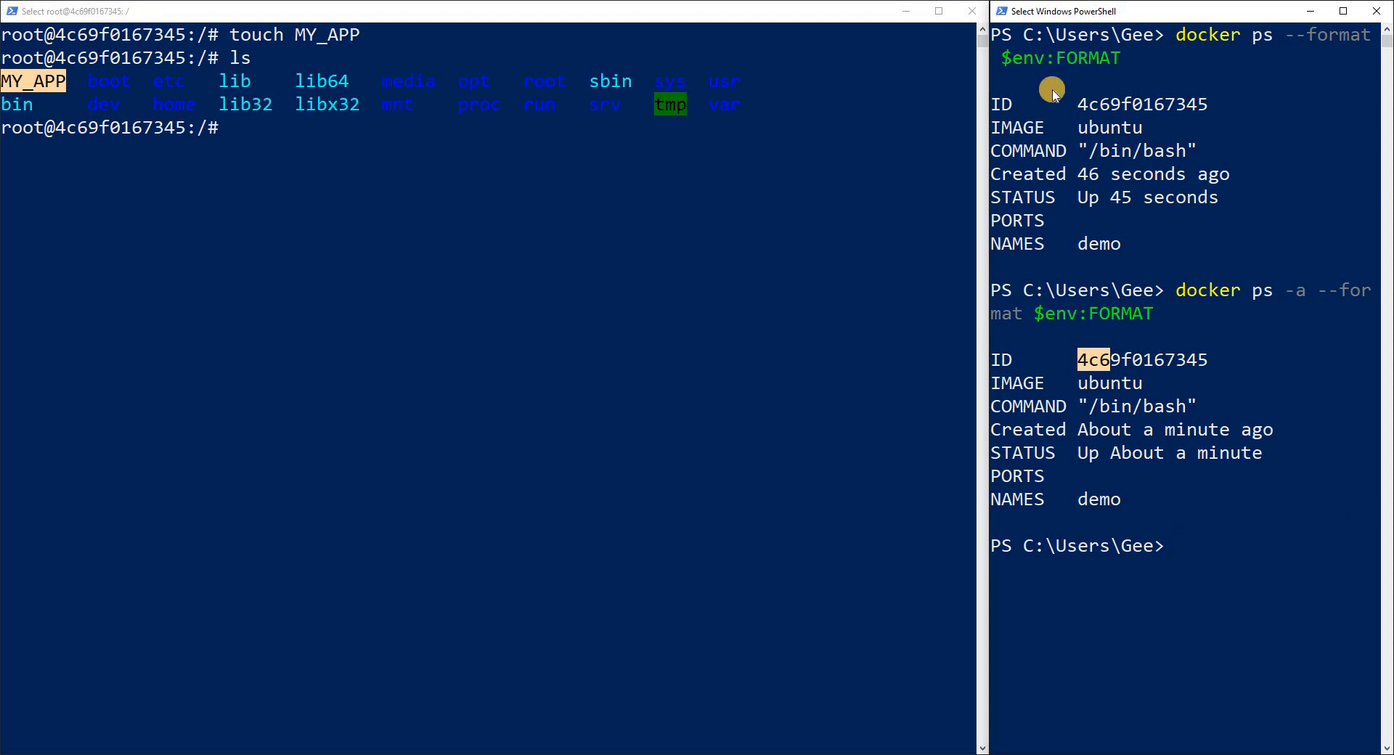
{"action": "mouse_move", "coordinate": [1239, 620]}
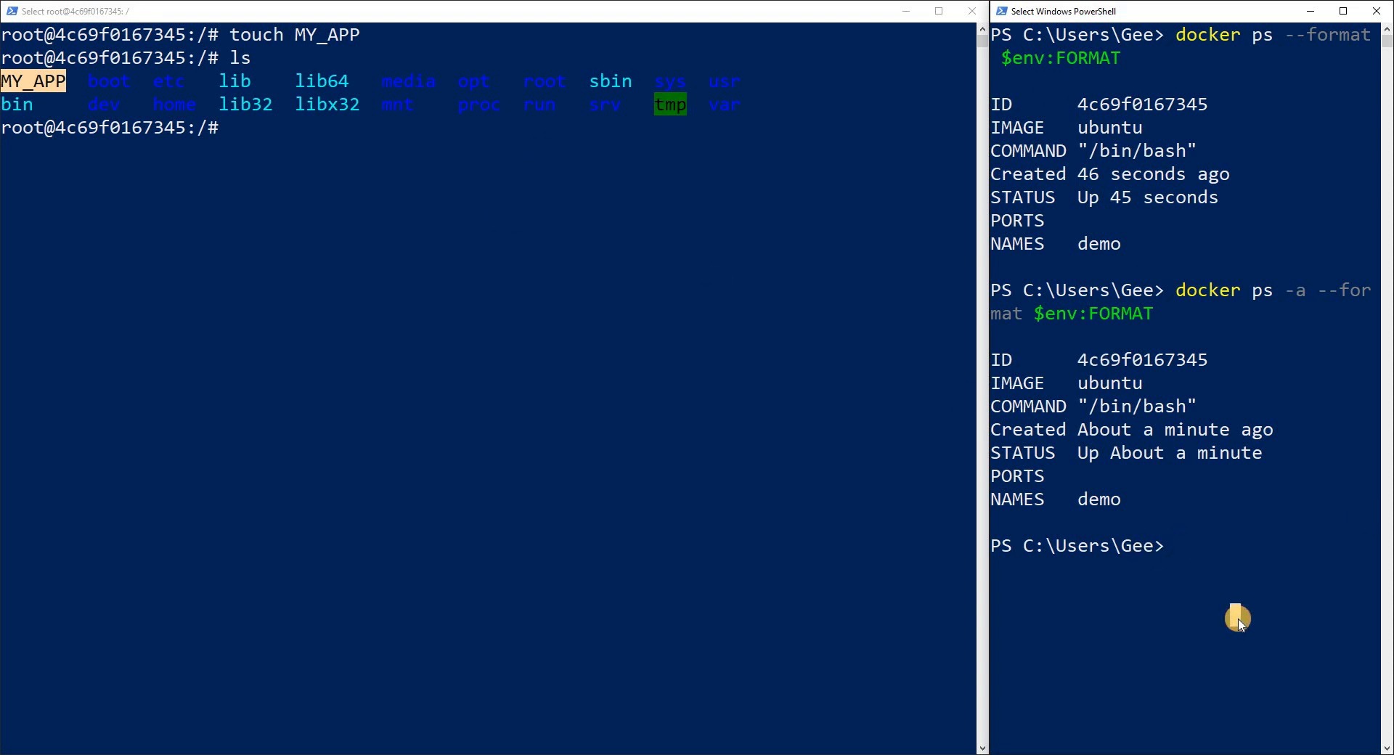
- Run 'docker run -it --name demo2 ubuntu' and list its root, which lacks MY_APP
{"action": "type", "text": "docker"}
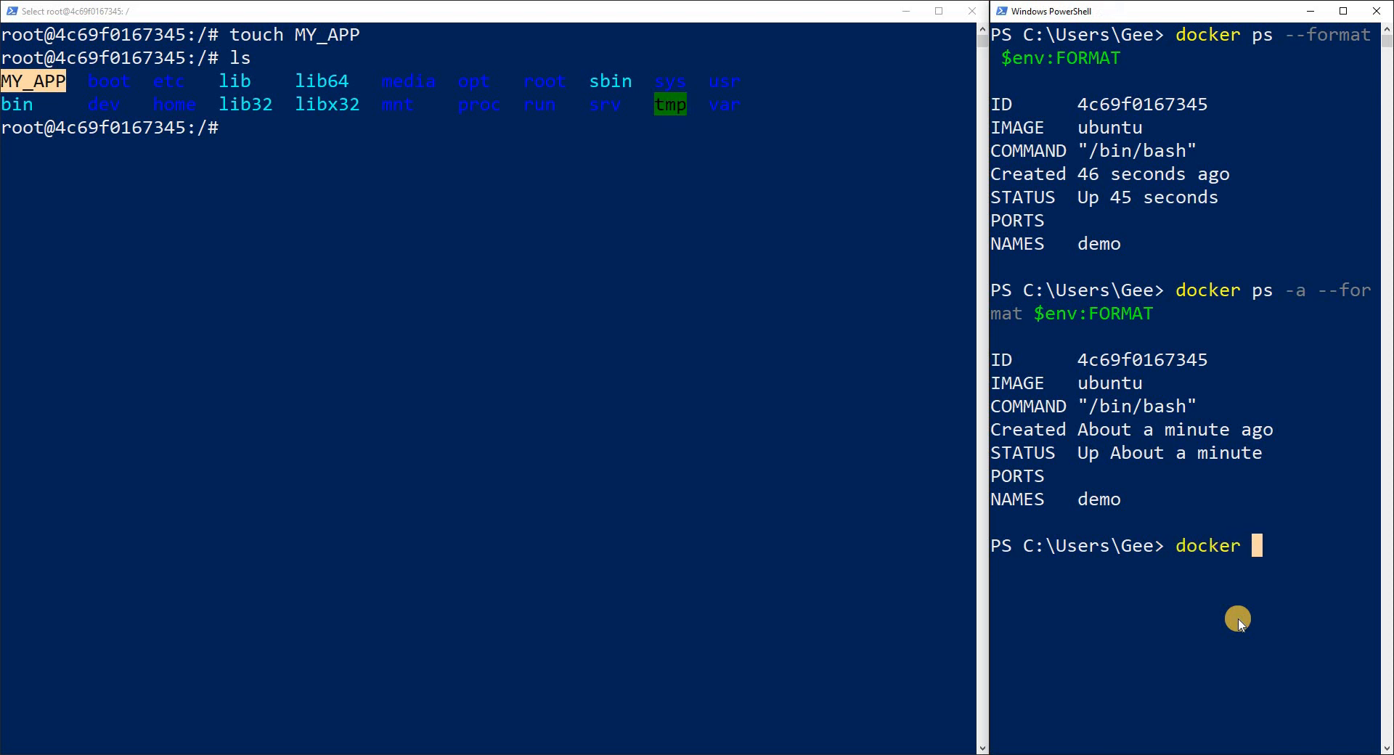
{"action": "type", "text": "run -"}
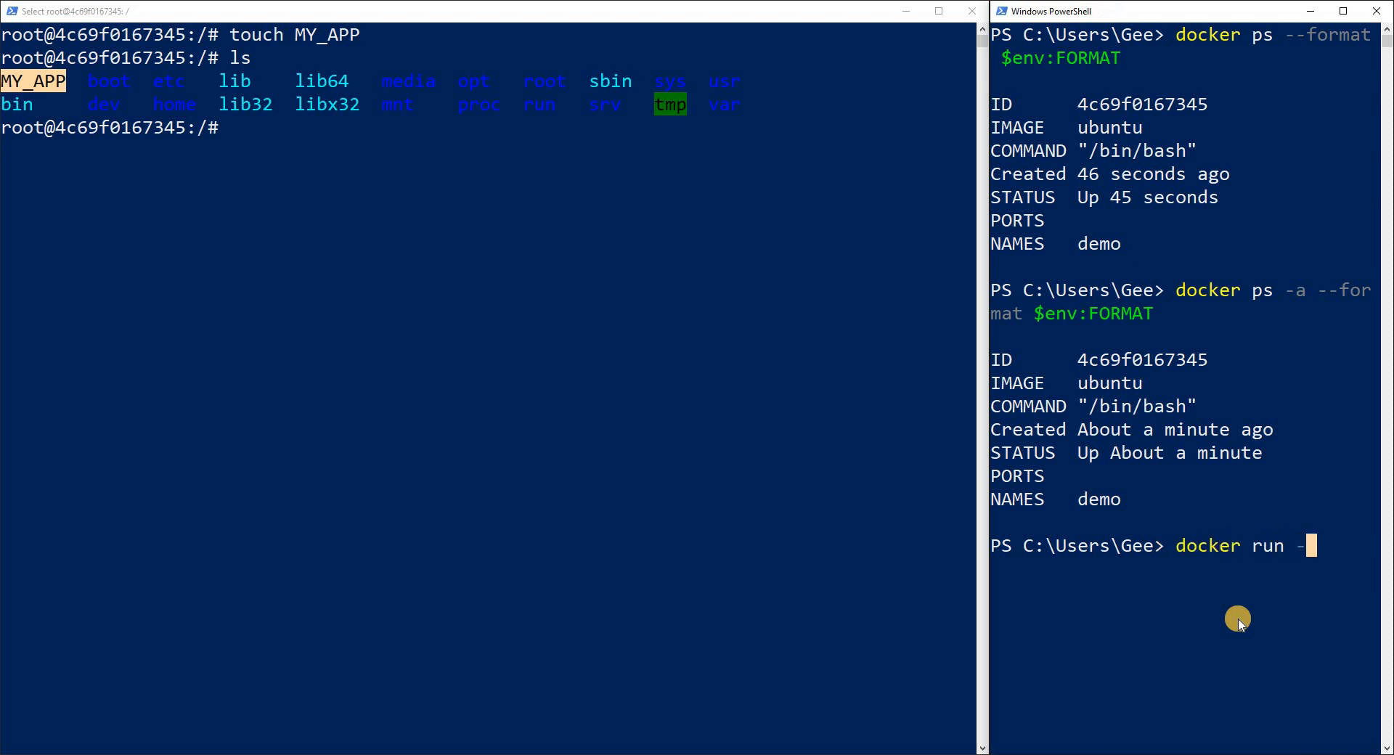
{"action": "type", "text": "it --name dem"}
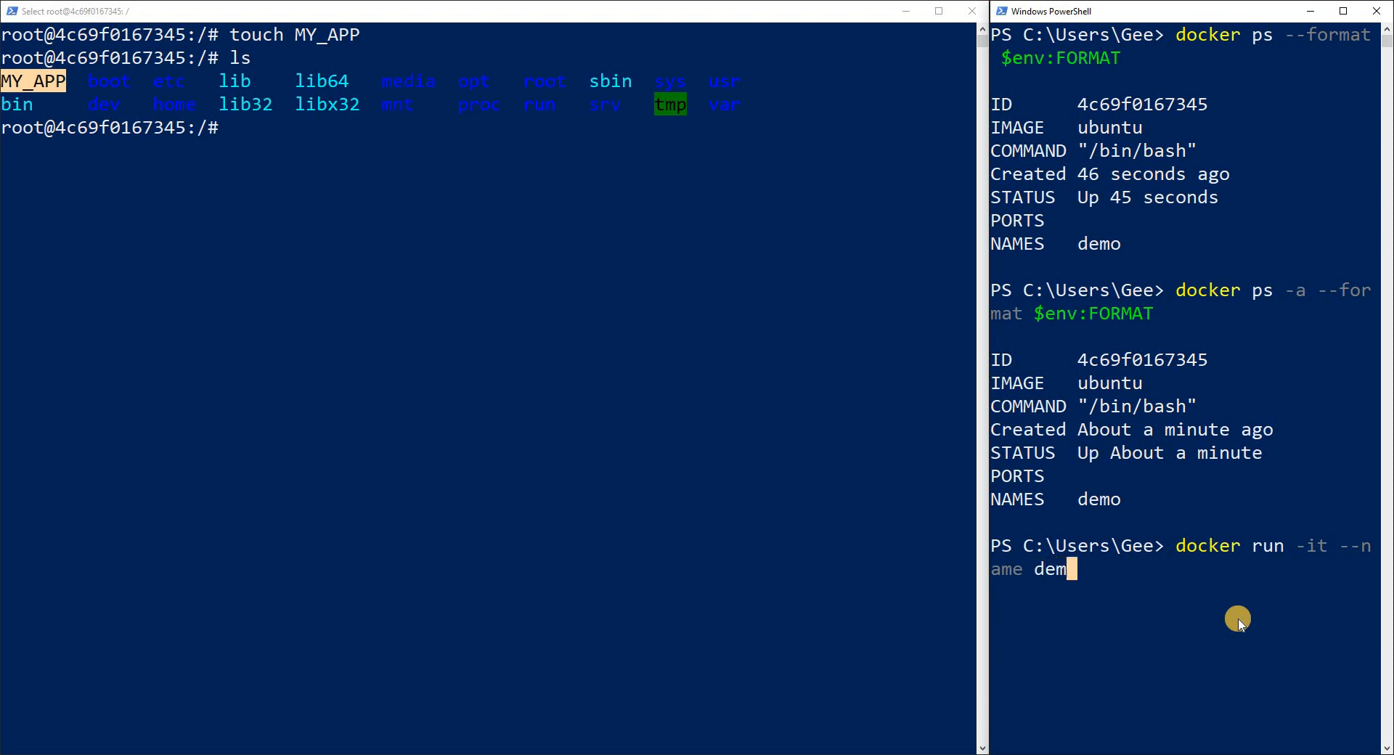
{"action": "type", "text": "o2 u"}
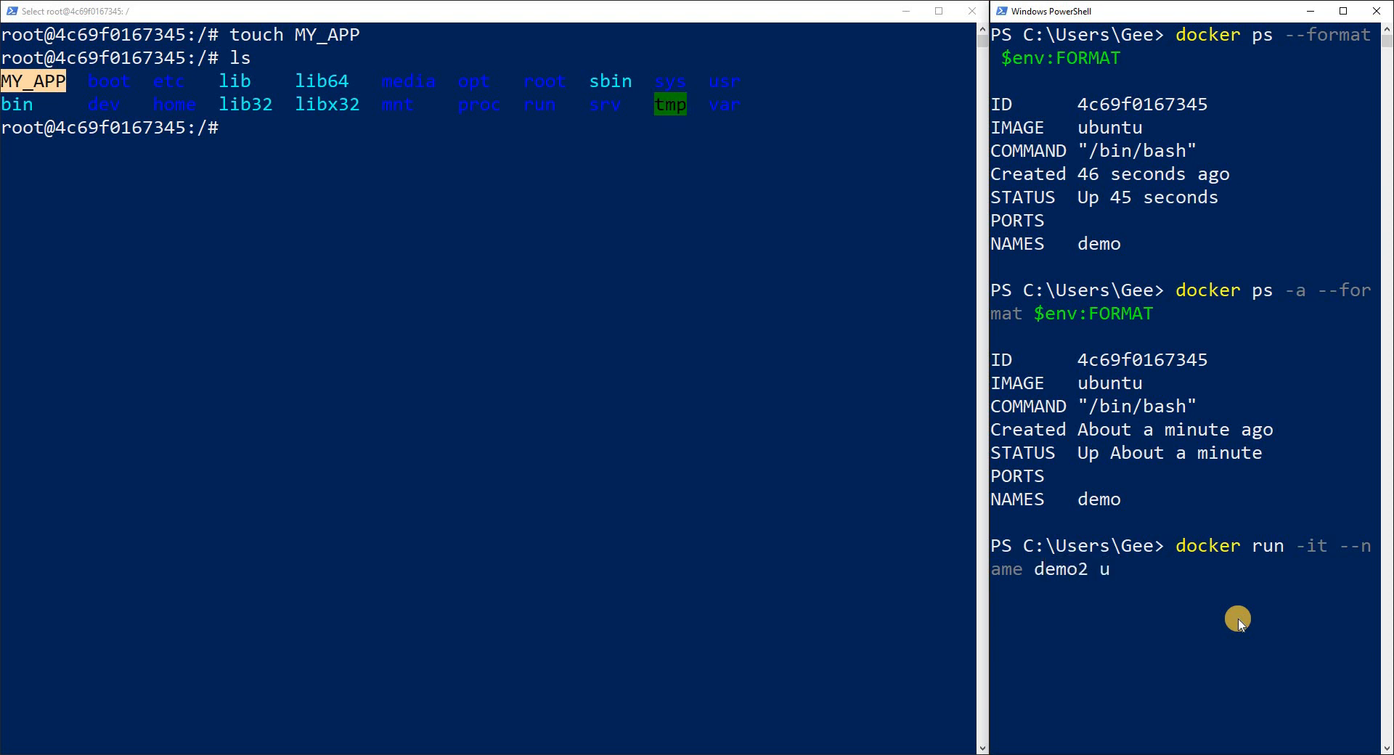
{"action": "type", "text": "buntu"}
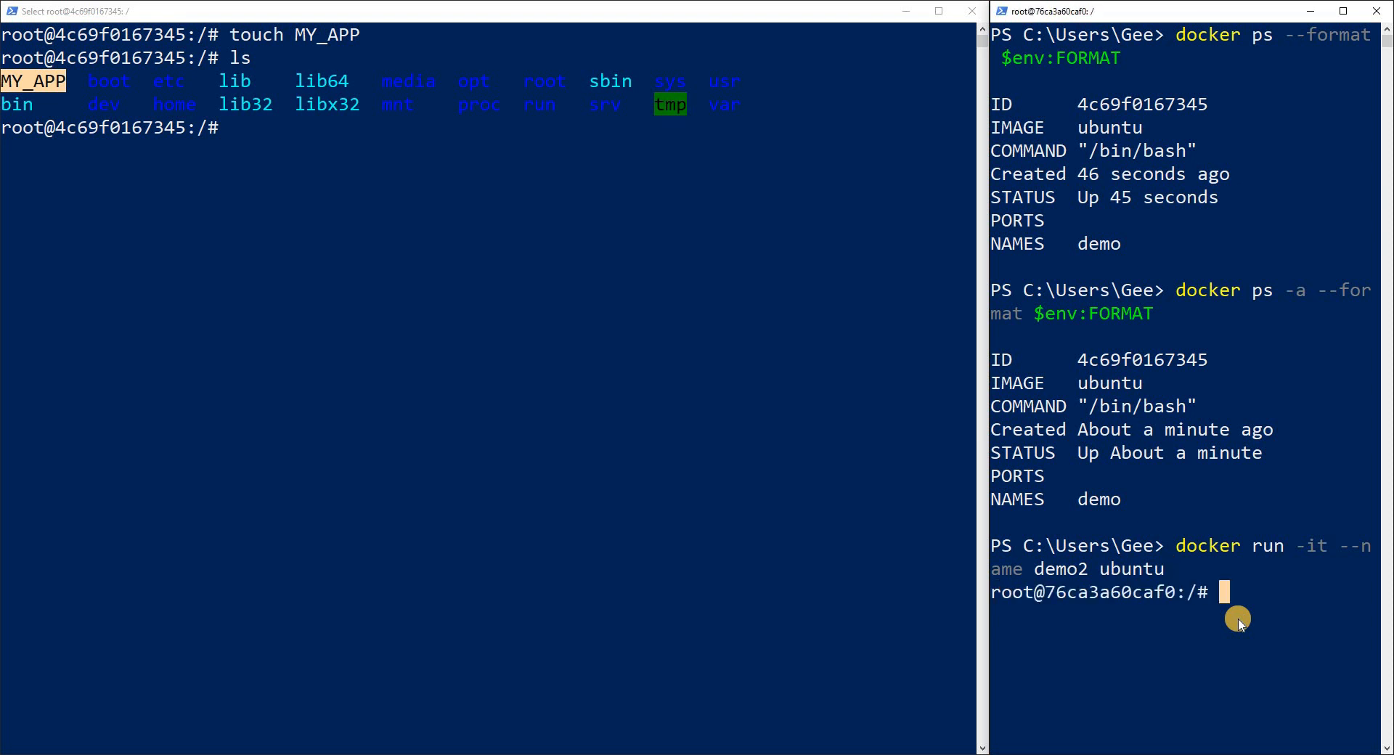
{"action": "mouse_move", "coordinate": [1223, 596]}
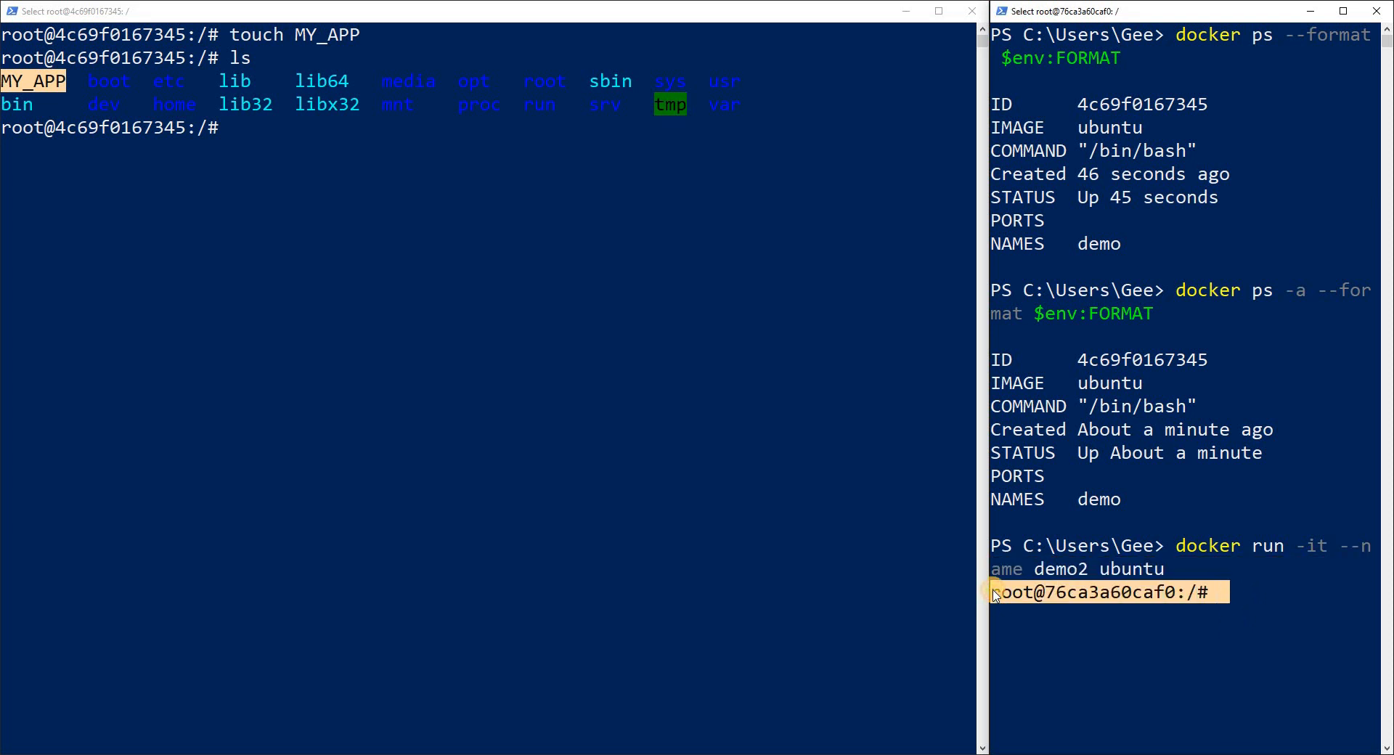
{"action": "mouse_move", "coordinate": [1071, 623]}
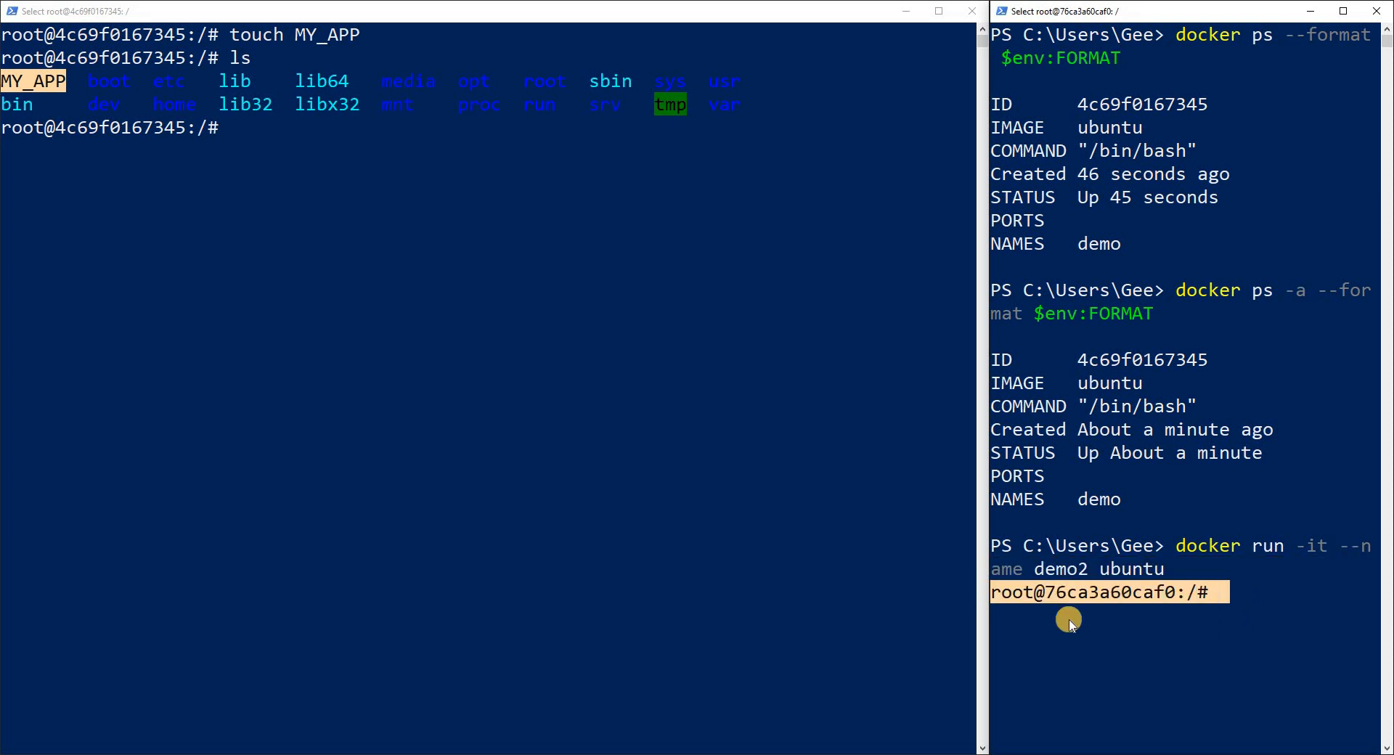
{"action": "type", "text": "ls"}
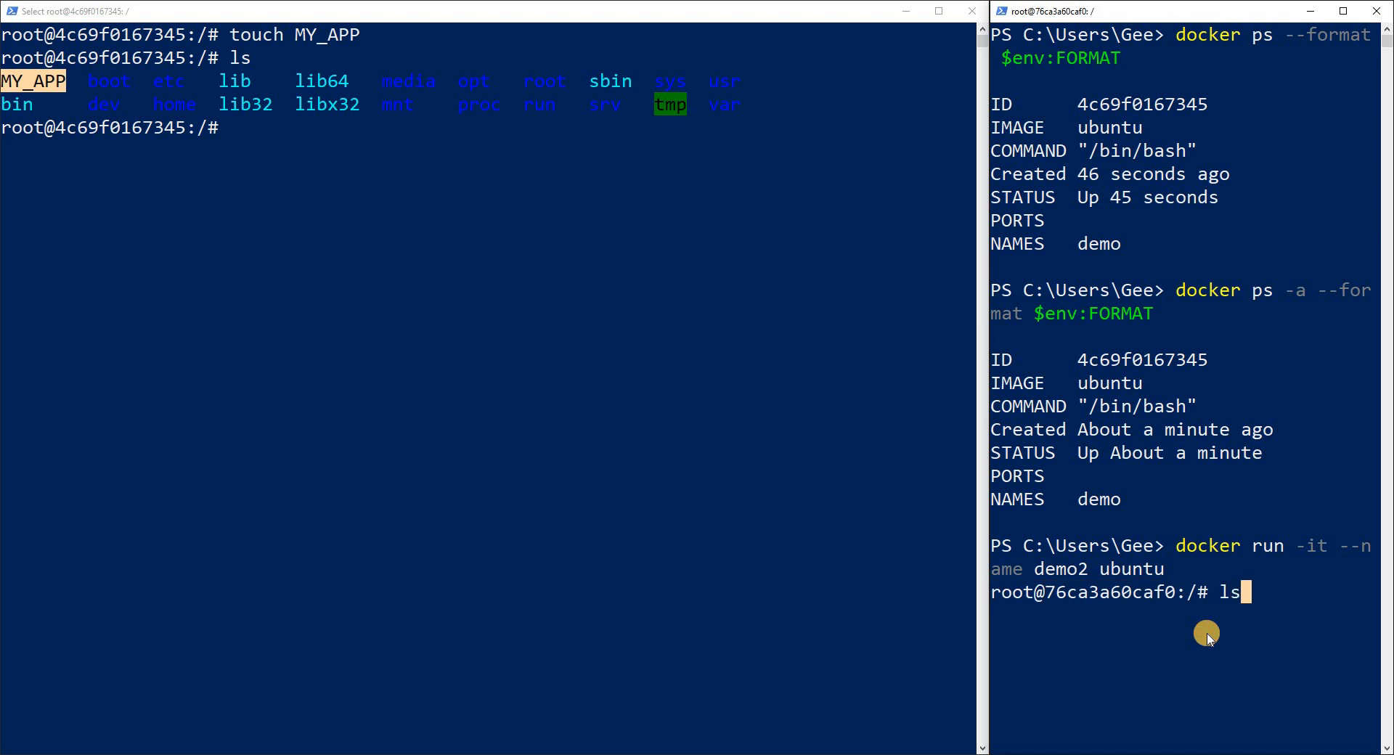
{"action": "key", "text": "enter"}
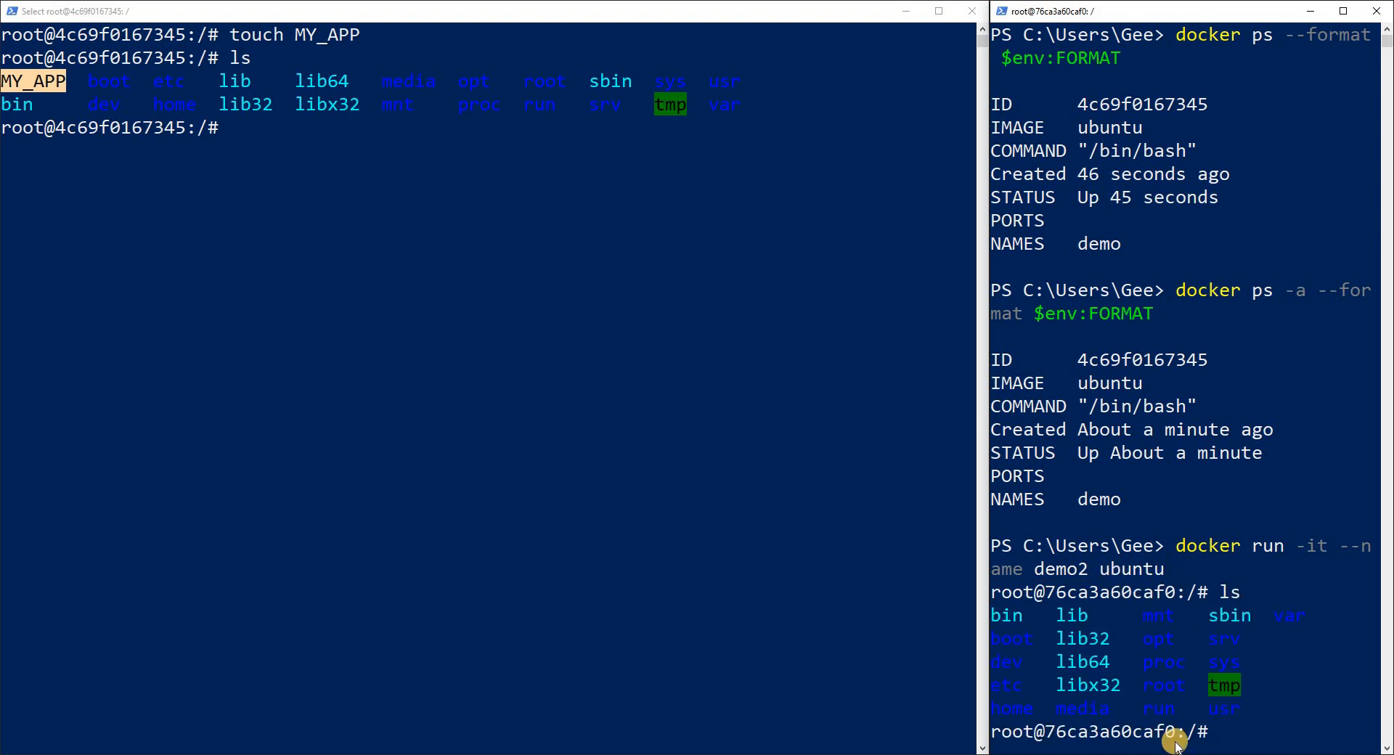
{"action": "mouse_move", "coordinate": [1189, 489]}
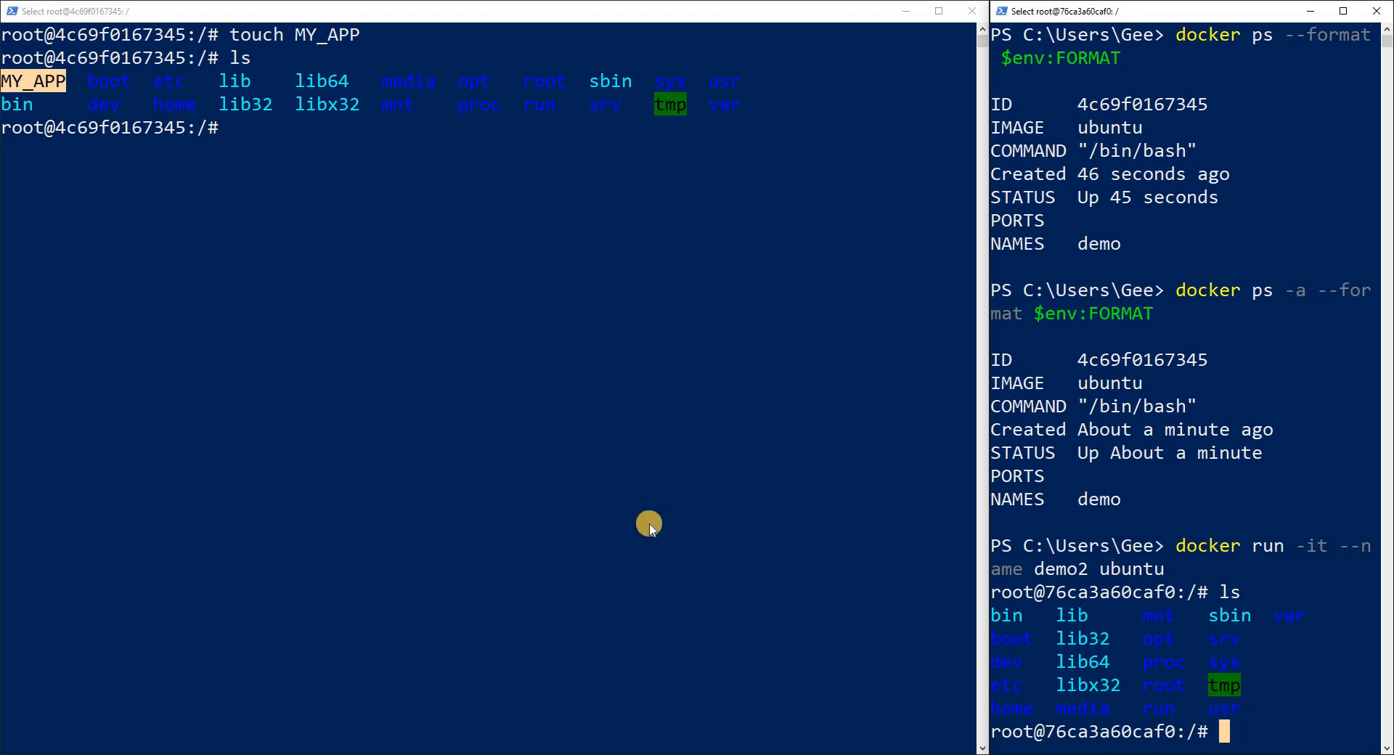
{"action": "mouse_move", "coordinate": [630, 511]}
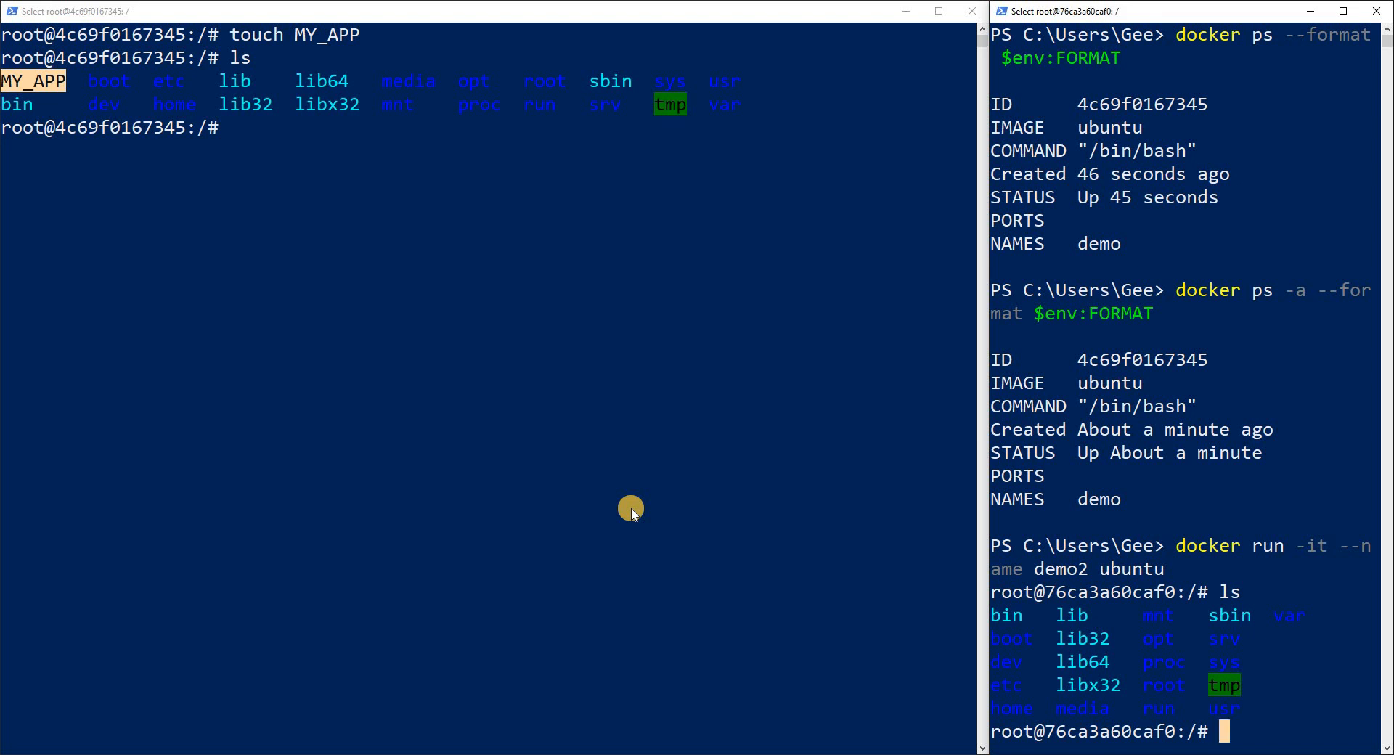
{"action": "mouse_move", "coordinate": [1325, 665]}
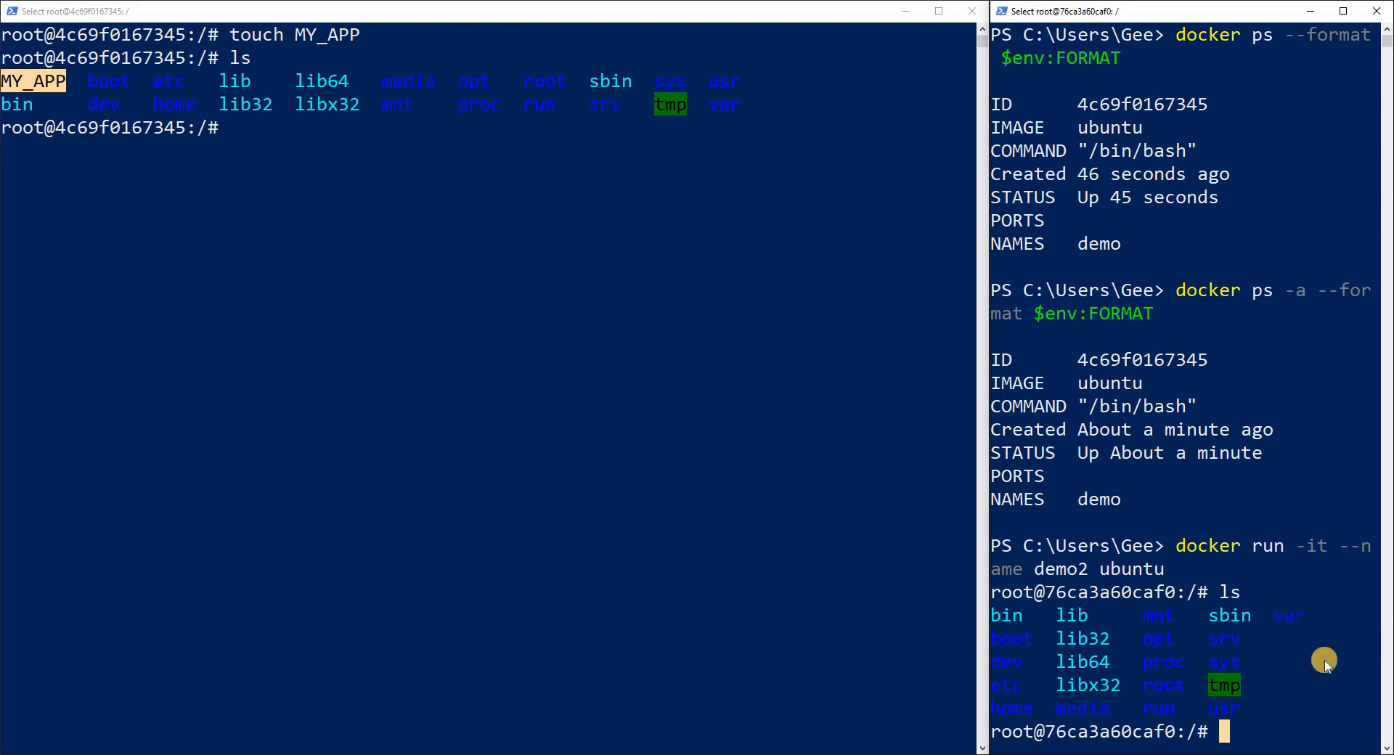
- Exit demo2, clear, and run 'docker ps -a --format $env:FORMAT' showing demo2 exited, demo up
{"action": "type", "text": "e"}
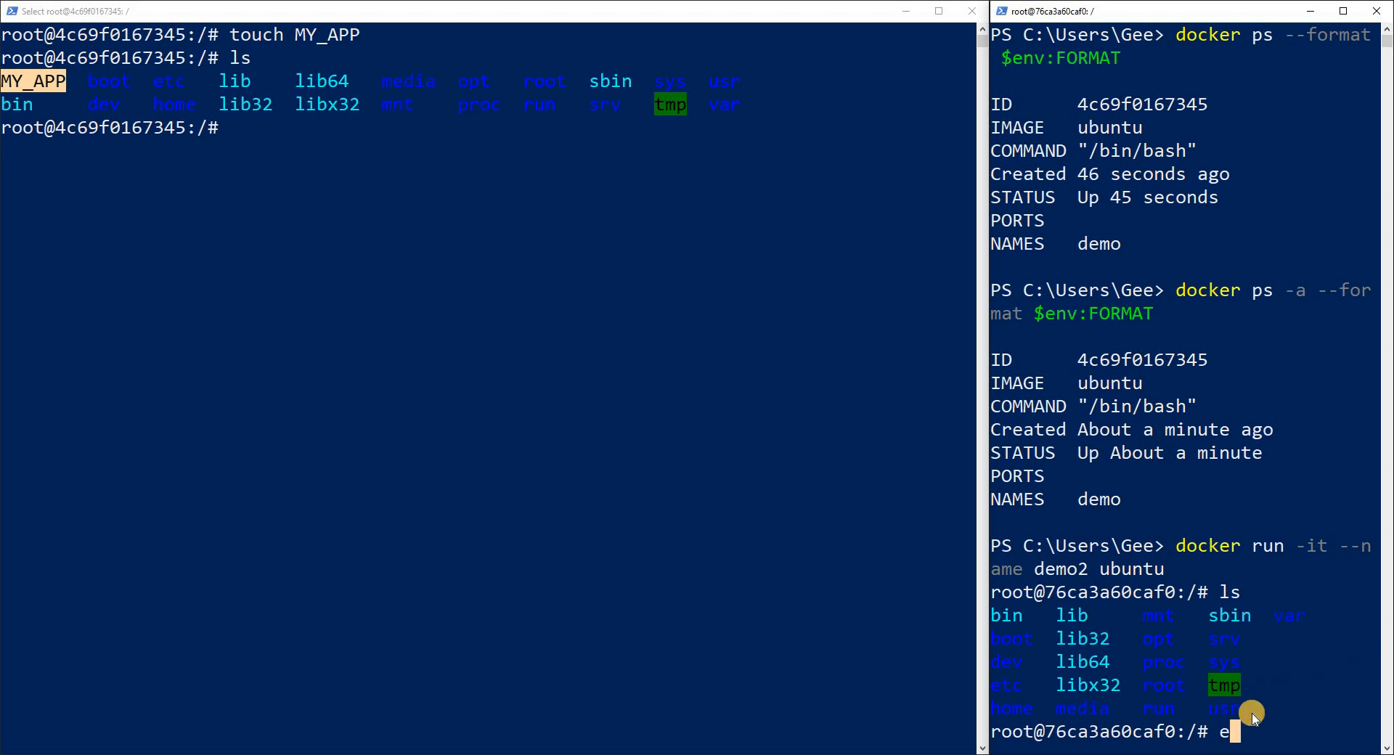
{"action": "type", "text": "exit"}
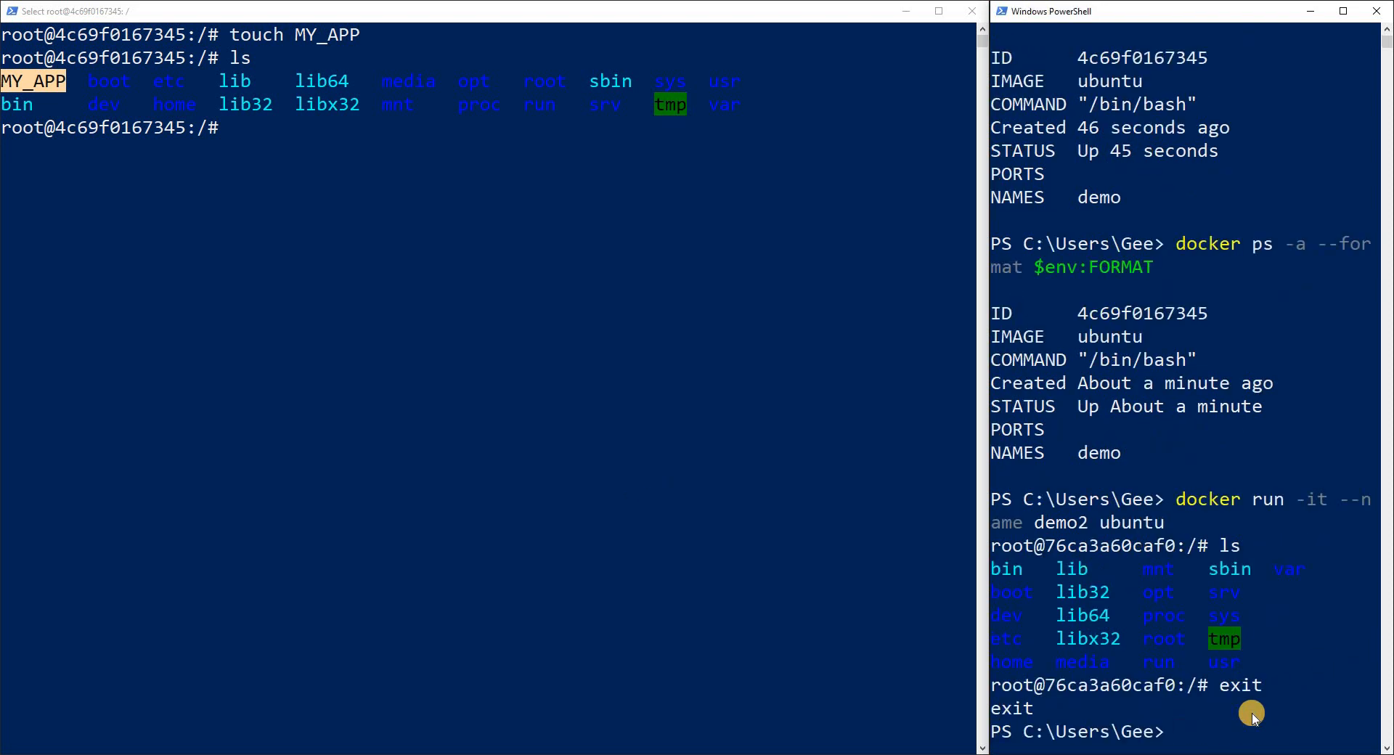
{"action": "type", "text": "cl"}
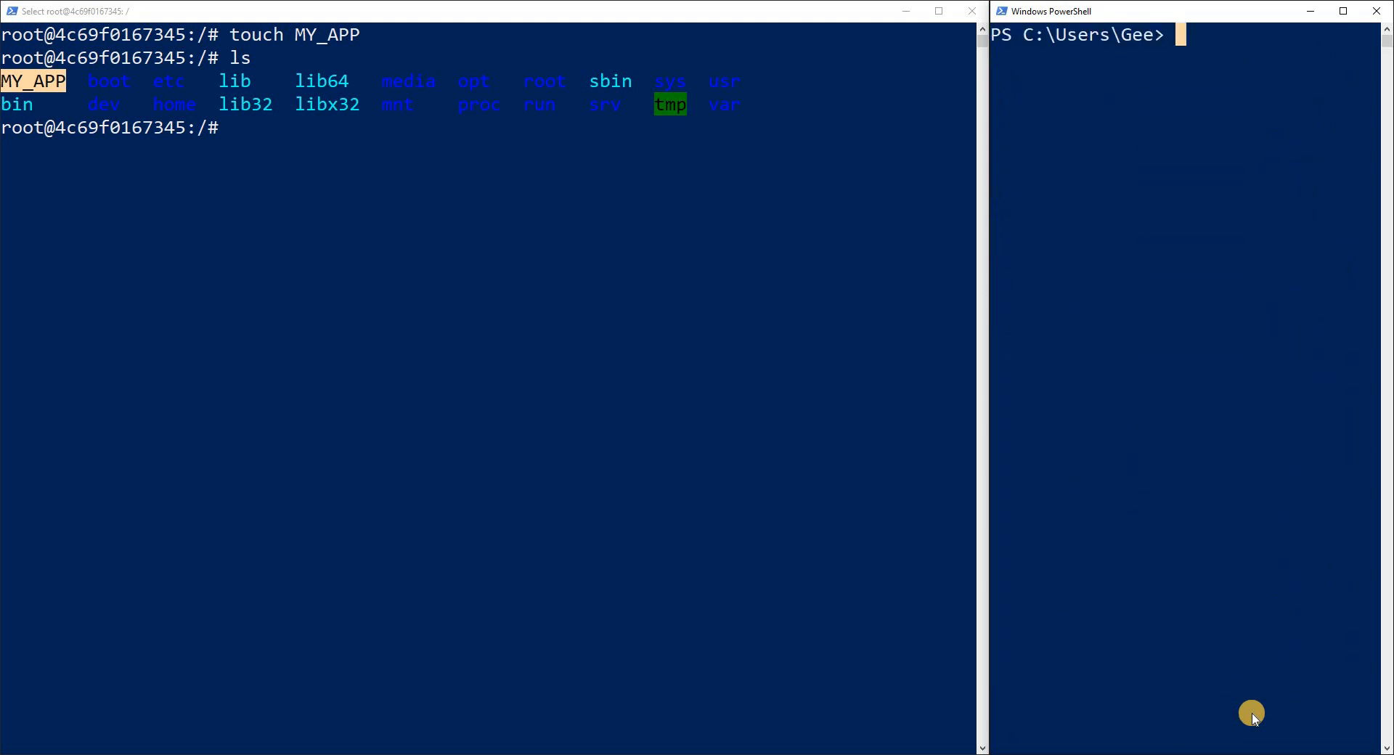
{"action": "type", "text": "docker ps -a --format $env:FORMAT"}
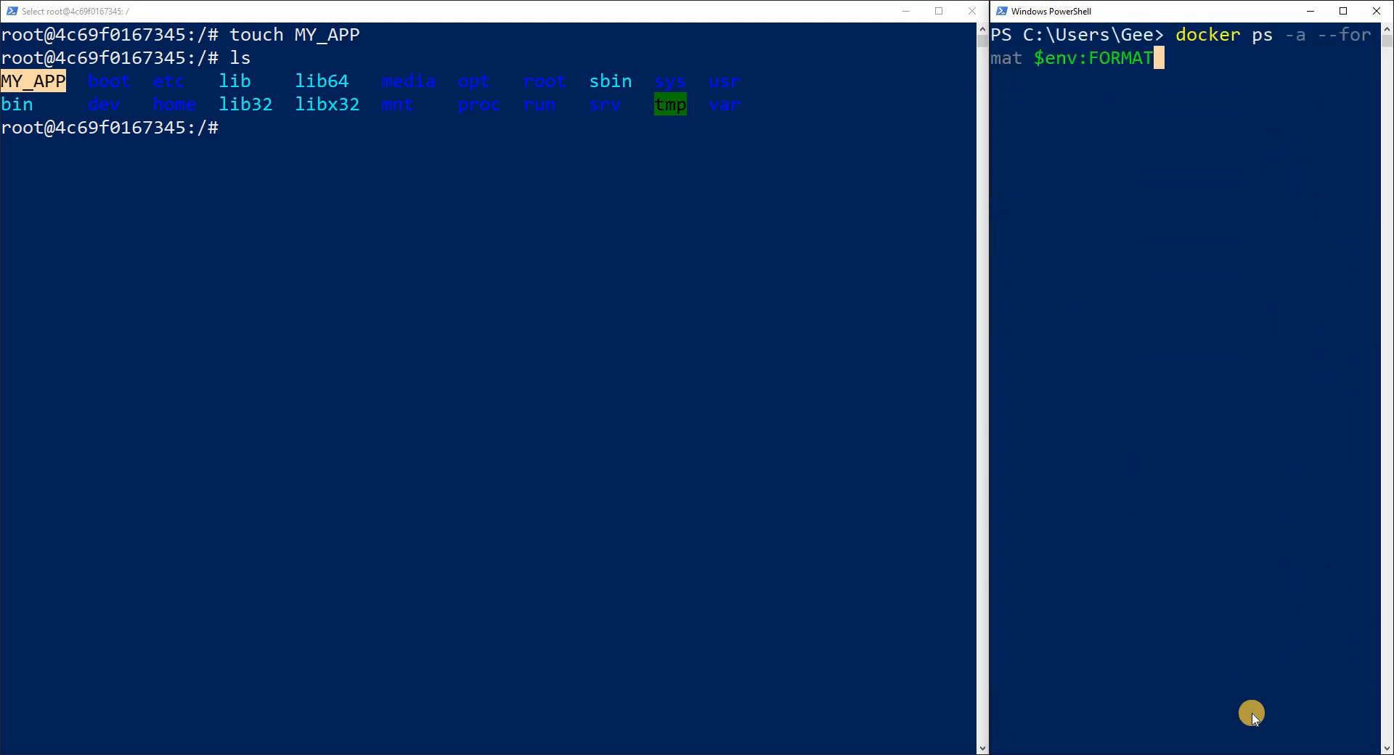
{"action": "mouse_move", "coordinate": [1316, 35]}
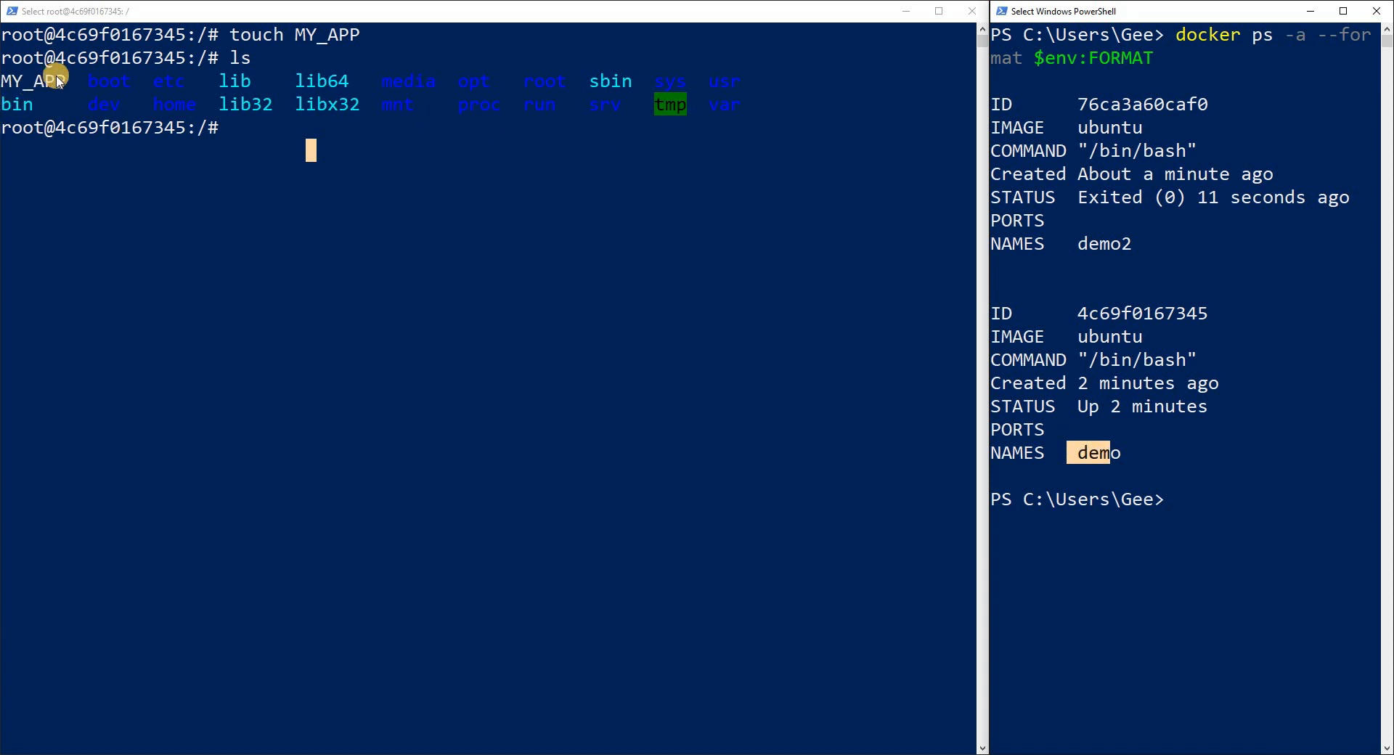
{"action": "mouse_move", "coordinate": [636, 414]}
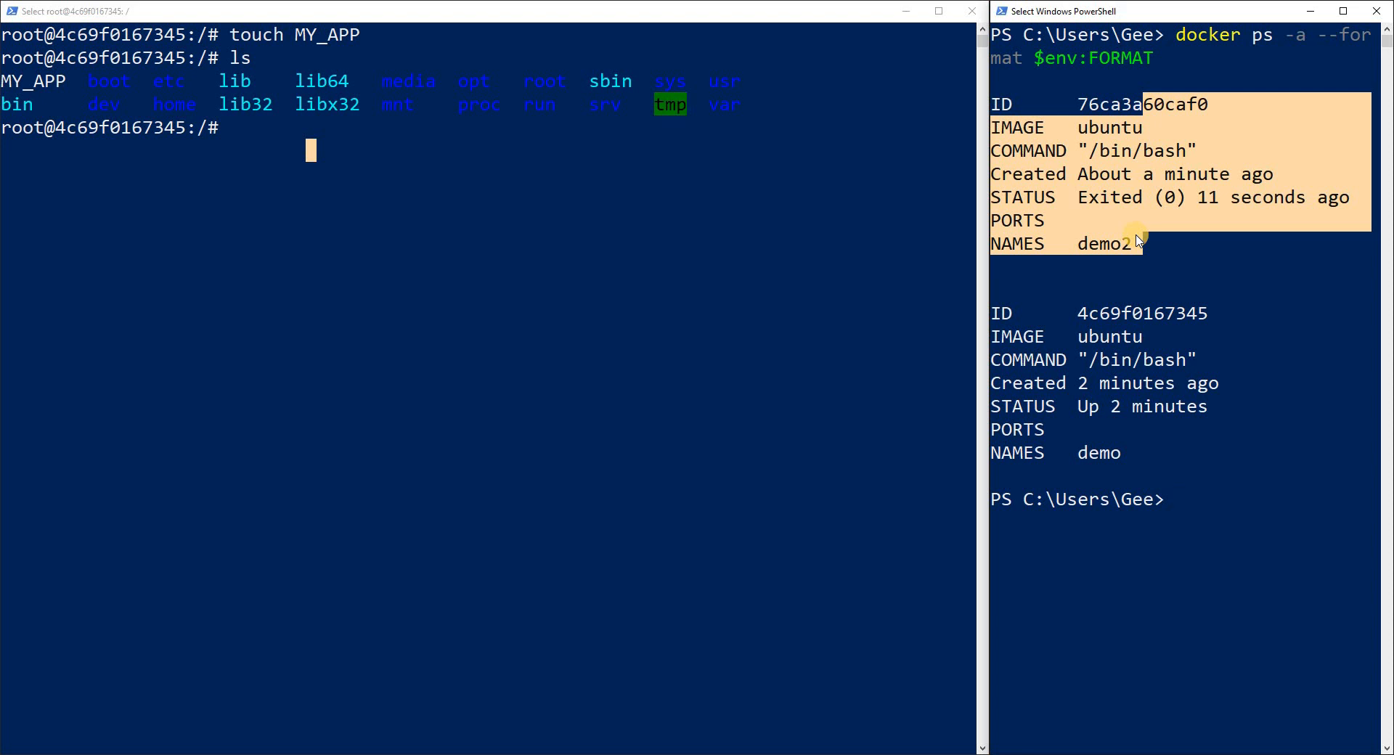
{"action": "left_click", "coordinate": [1246, 592]}
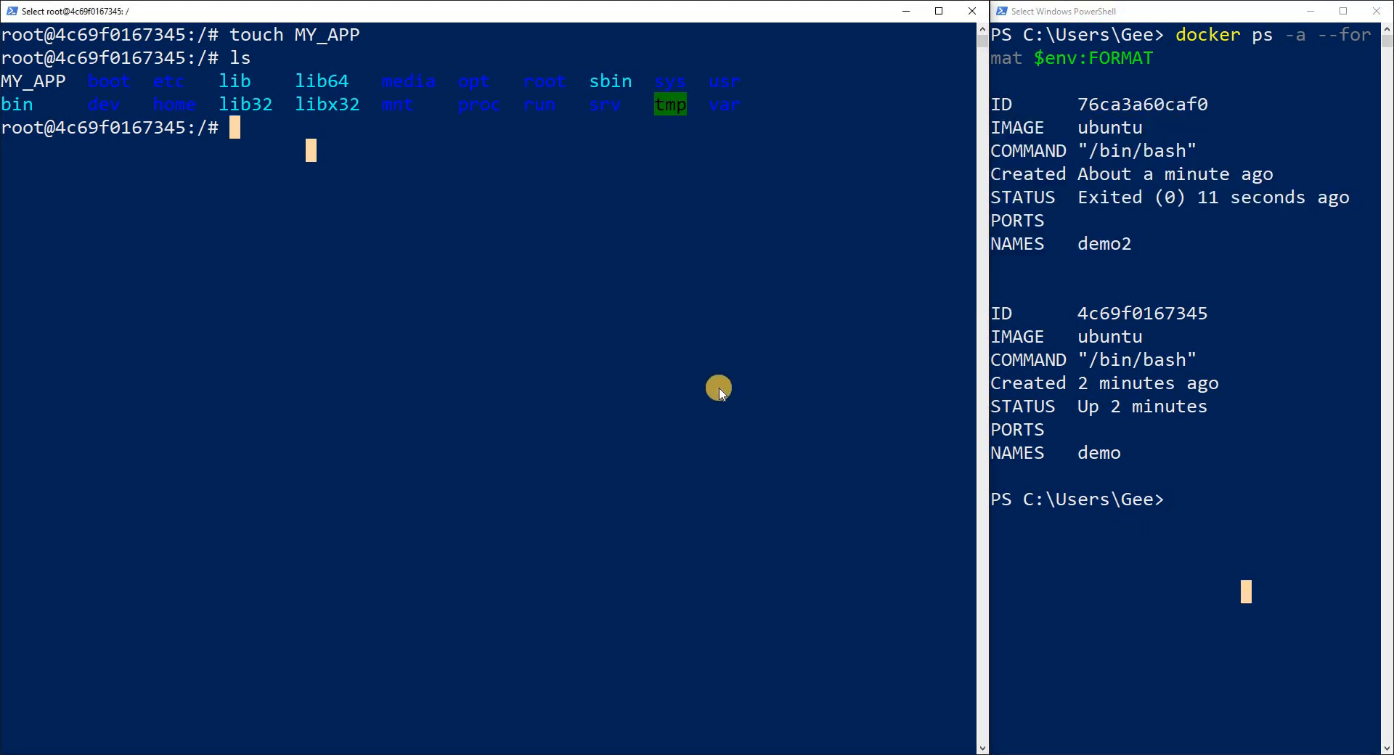
{"action": "mouse_move", "coordinate": [480, 270]}
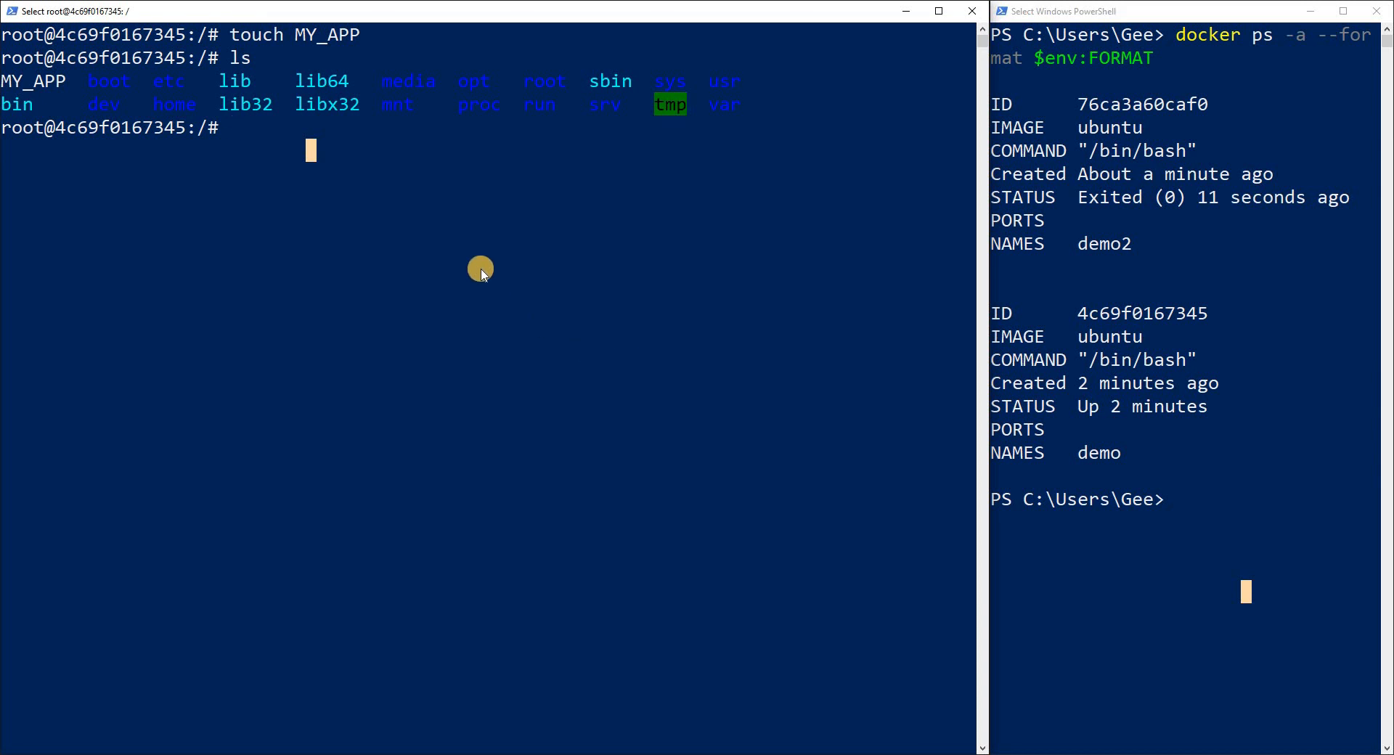
{"action": "mouse_move", "coordinate": [424, 167]}
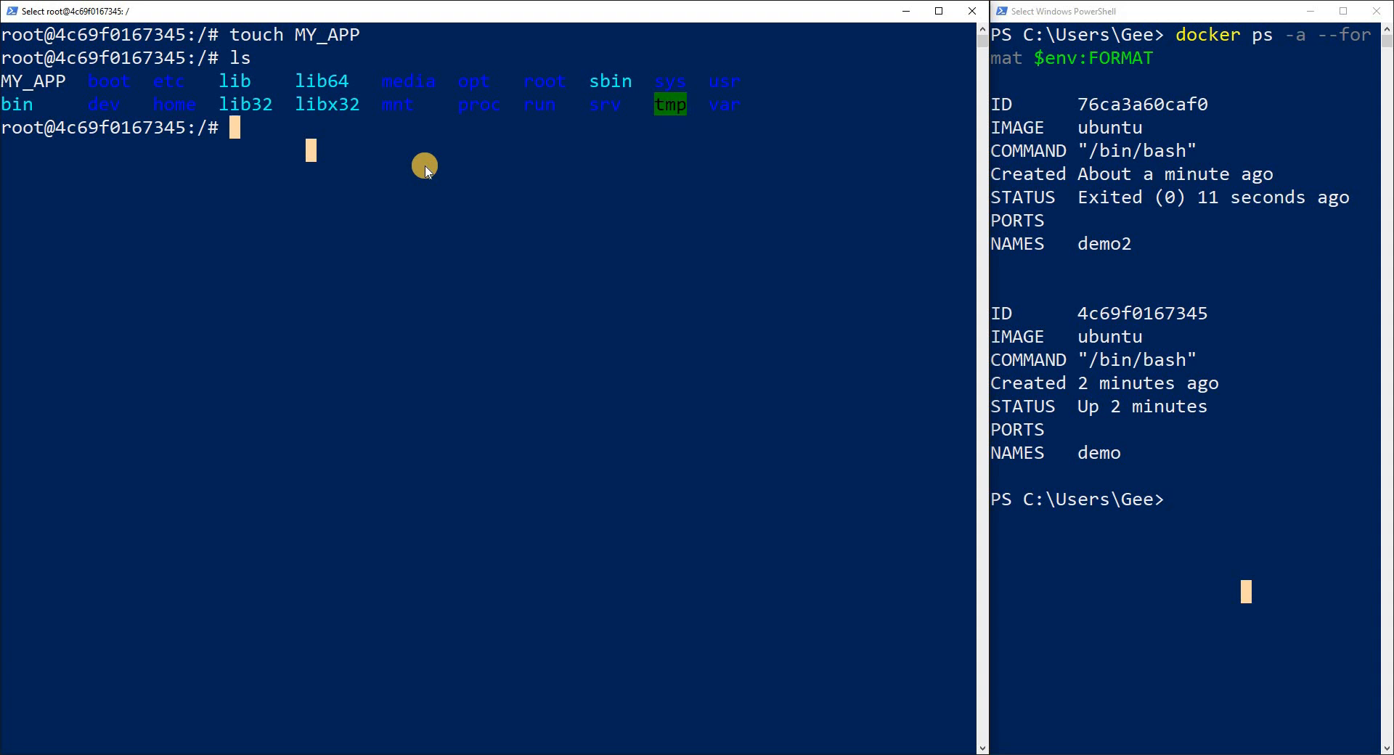
{"action": "mouse_move", "coordinate": [523, 196]}
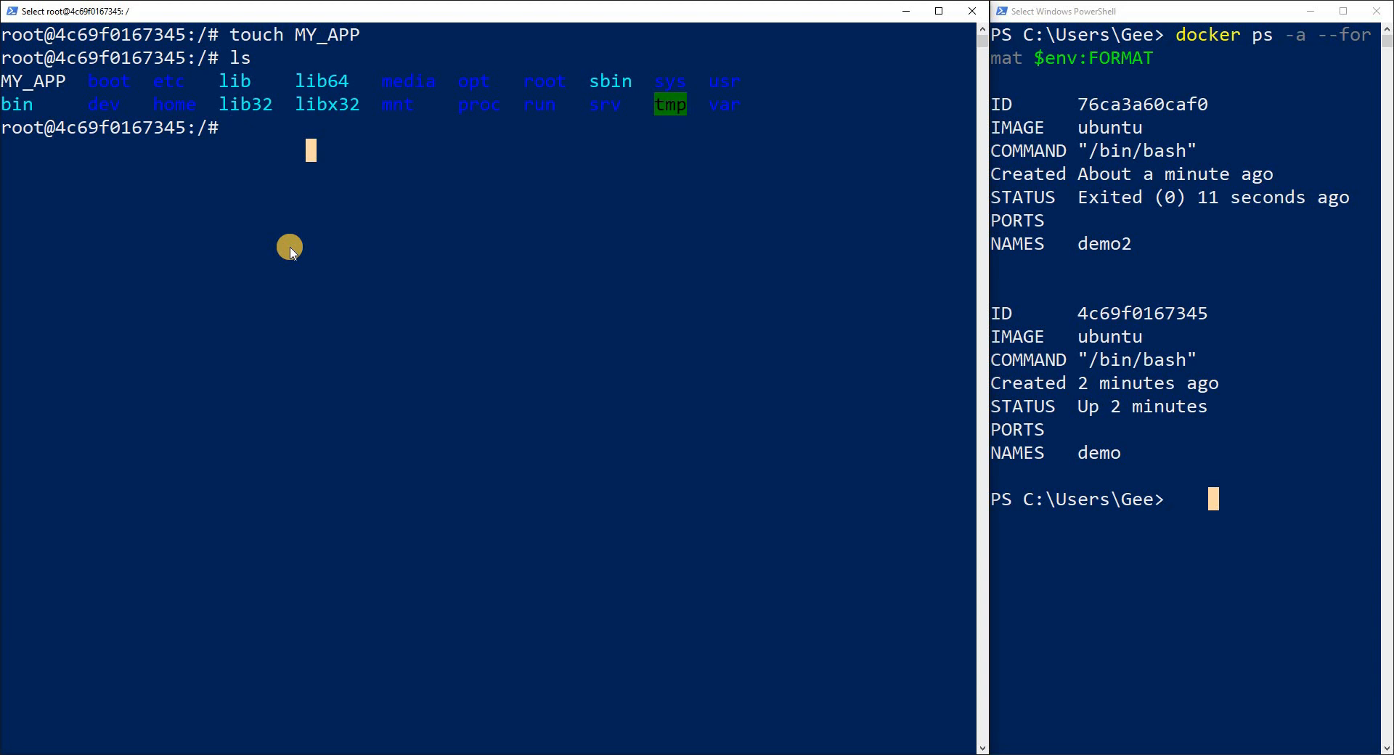
- Exit the demo container and run 'docker commit demo demo-image', returning a sha256 ID
{"action": "type", "text": "e"}
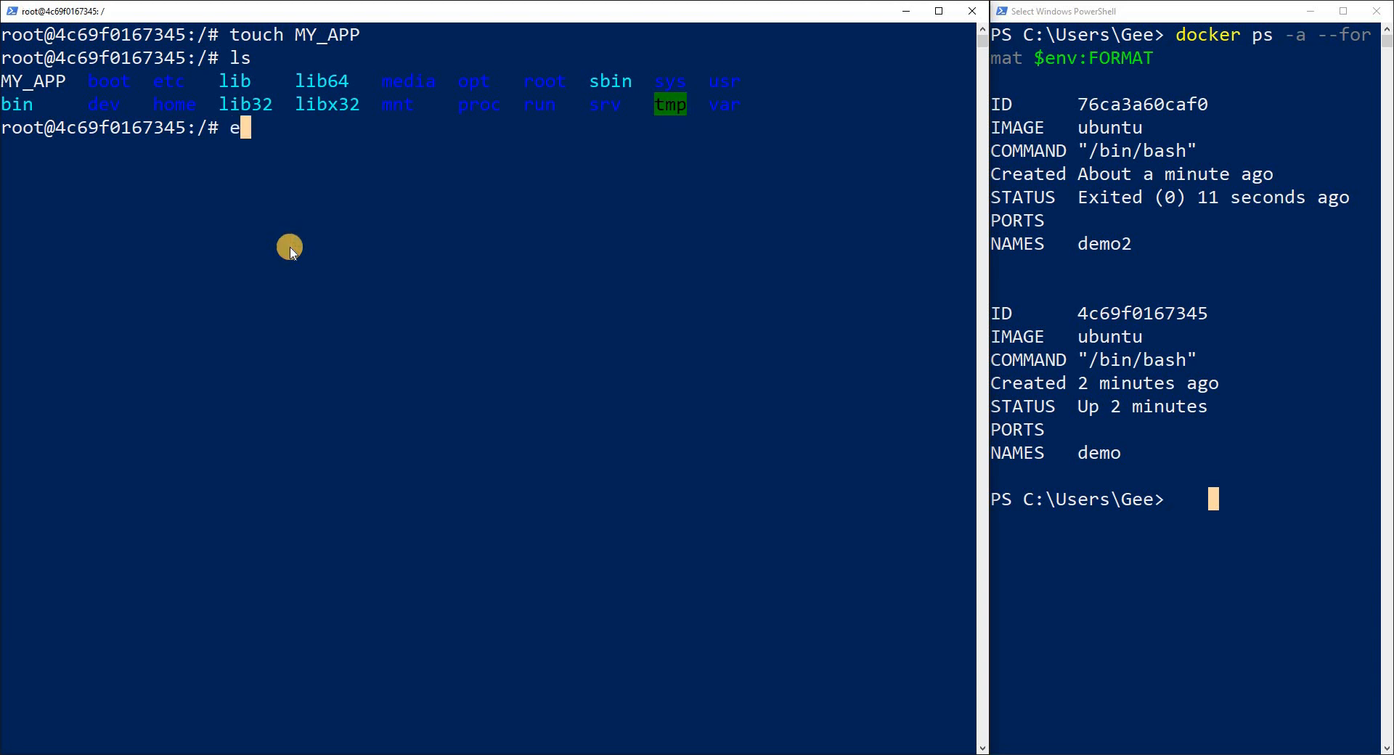
{"action": "type", "text": "xit"}
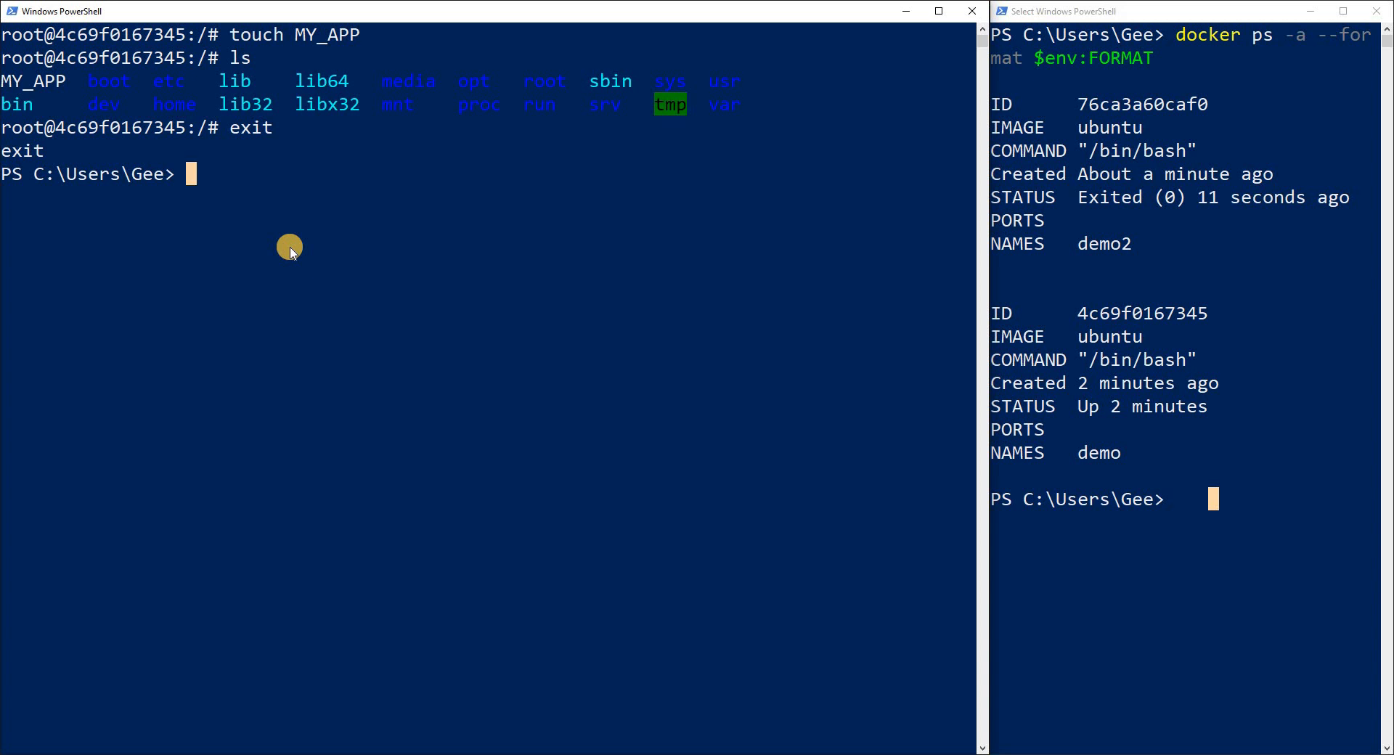
{"action": "mouse_move", "coordinate": [35, 80]}
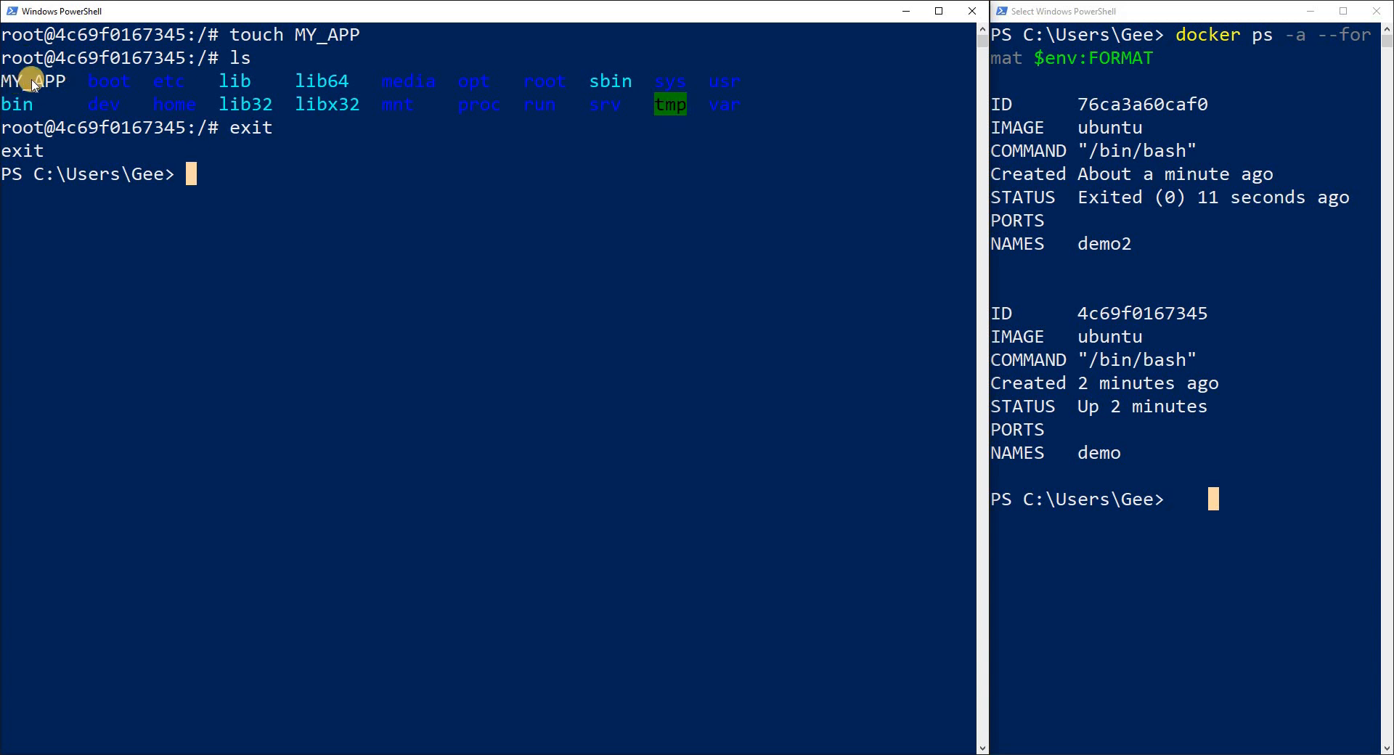
{"action": "mouse_move", "coordinate": [269, 62]}
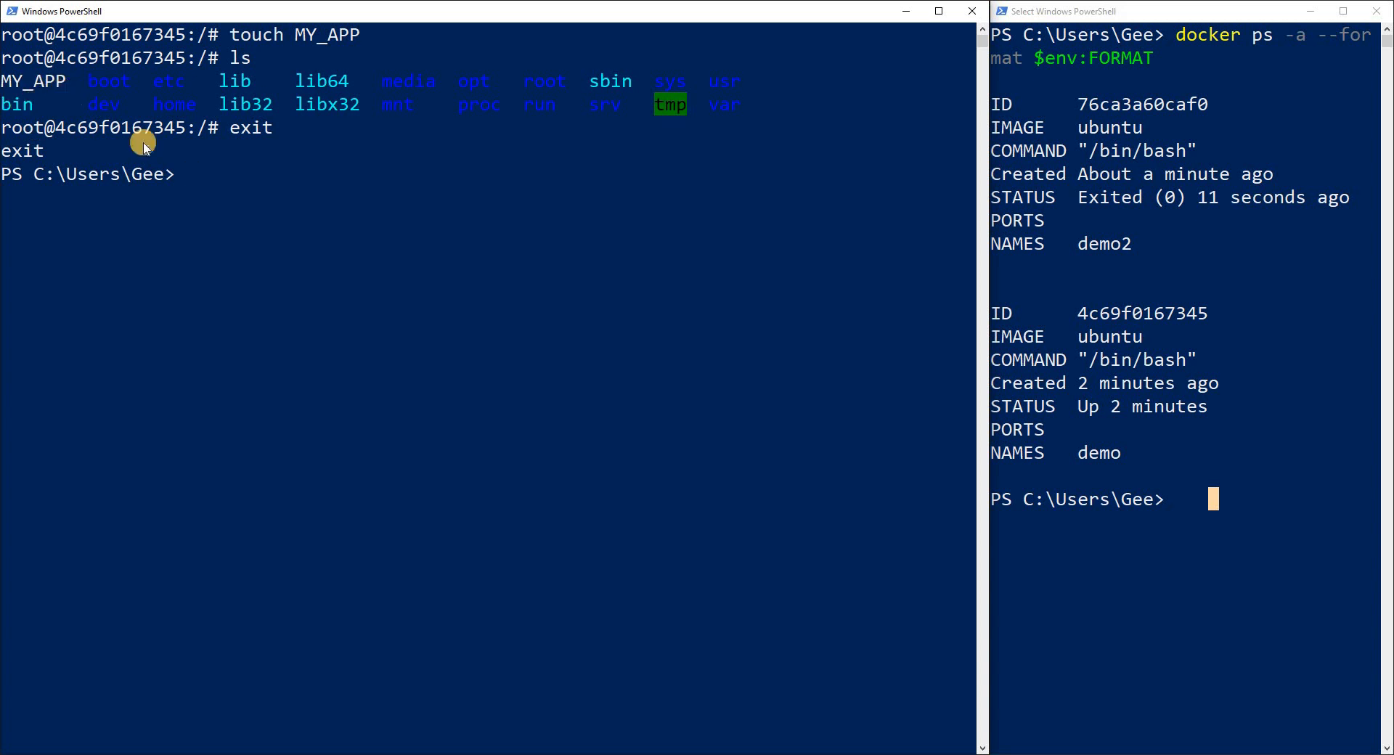
{"action": "type", "text": "docker"}
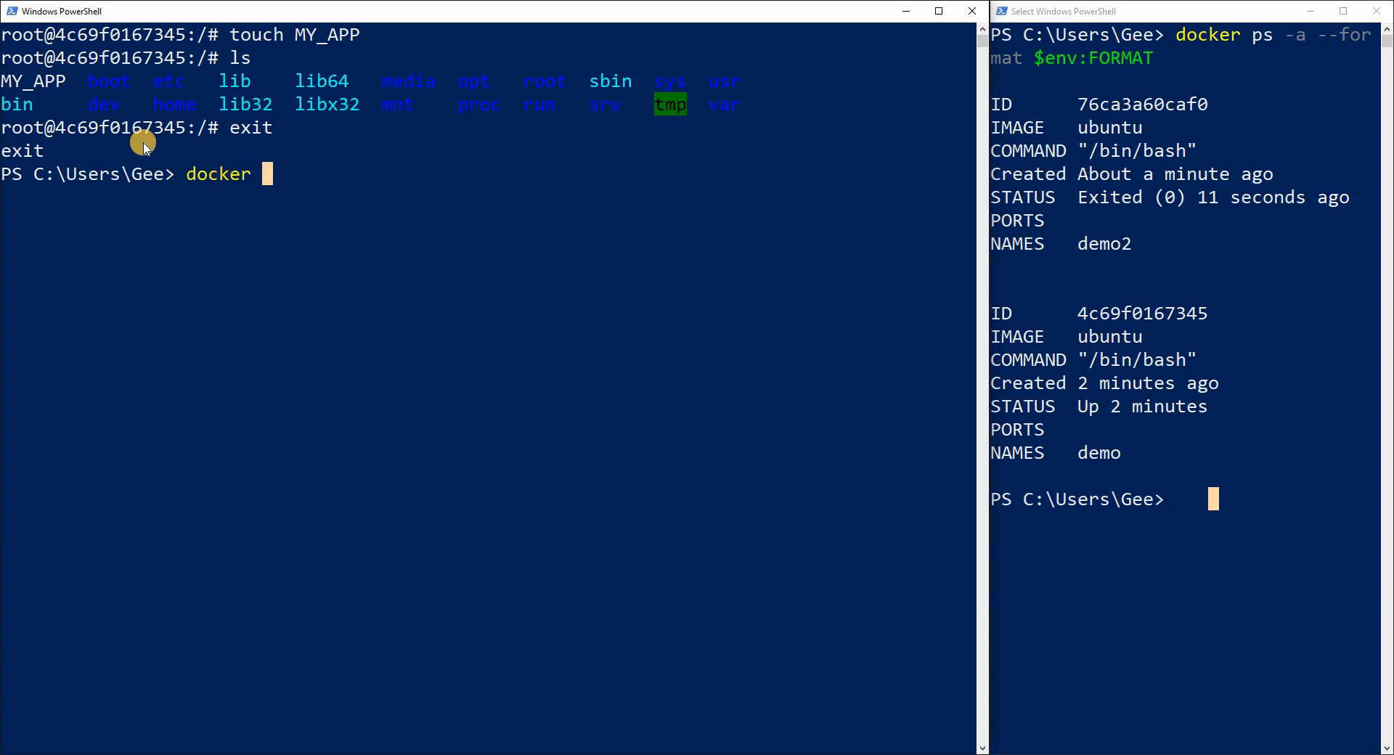
{"action": "type", "text": "commit"}
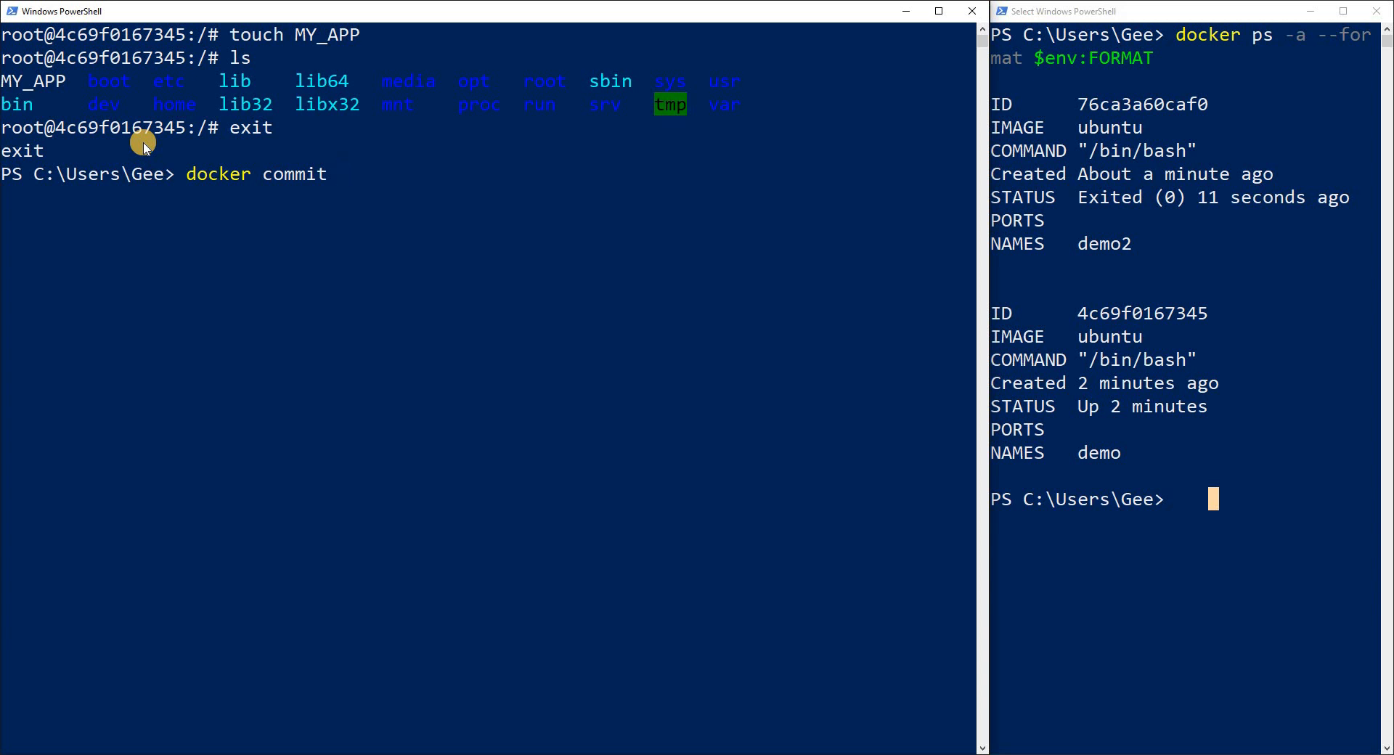
{"action": "mouse_move", "coordinate": [324, 193]}
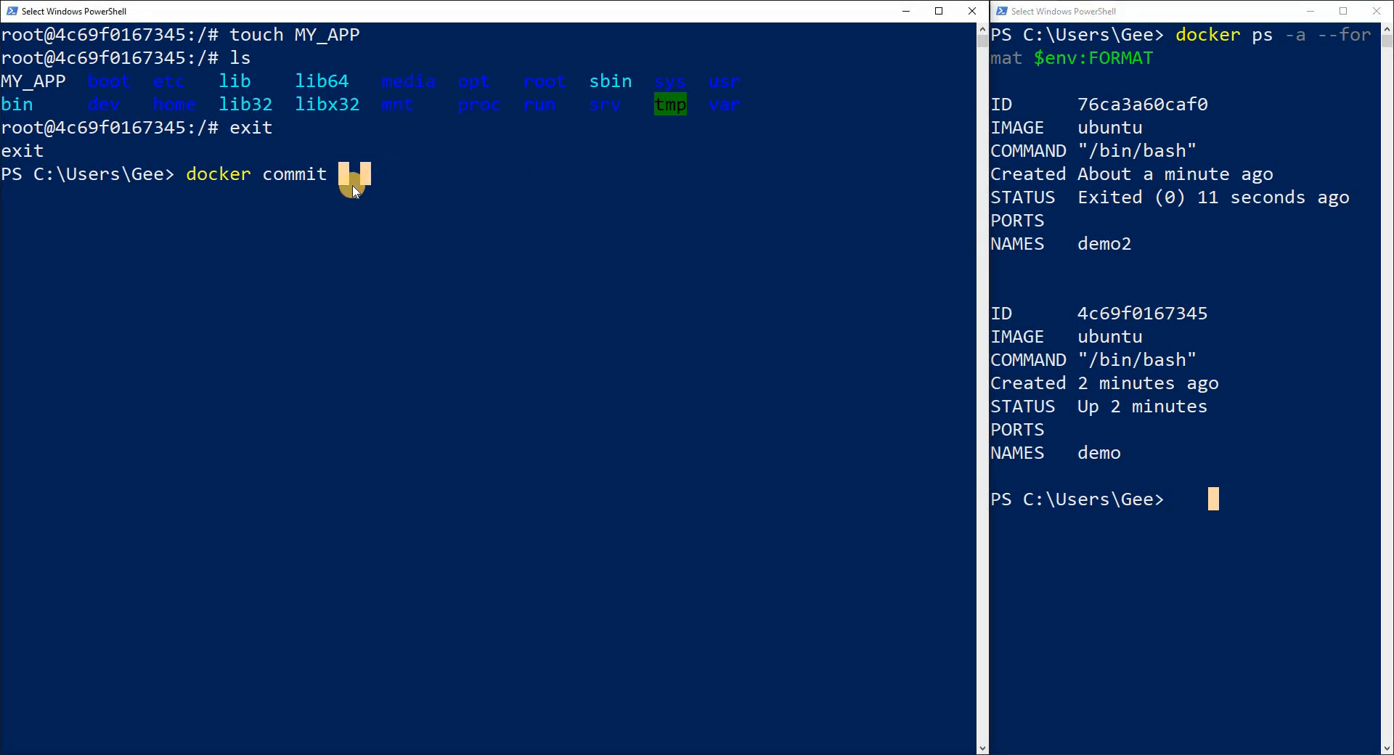
{"action": "type", "text": "demo"}
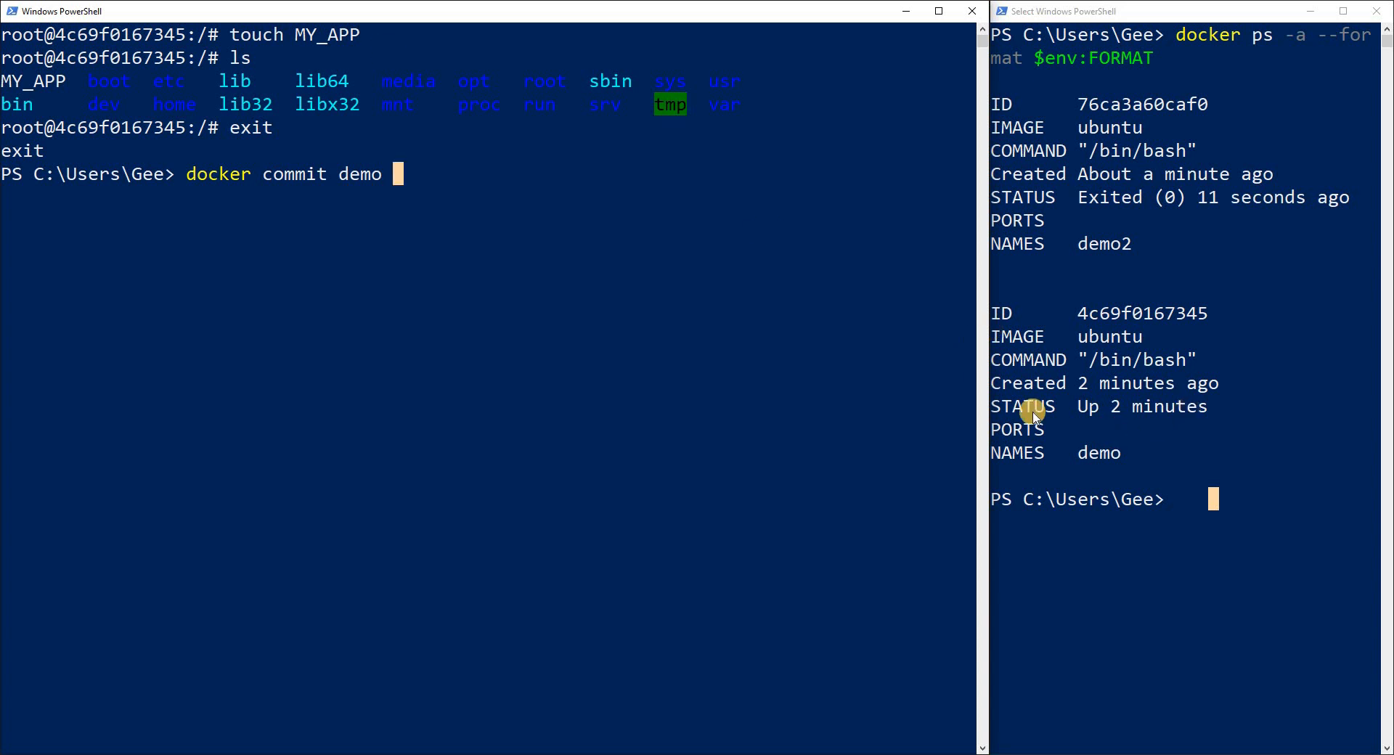
{"action": "mouse_move", "coordinate": [421, 180]}
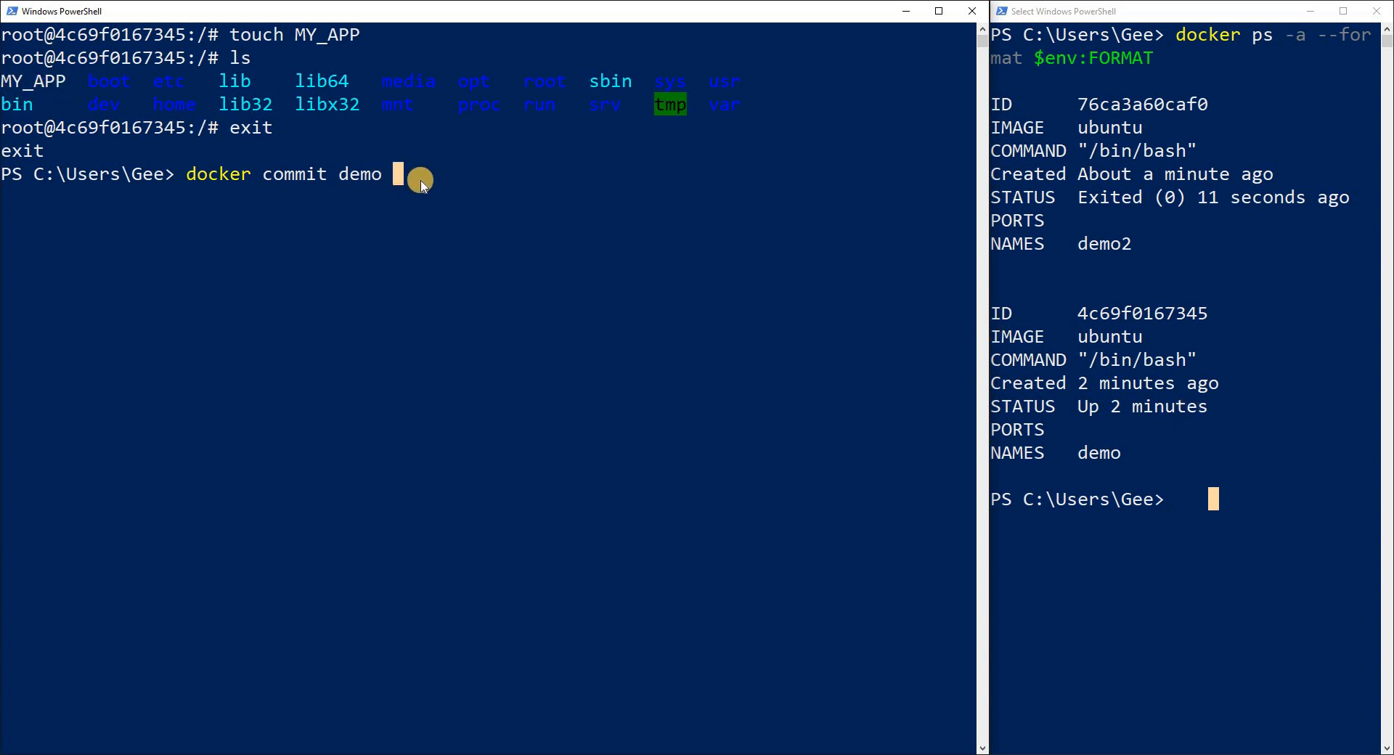
{"action": "type", "text": "m"}
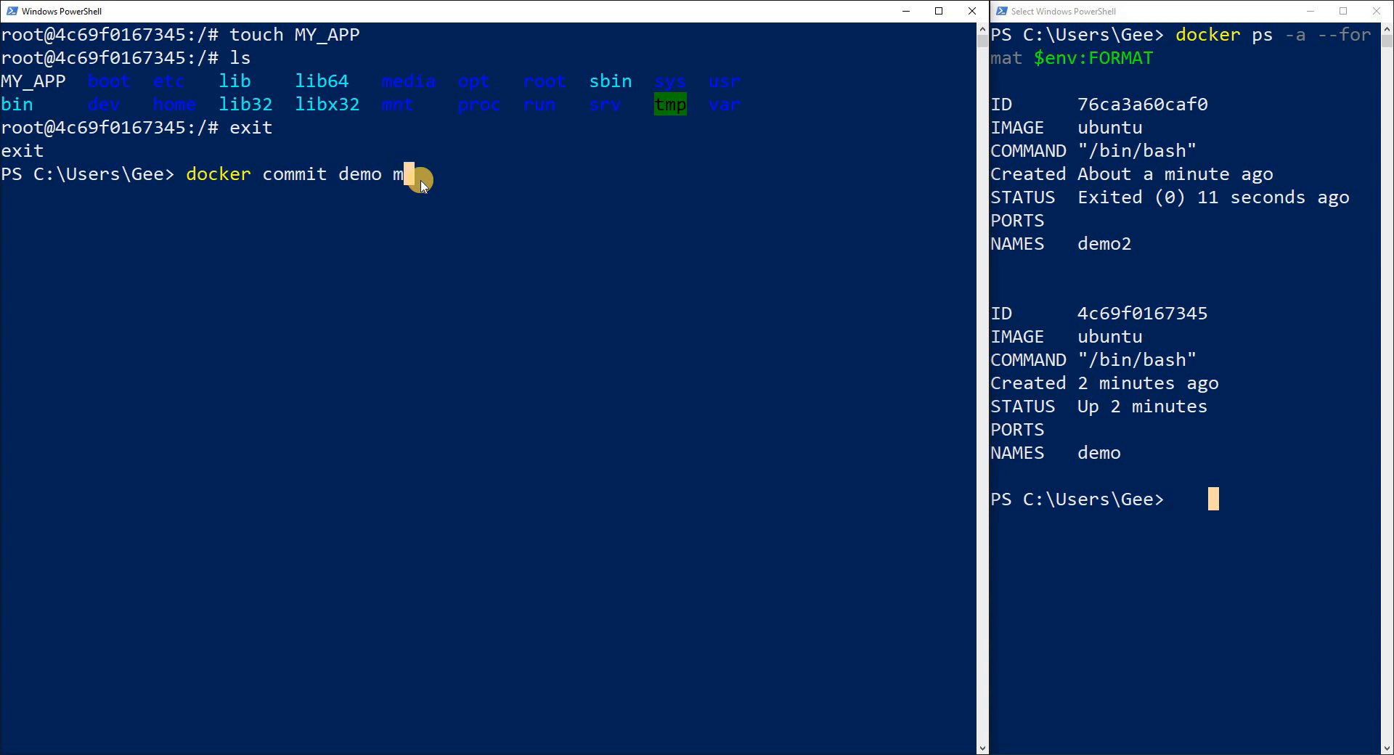
{"action": "type", "text": "emo"}
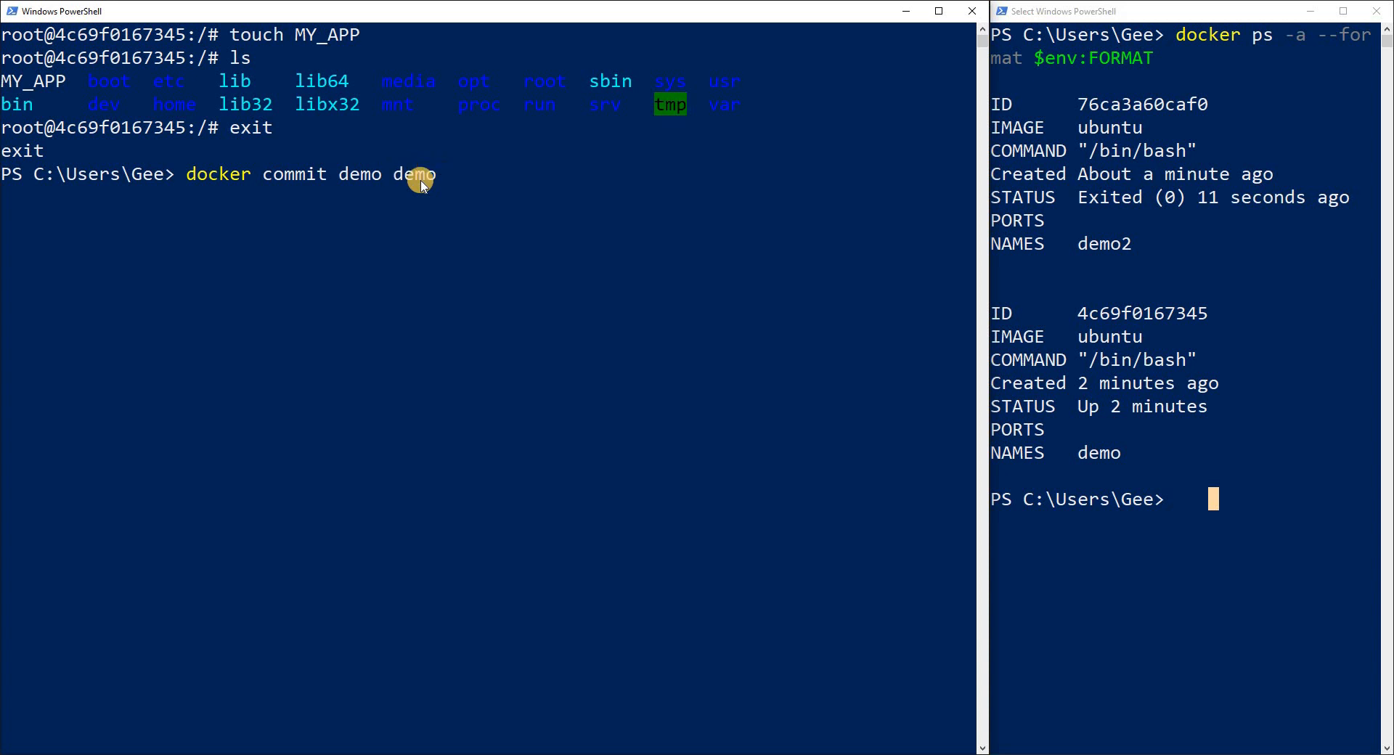
{"action": "type", "text": "-image"}
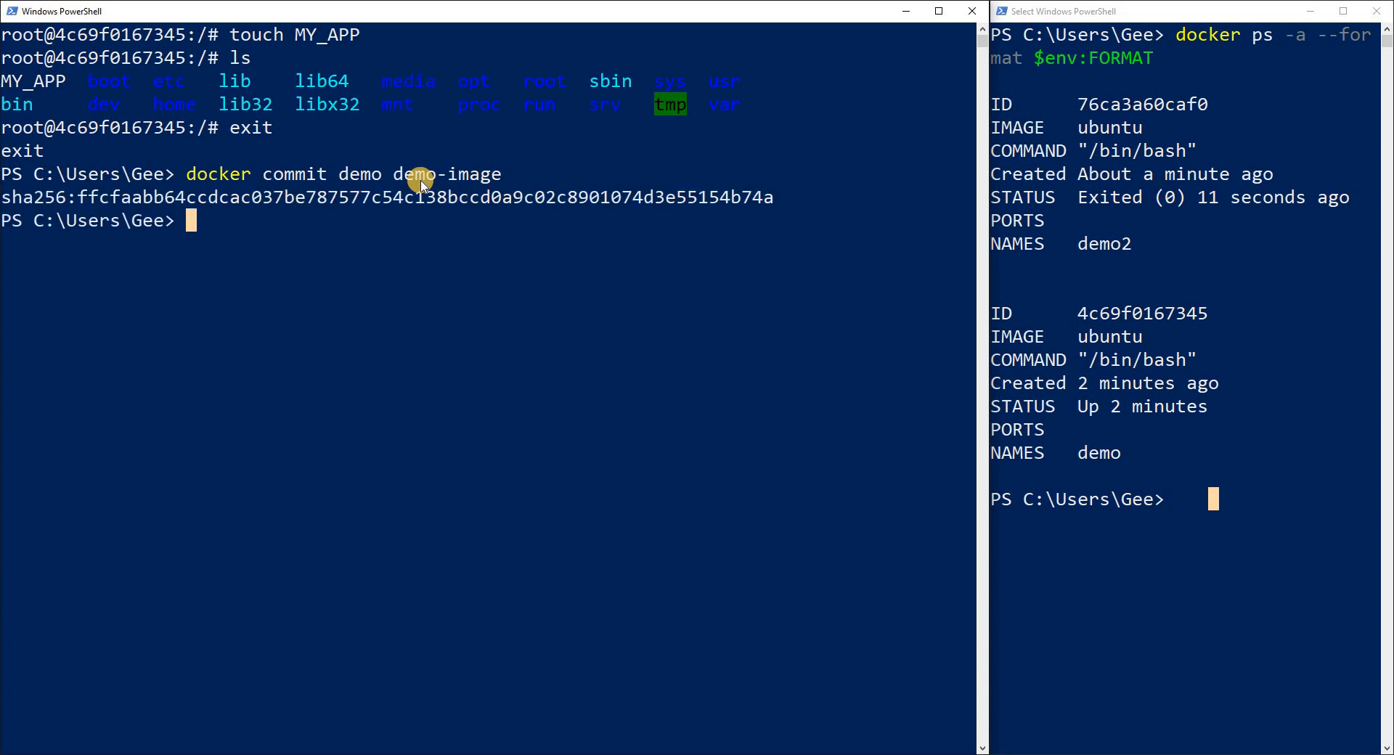
- List images, then attempt 'docker run -it demo-image demo-image-v1', which fails
{"action": "type", "text": "docker images"}
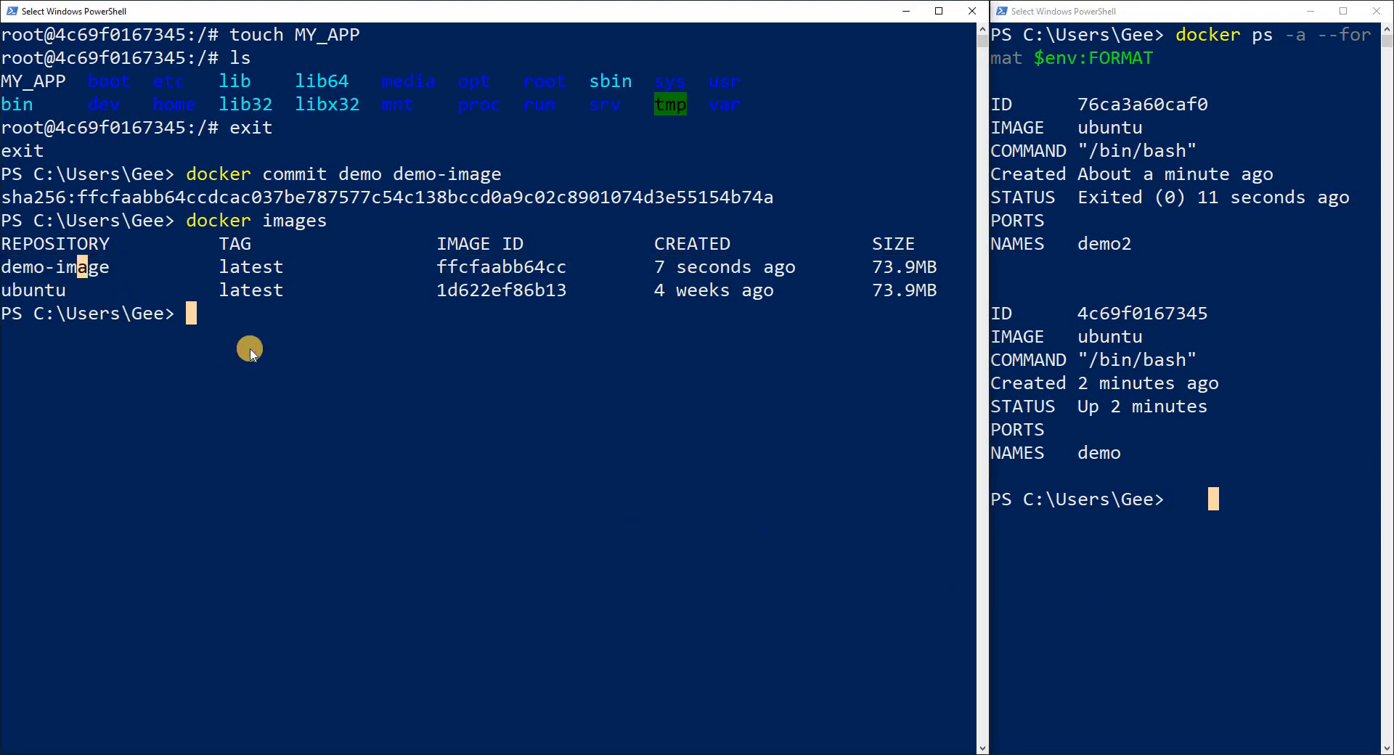
{"action": "type", "text": "docker"}
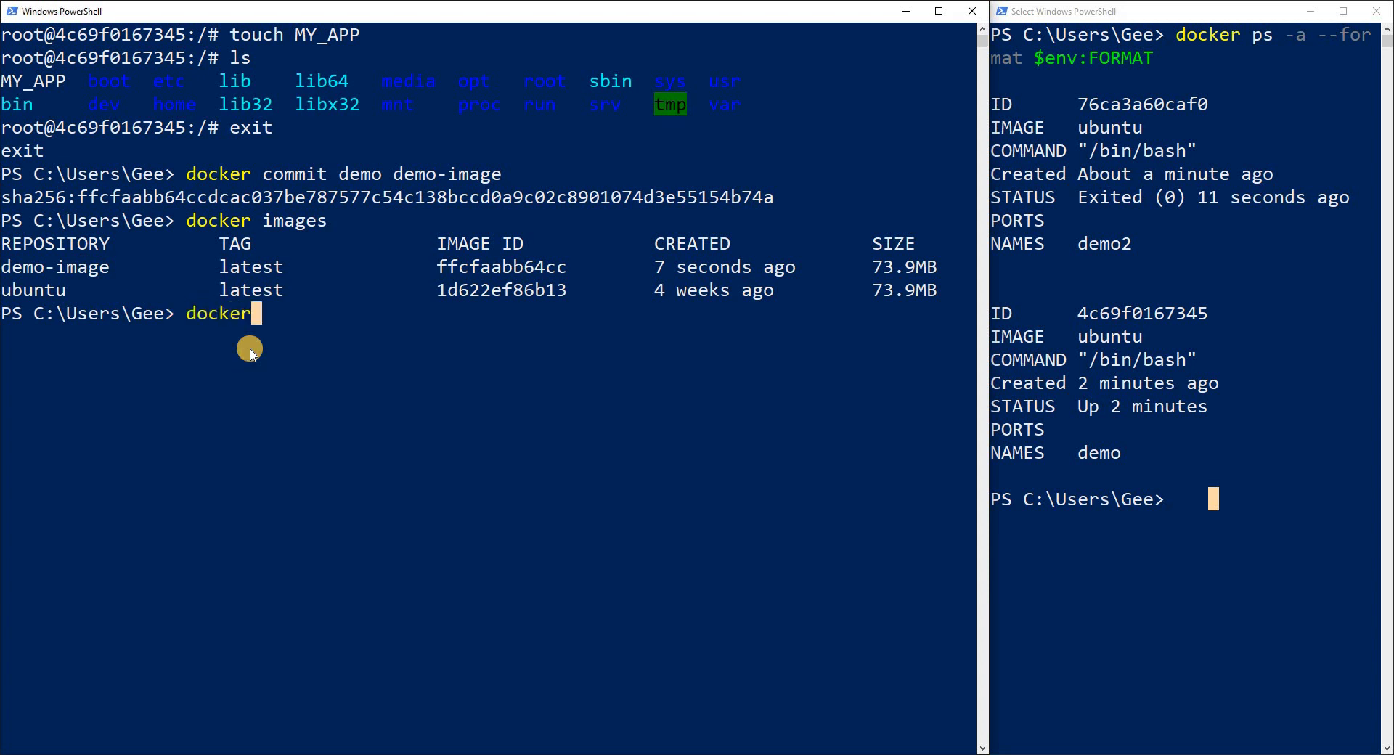
{"action": "type", "text": "run -"}
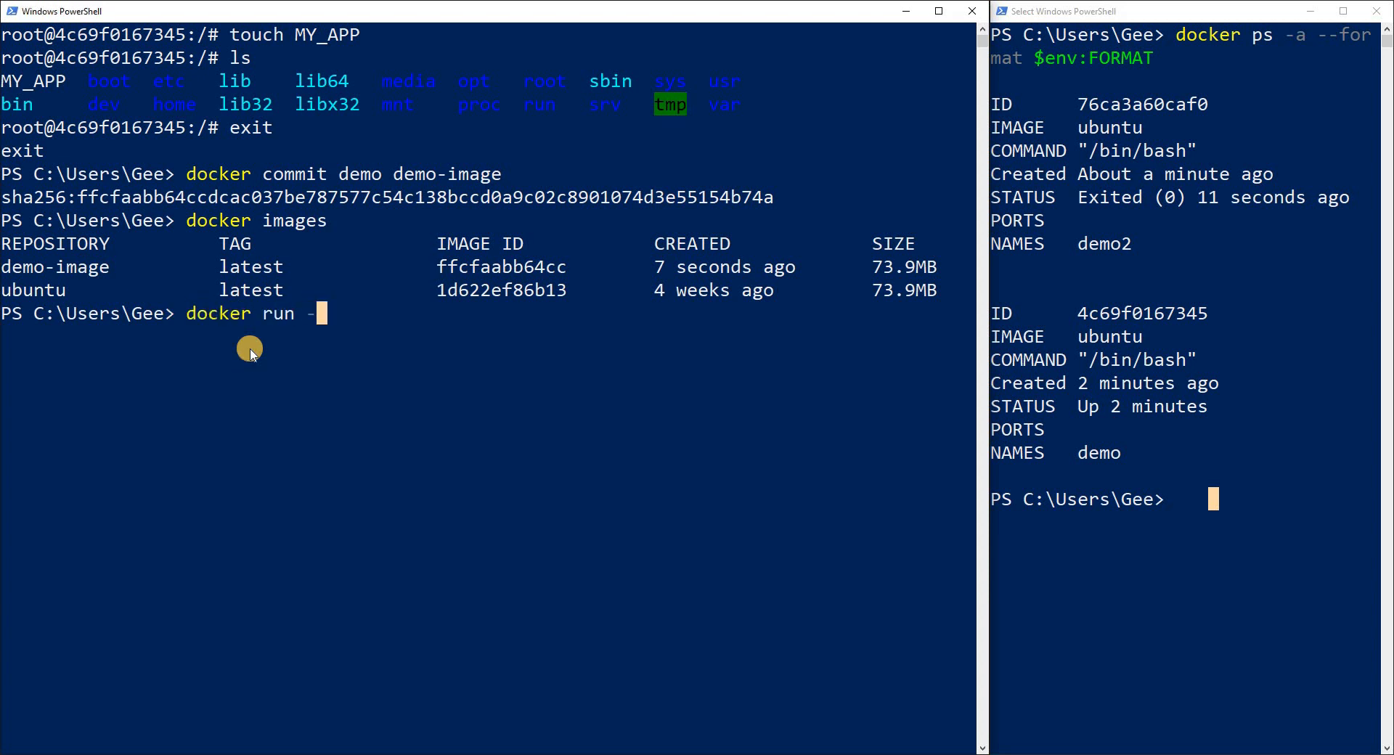
{"action": "type", "text": "it de"}
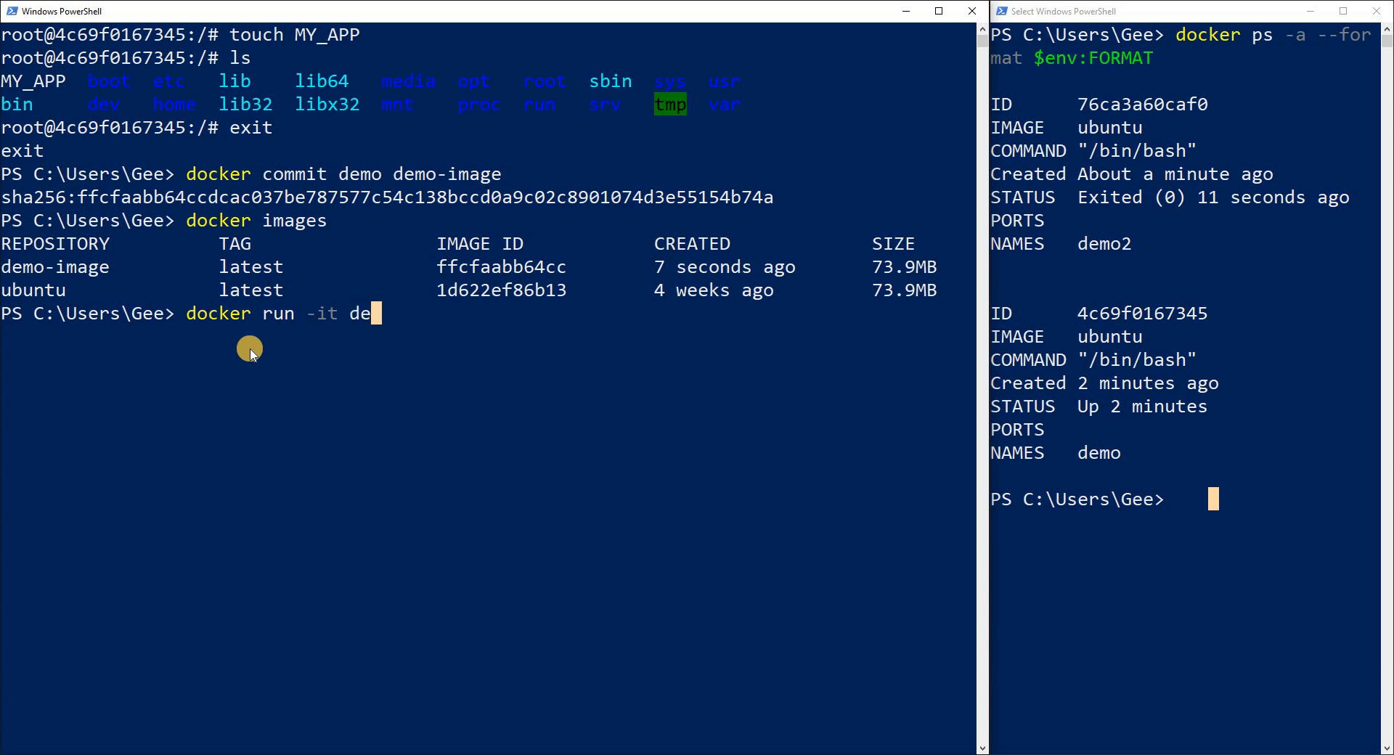
{"action": "type", "text": "mo-"}
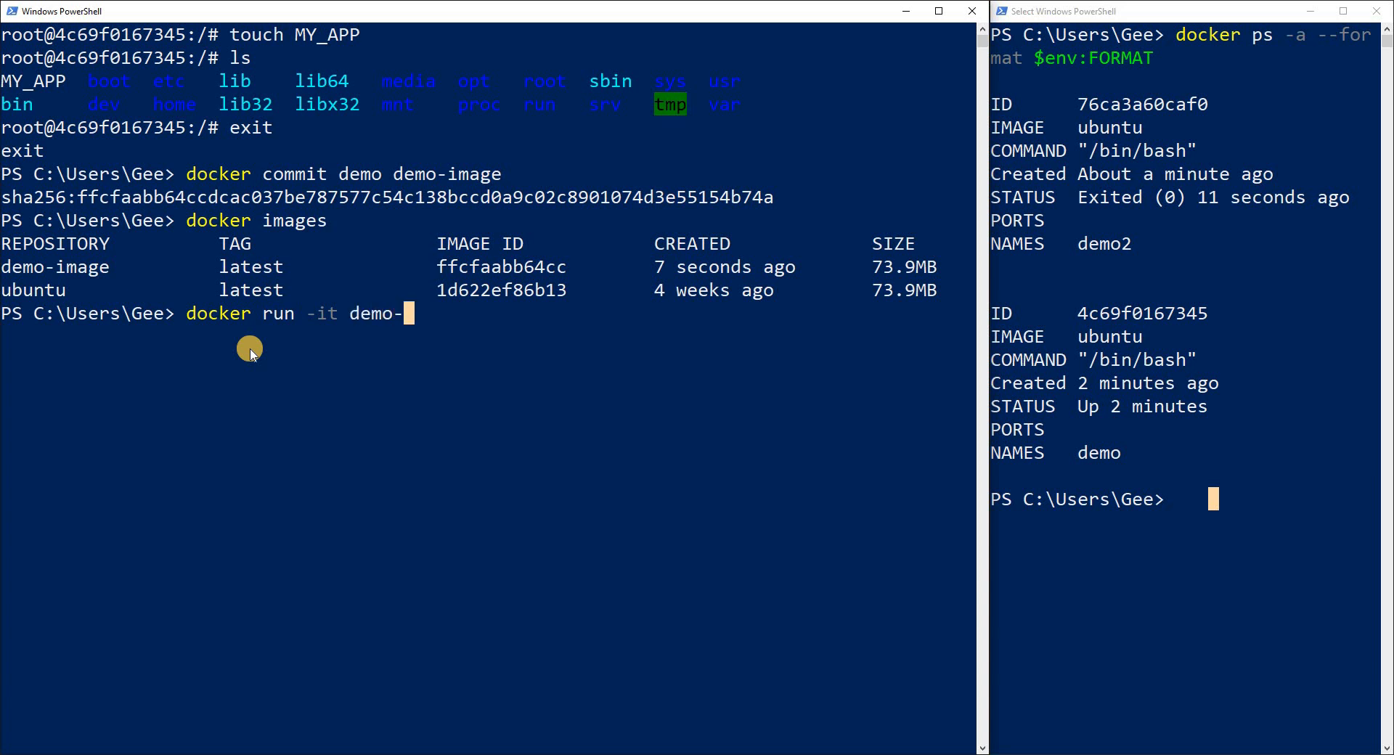
{"action": "type", "text": "image"}
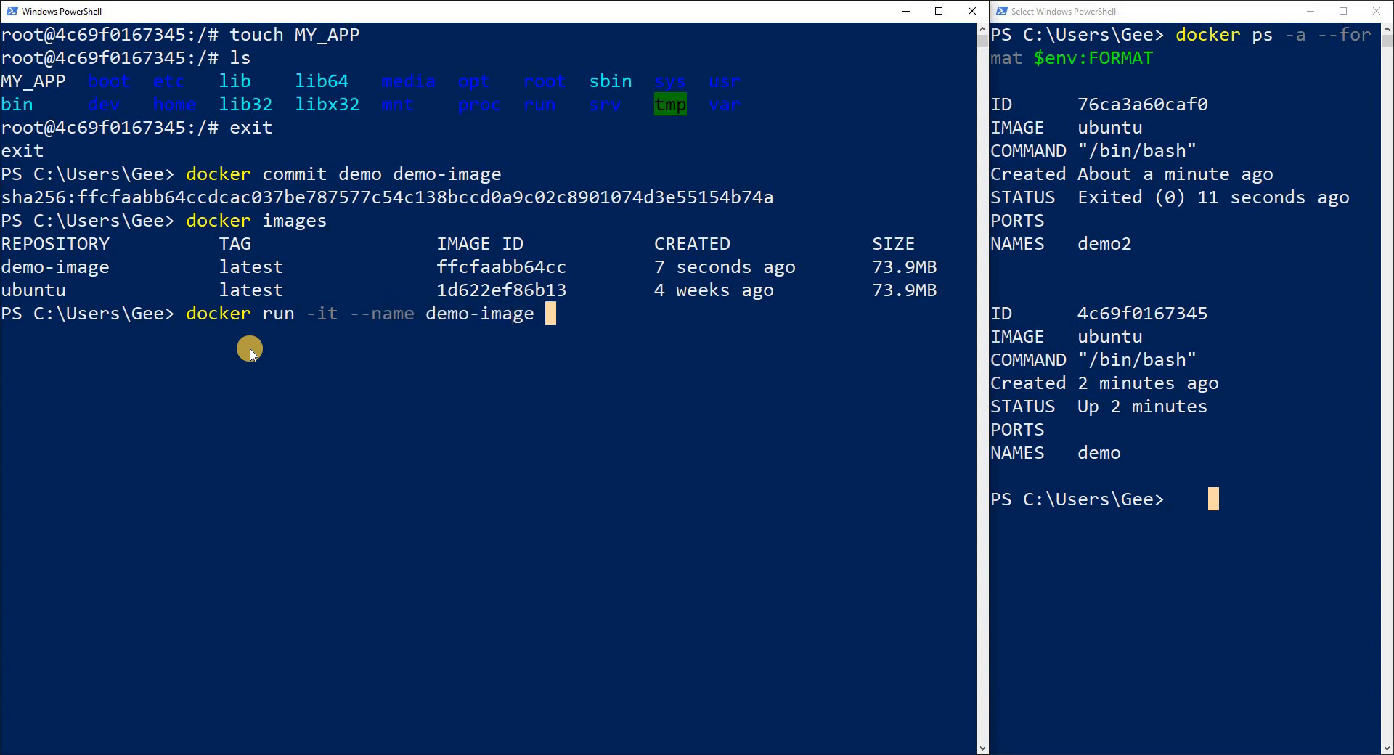
{"action": "type", "text": "demo-"}
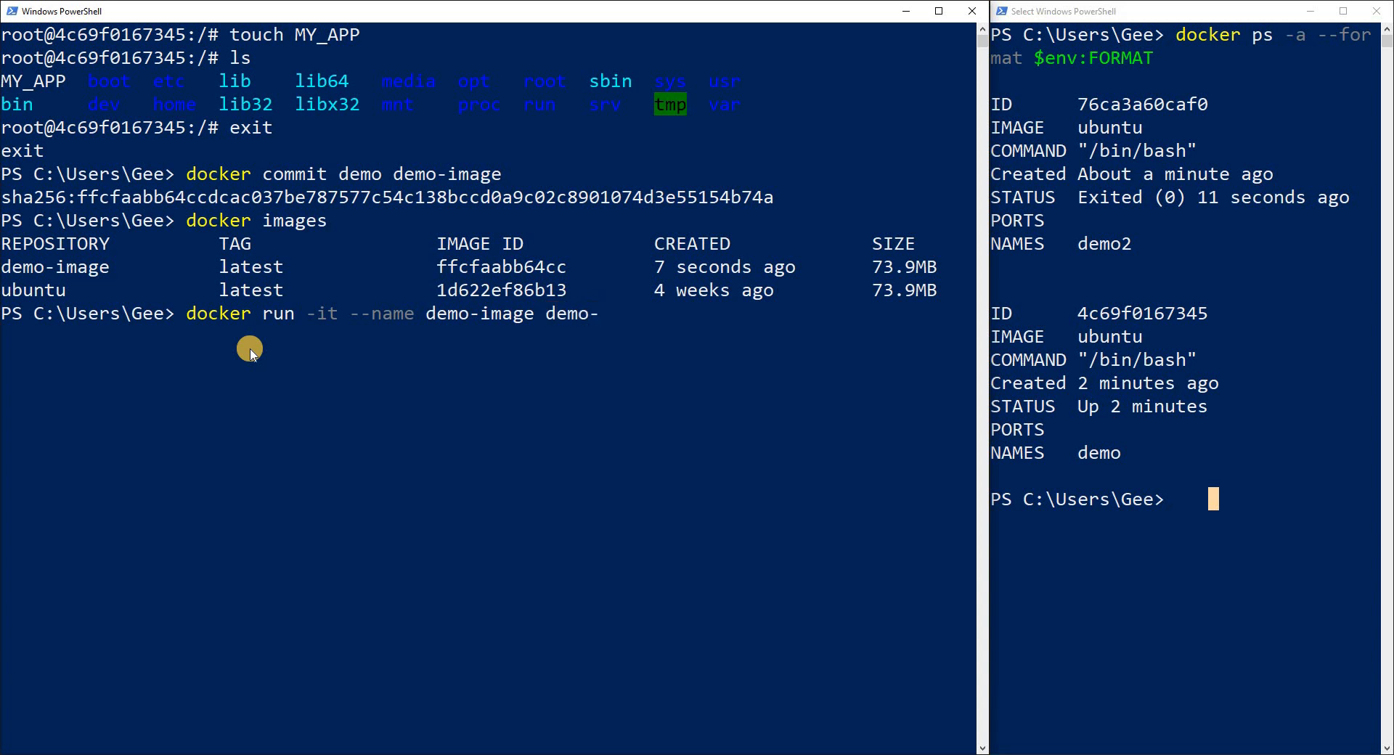
{"action": "type", "text": "image-"}
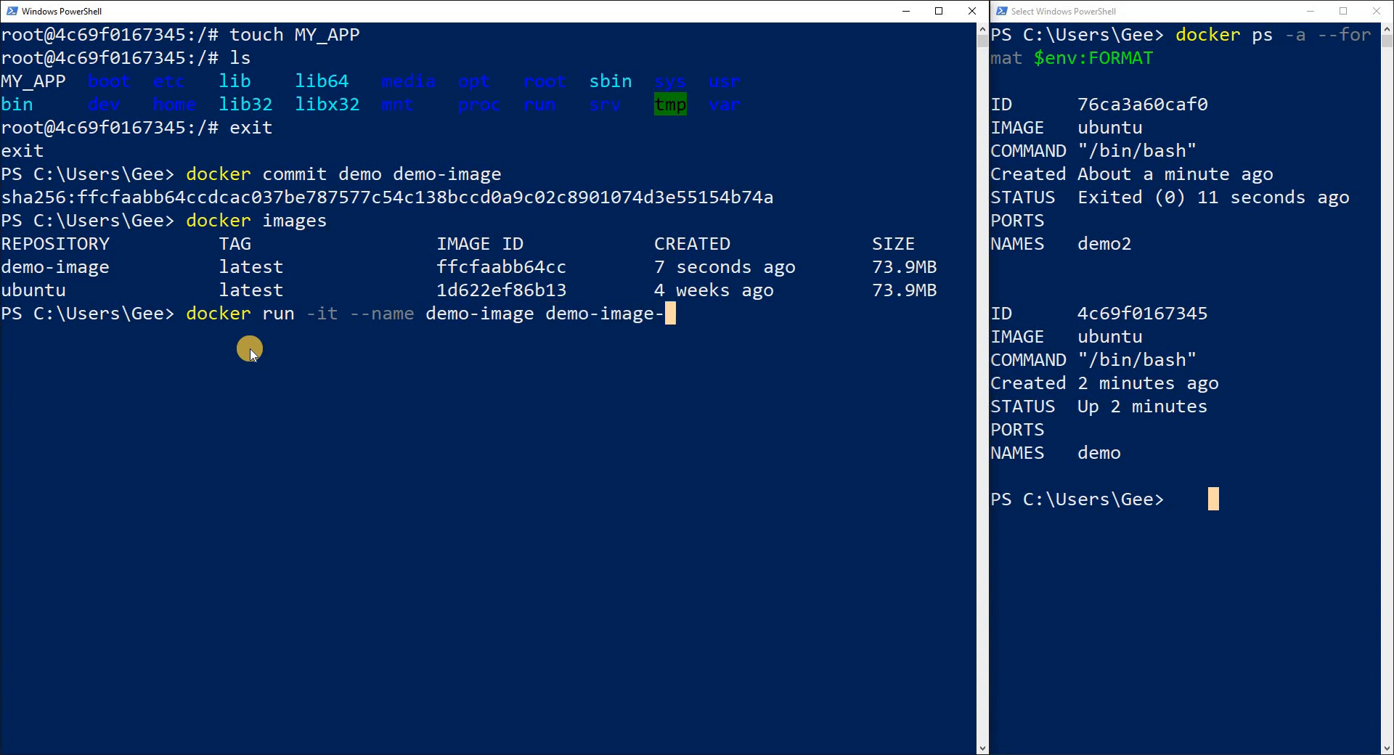
{"action": "type", "text": "v1"}
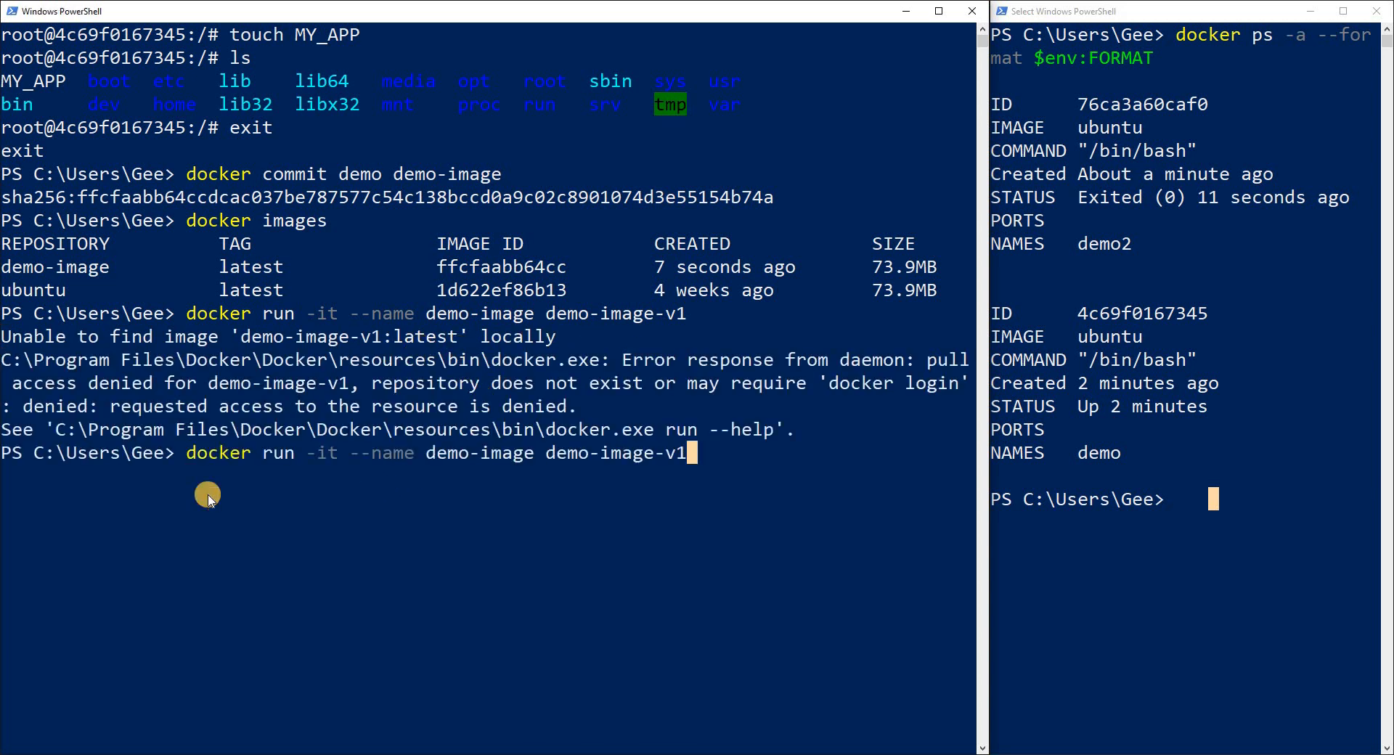
- Correct it to 'docker run -it --name demo-images-v1 demo-image' and list its root showing MY_APP
{"action": "key", "text": "Backspace"}
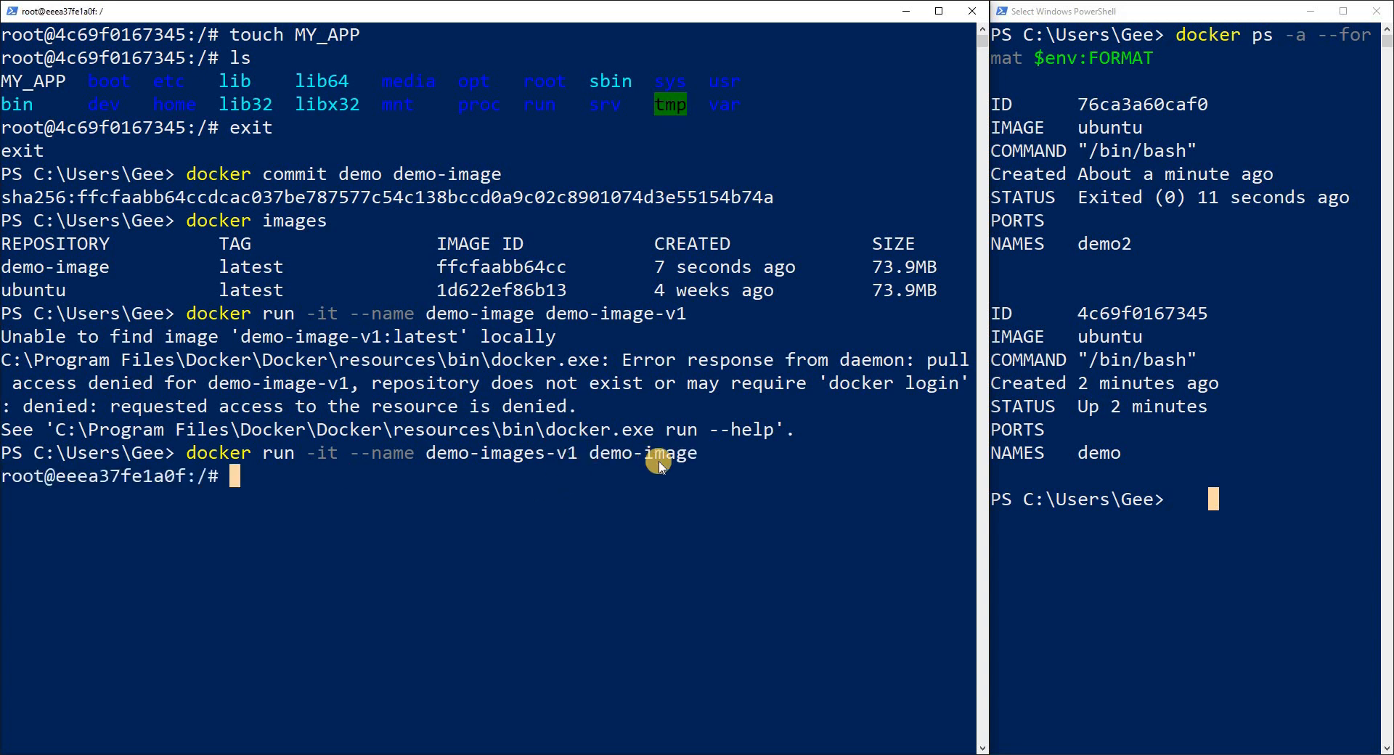
{"action": "type", "text": "ls"}
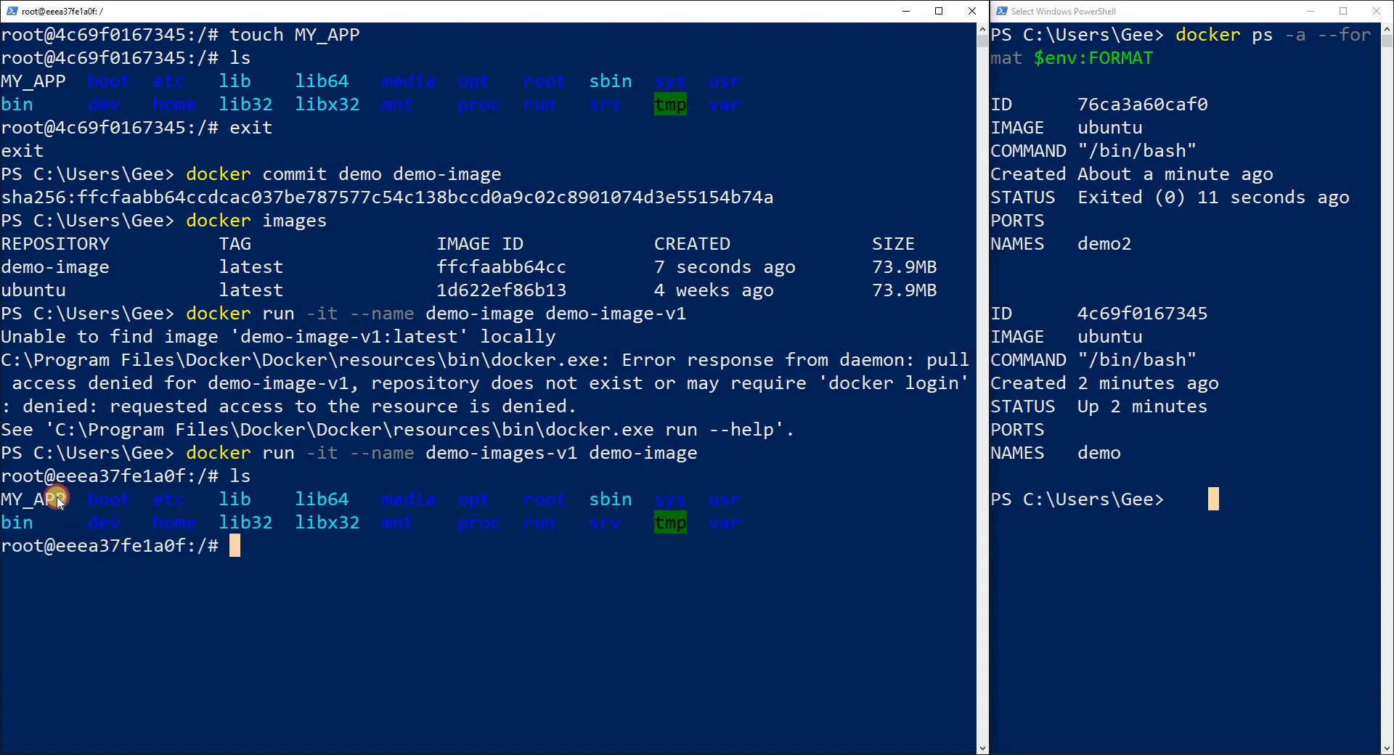
- Create new_file with touch inside the demo-images-v1 container
{"action": "double_click", "coordinate": [33, 499]}
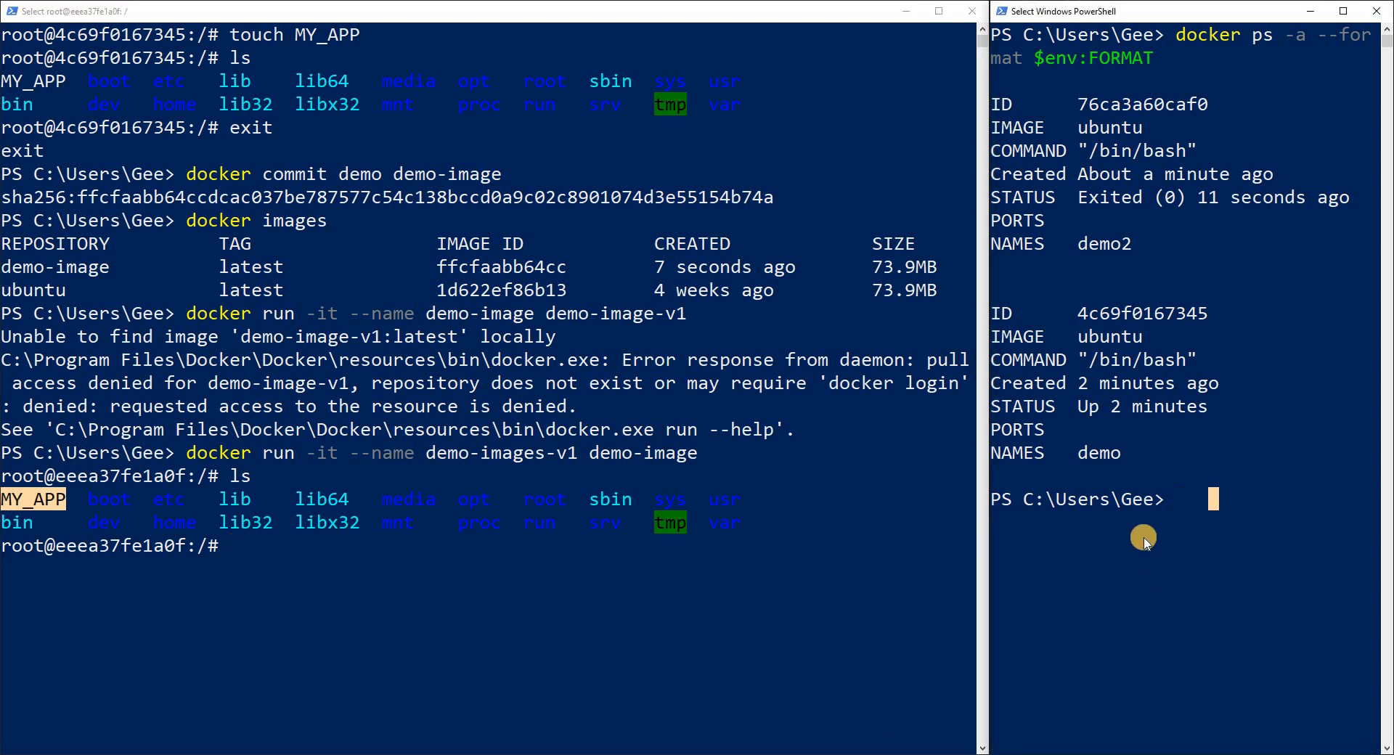
{"action": "type", "text": "demo"}
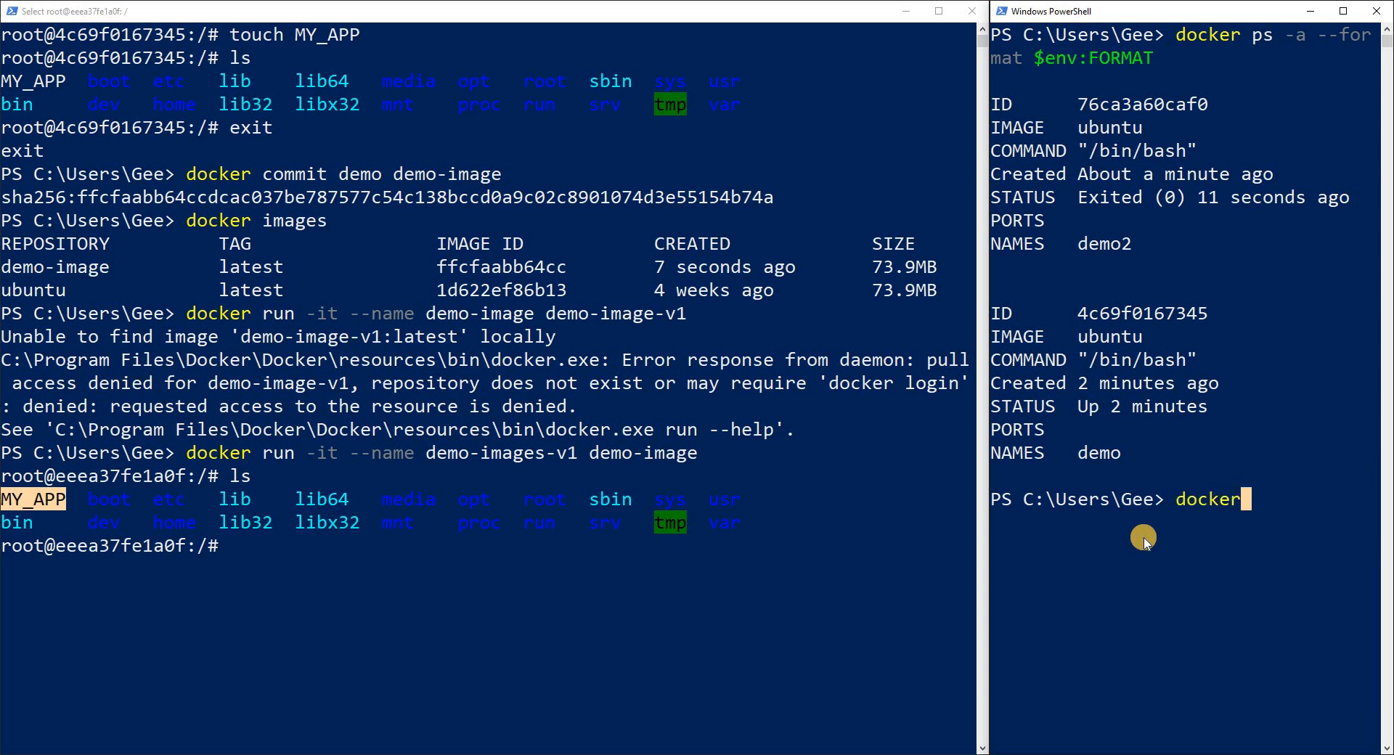
{"action": "type", "text": "run"}
{"action": "left_click", "coordinate": [487, 546]}
{"action": "type", "text": "t"}
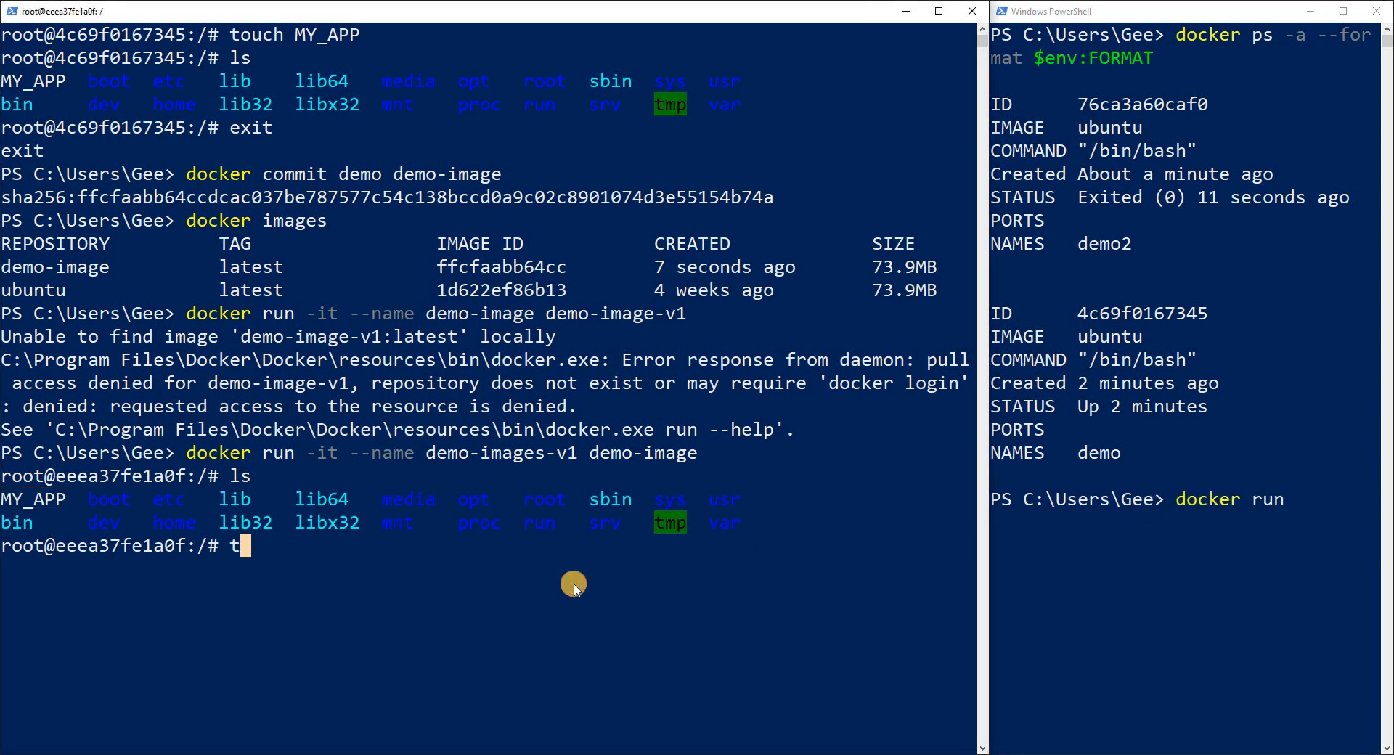
{"action": "type", "text": "ouch"}
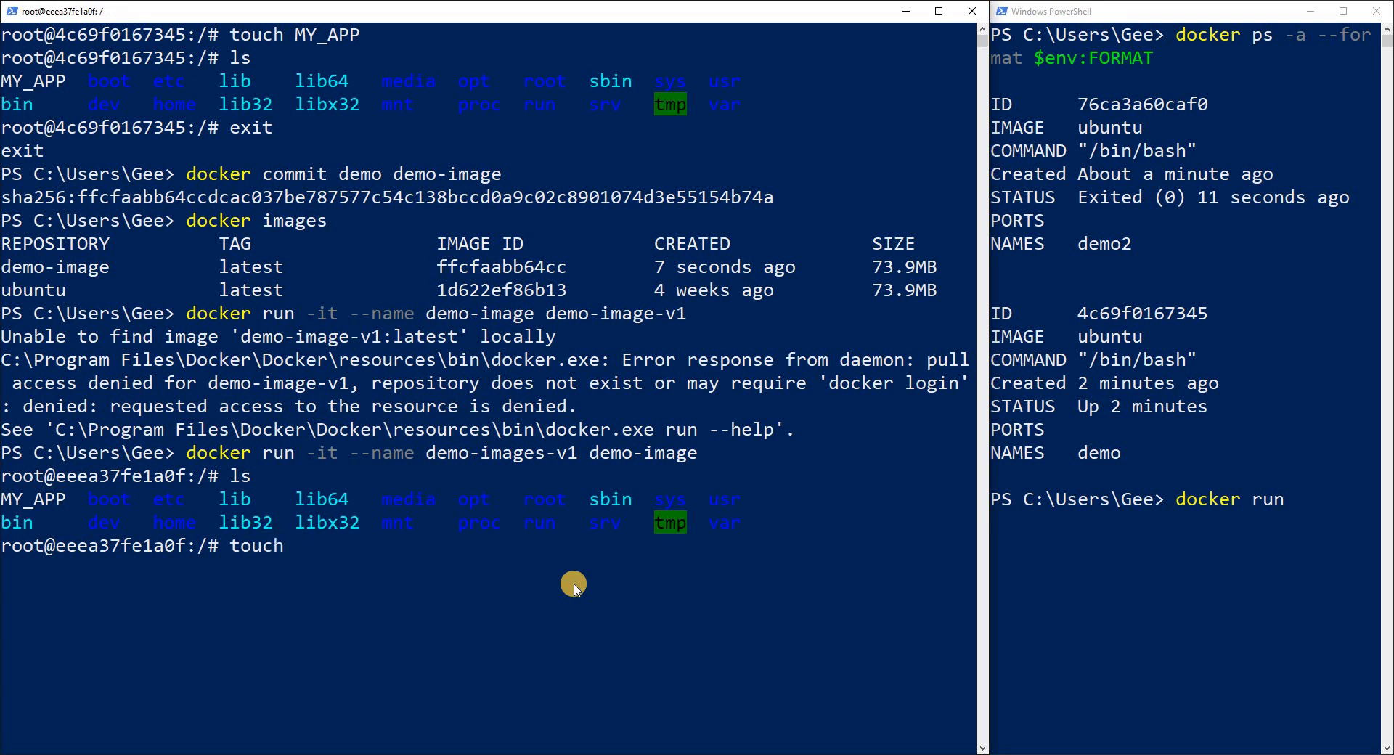
{"action": "type", "text": "new_file"}
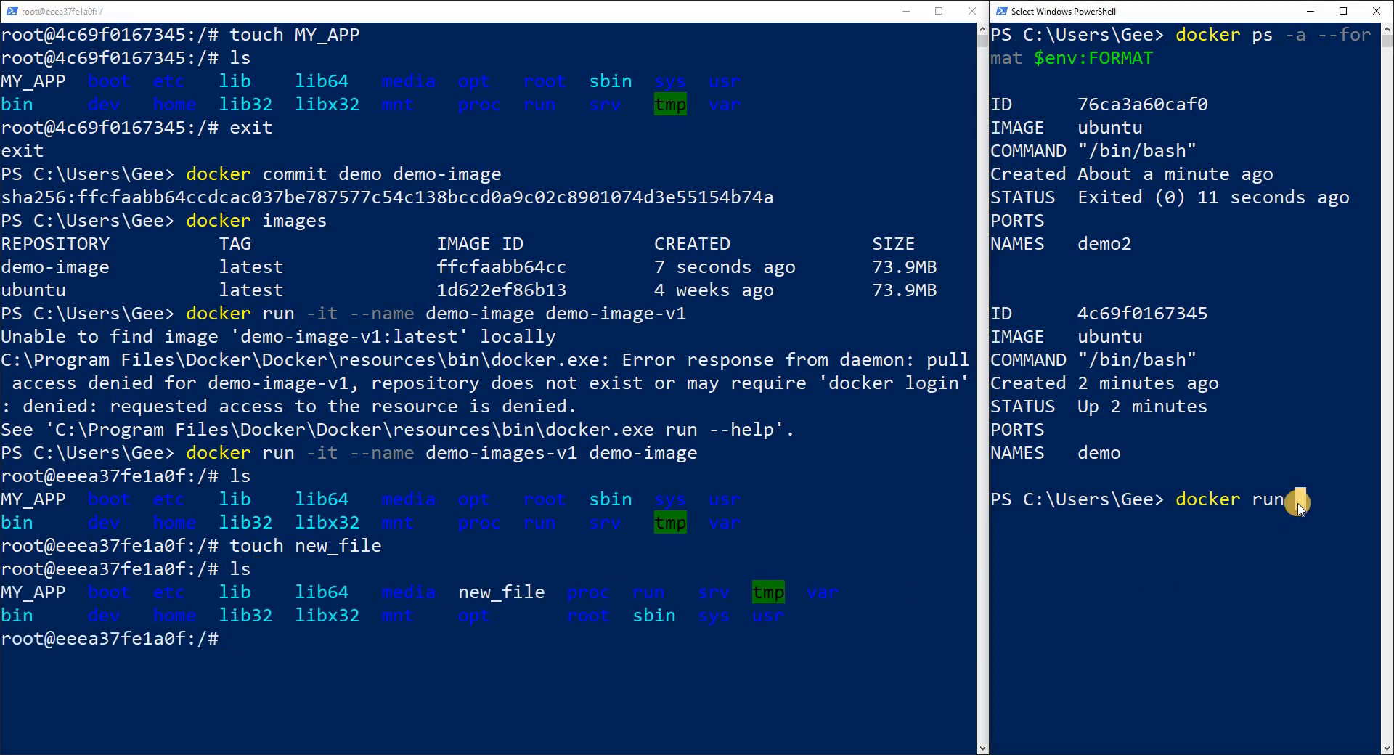
- Run 'docker run -it --name demo-image-v2 demo-image' in the right window, showing MY_APP but no new_file
{"action": "type", "text": "it"}
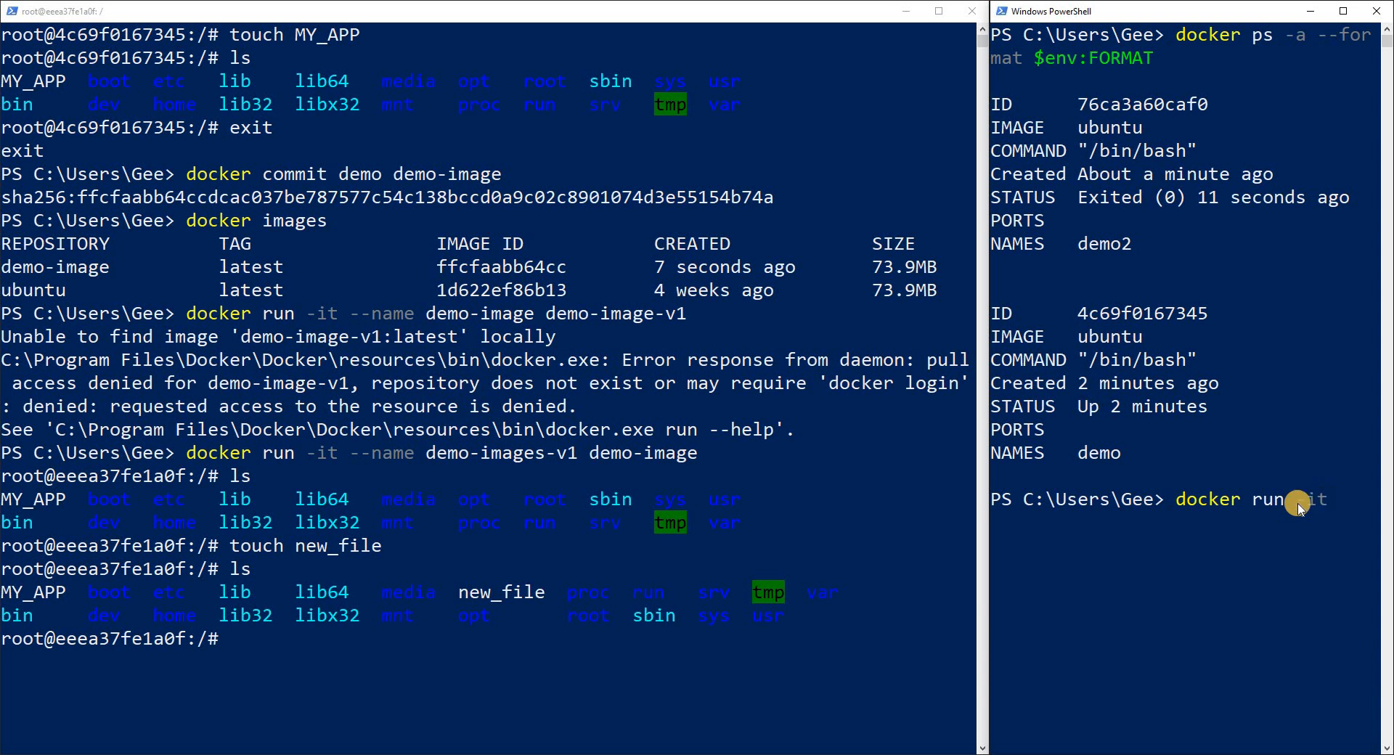
{"action": "type", "text": "--name"}
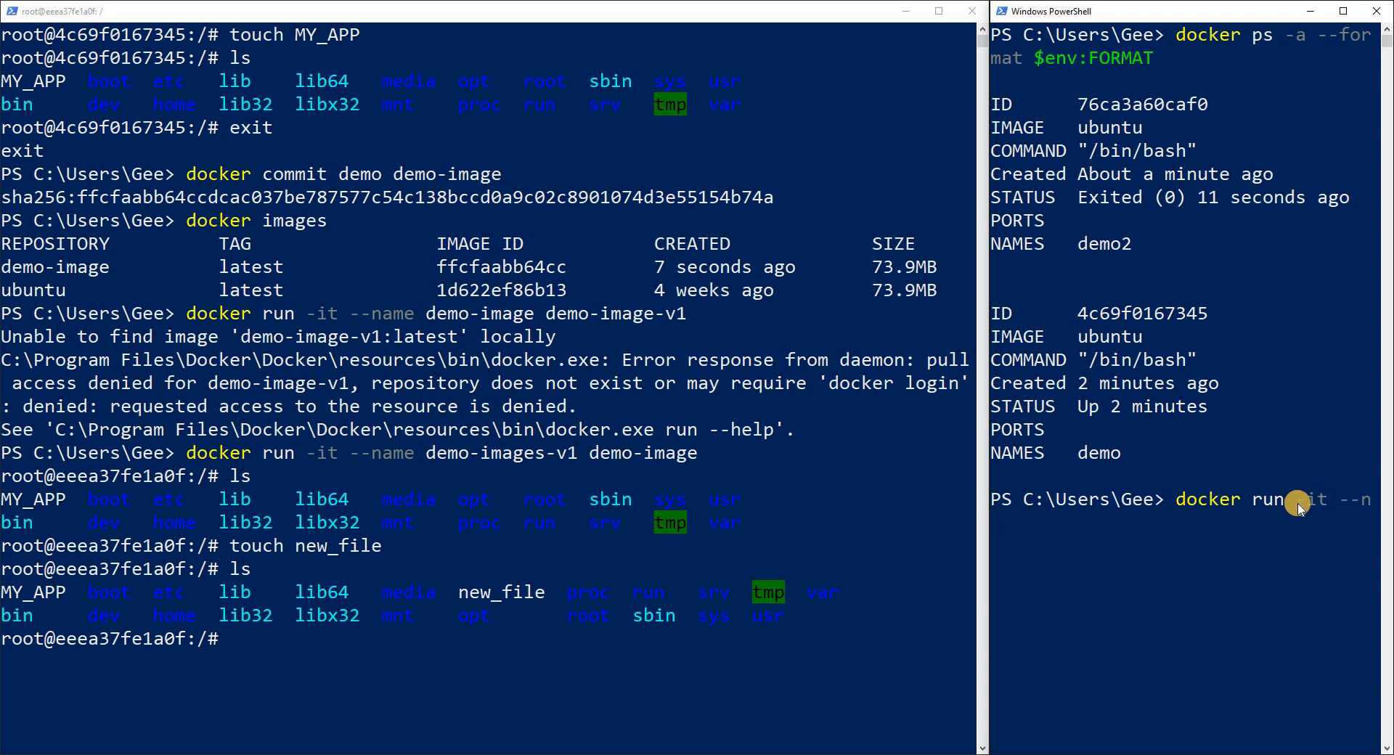
{"action": "type", "text": "ame demo-image"}
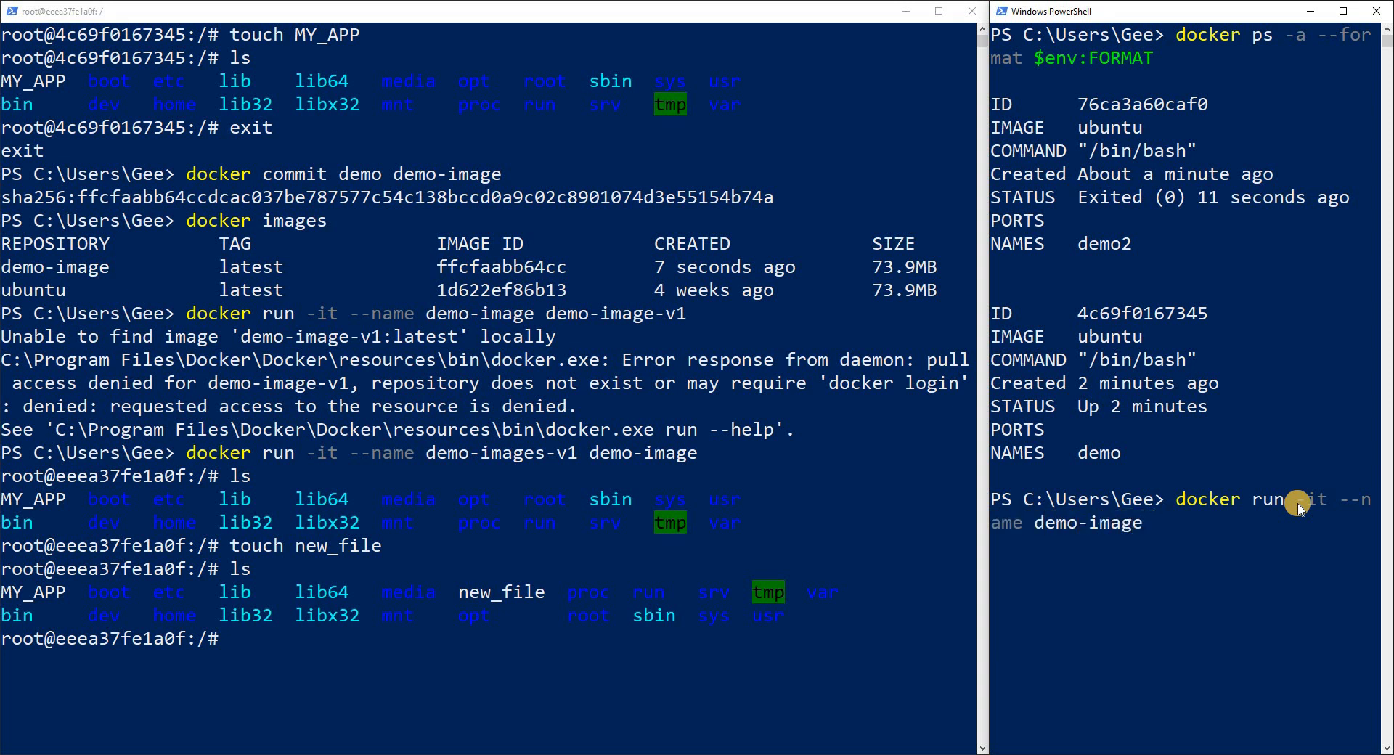
{"action": "type", "text": "0v2"}
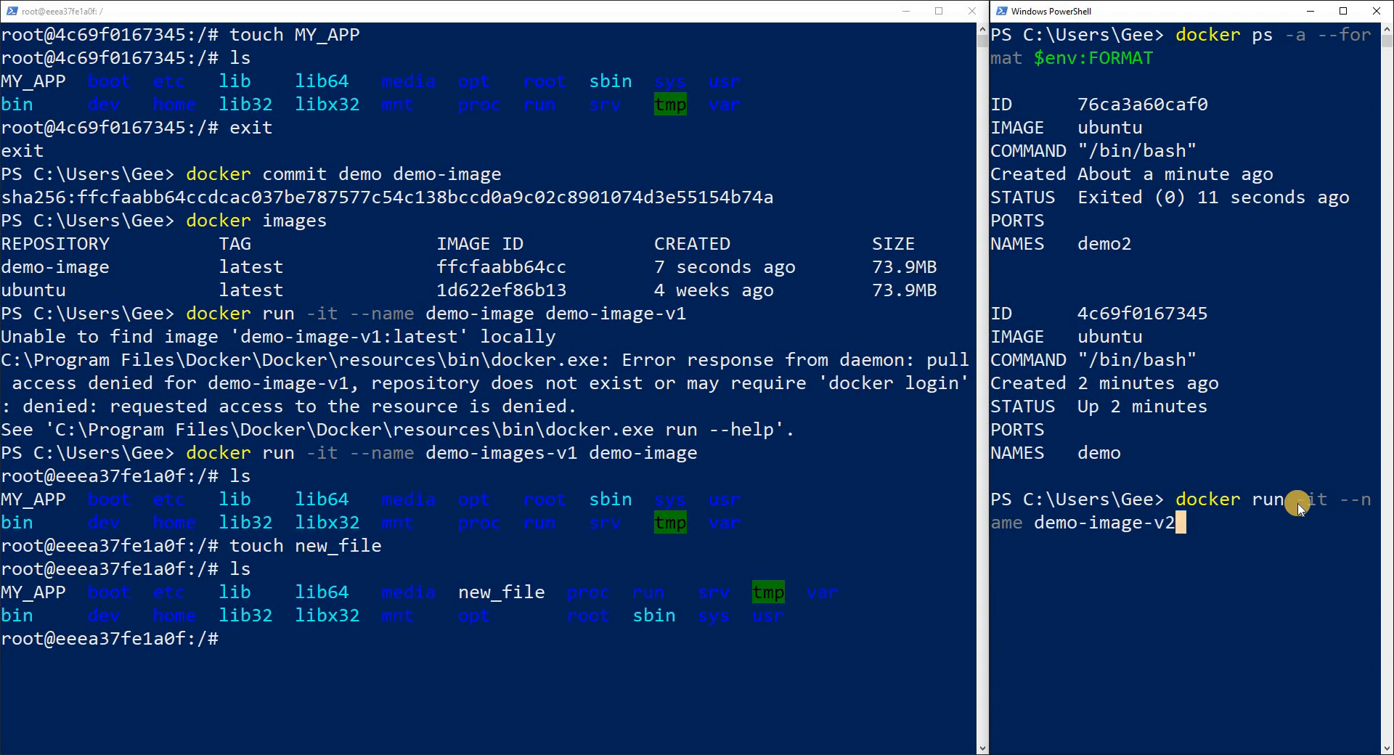
{"action": "type", "text": "demo-imag"}
{"action": "type", "text": "ls"}
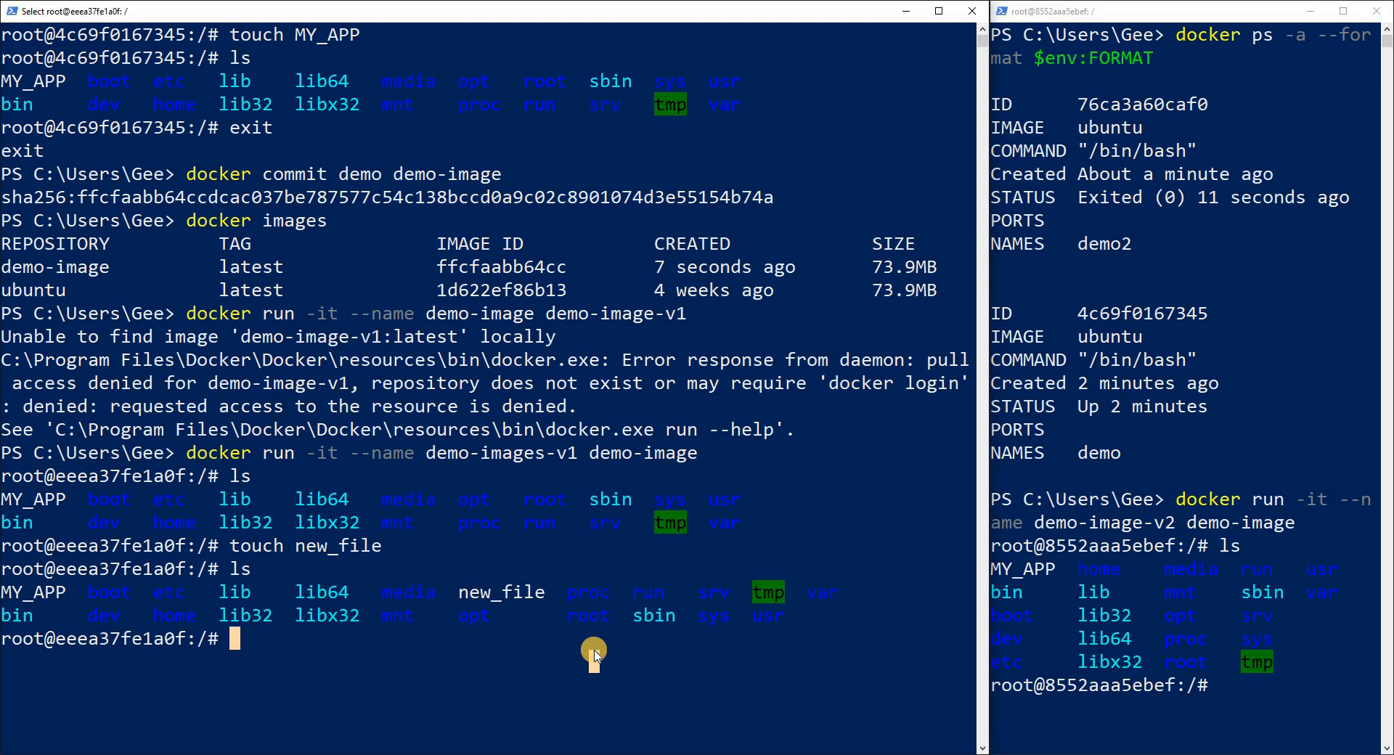
- Exit demo-images-v1 and run 'docker commit demo-images-v1 demo-image', yielding image ID f8c83fe1c896
{"action": "type", "text": "exit"}
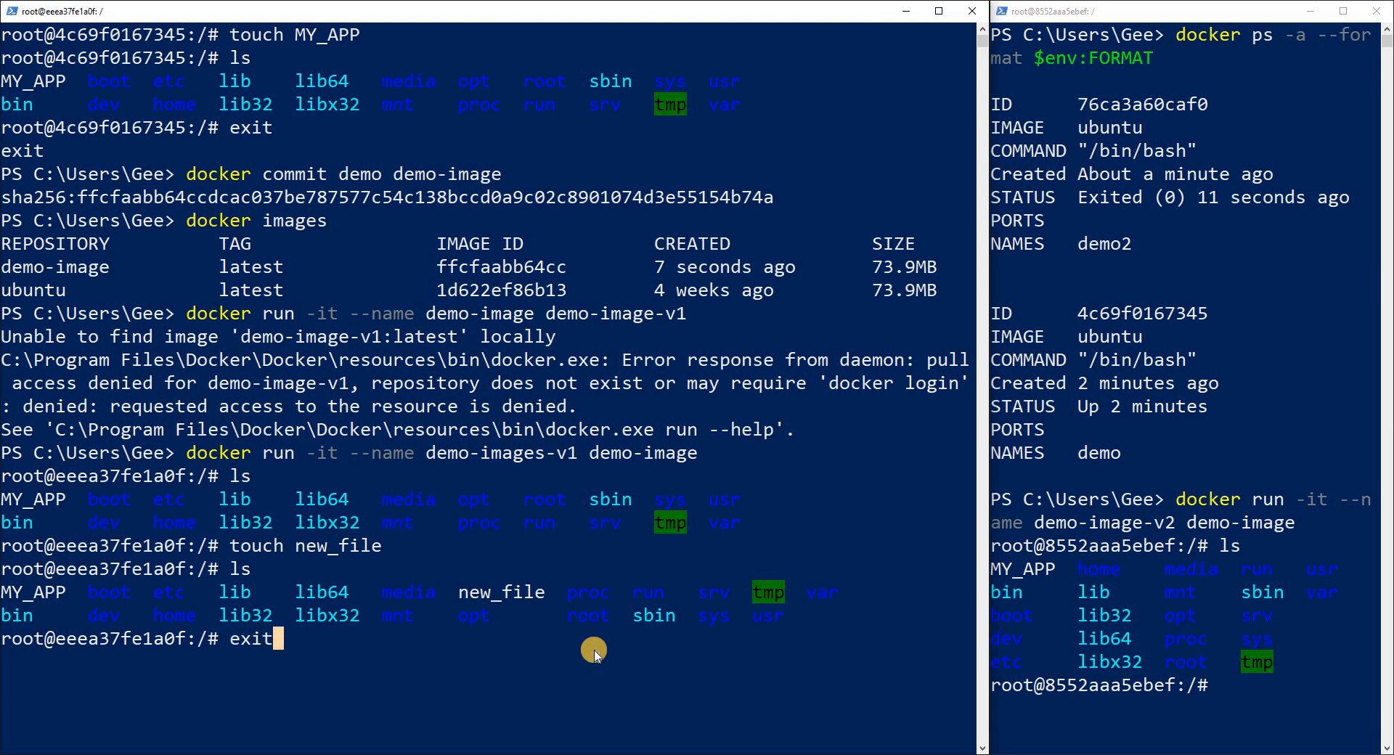
{"action": "type", "text": "docker commit demo demo-image"}
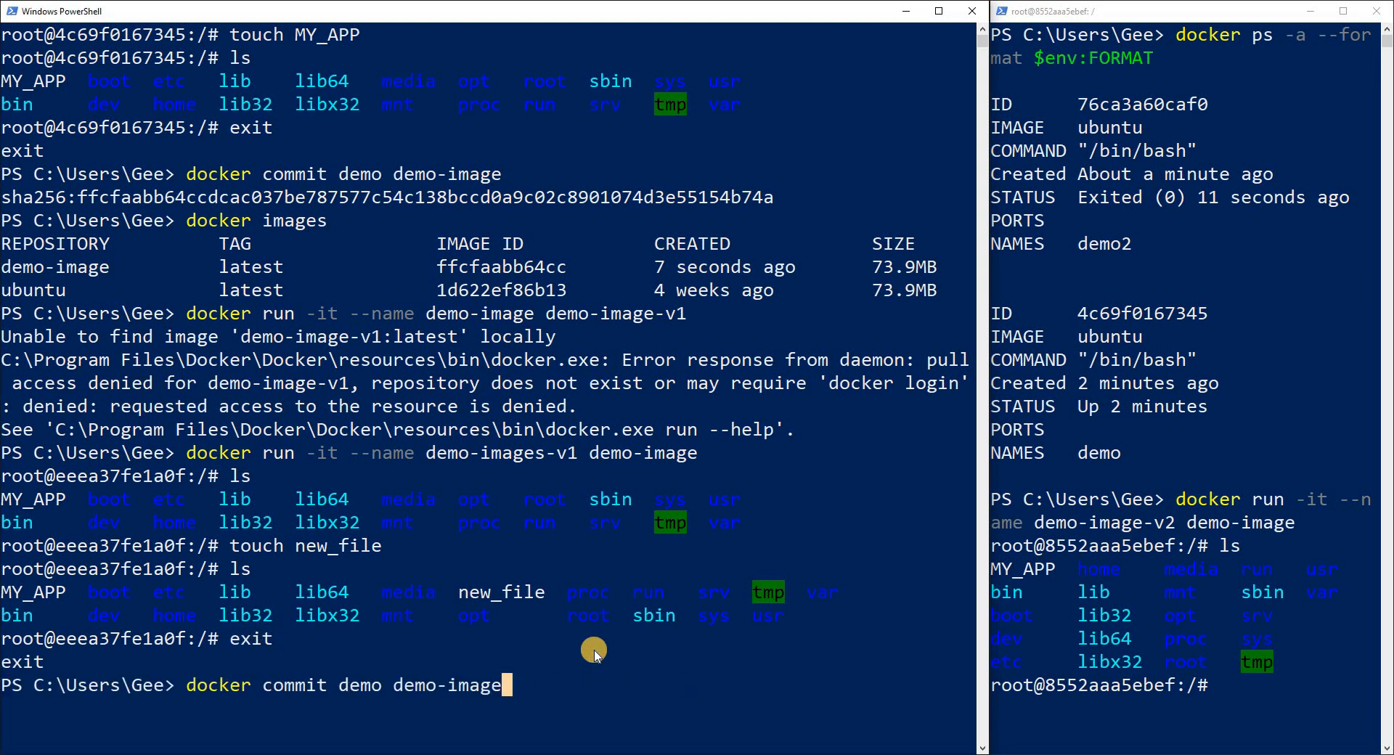
{"action": "mouse_move", "coordinate": [418, 665]}
{"action": "type", "text": "-images-v1"}
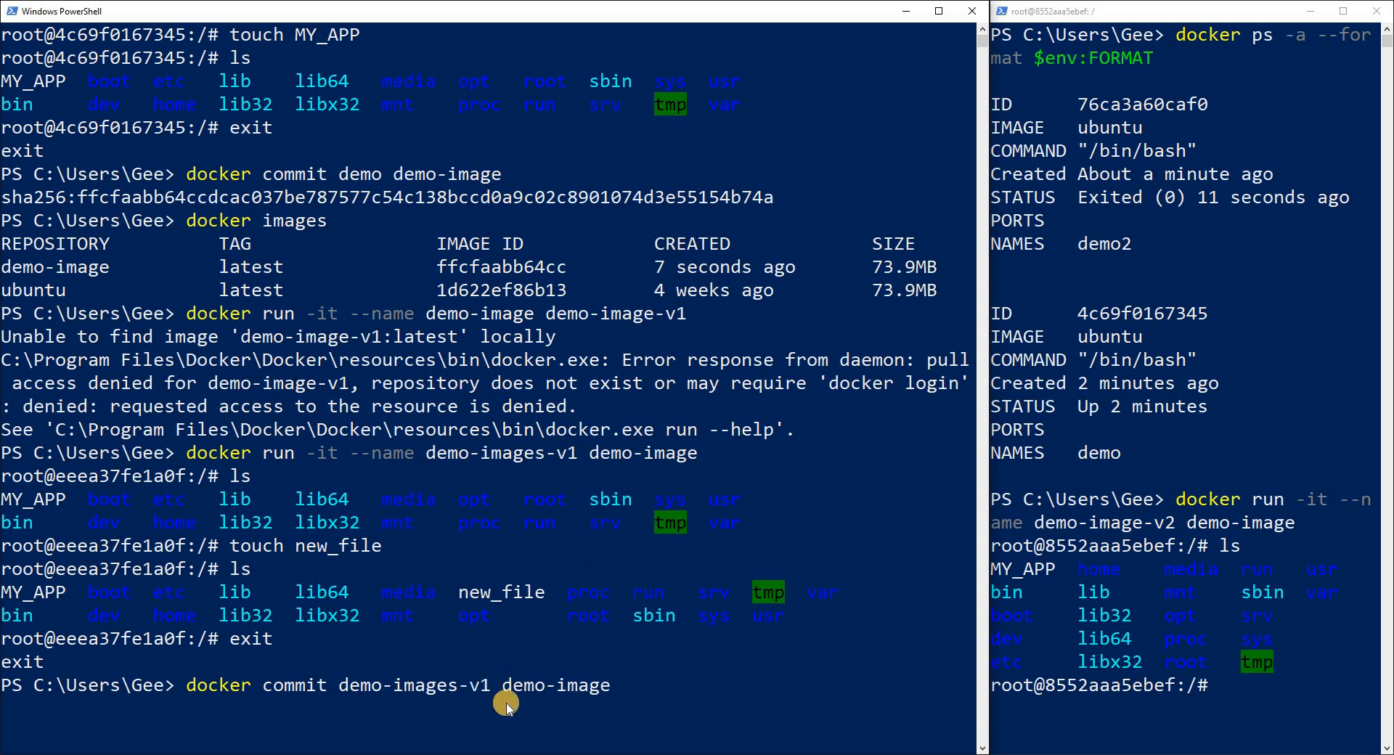
{"action": "double_click", "coordinate": [559, 686]}
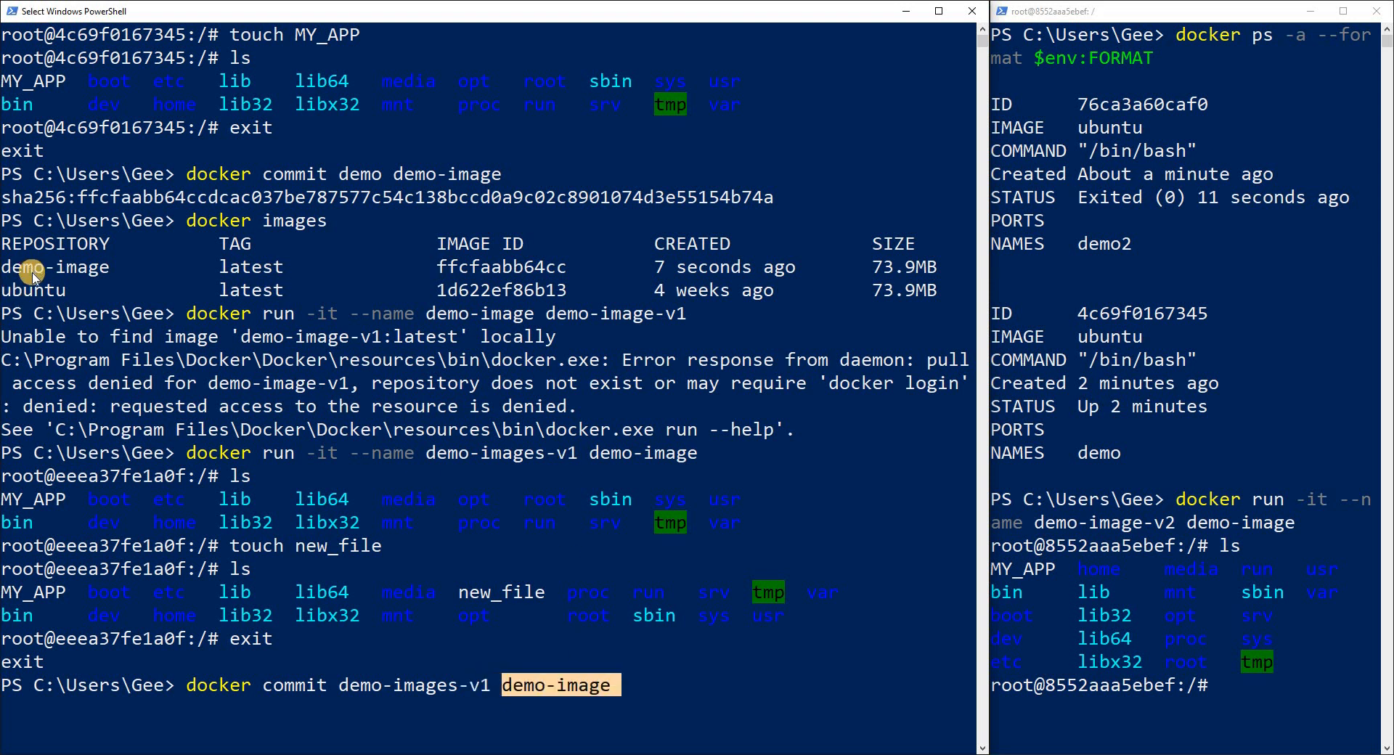
{"action": "key", "text": "Enter"}
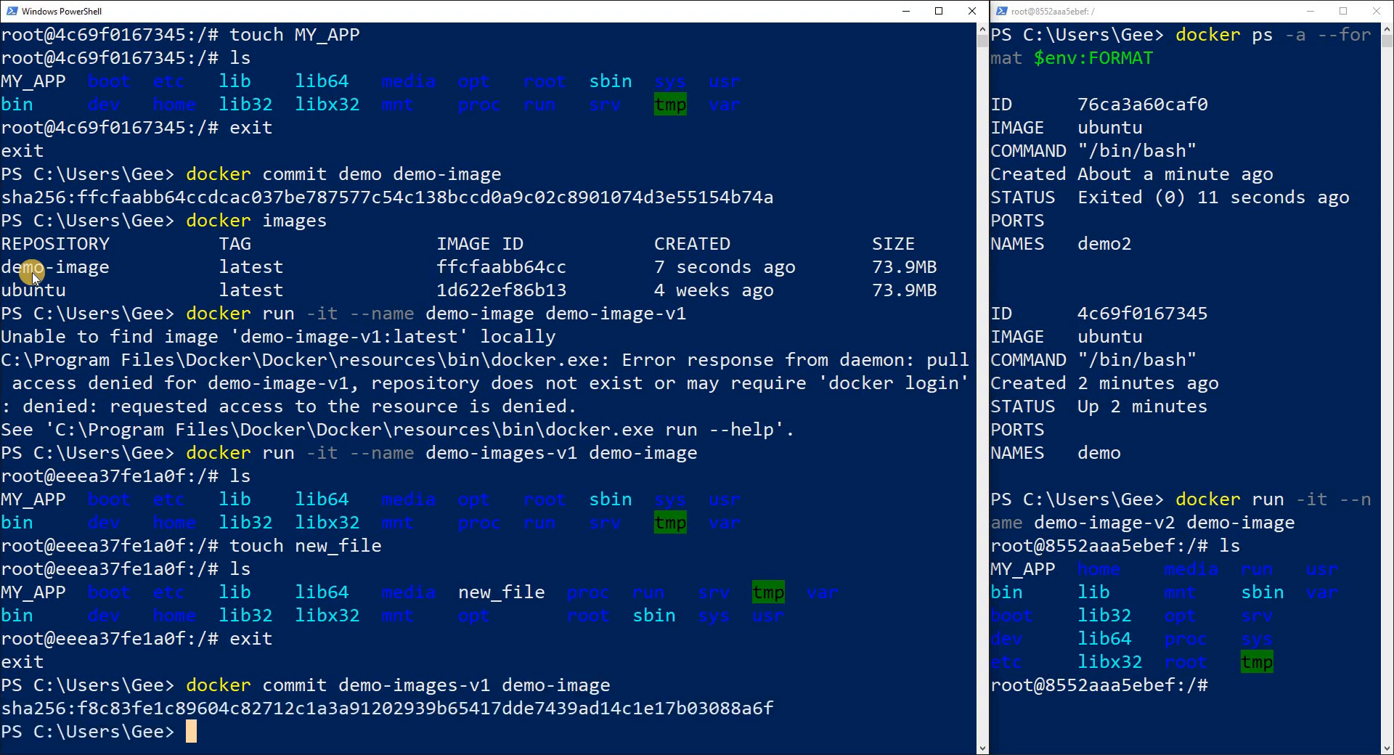
{"action": "type", "text": "clea"}
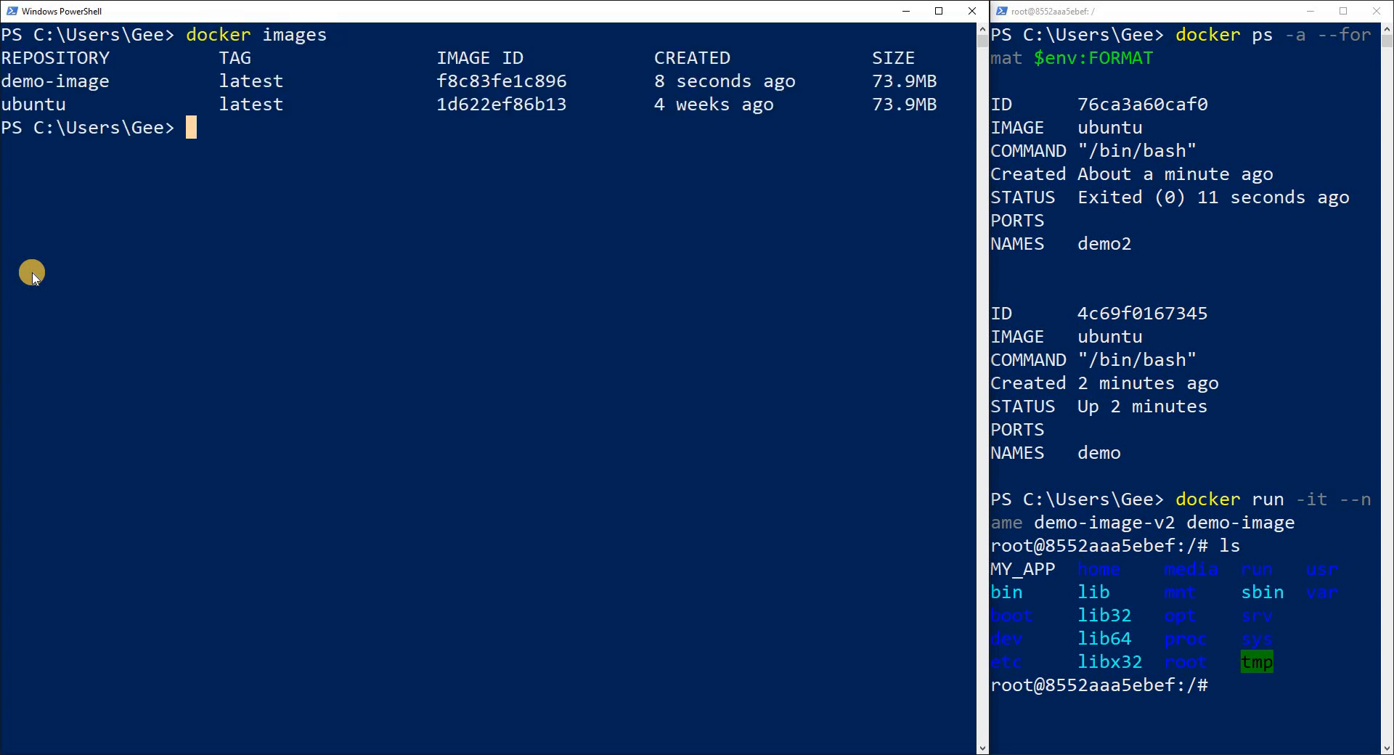
{"action": "mouse_move", "coordinate": [125, 151]}
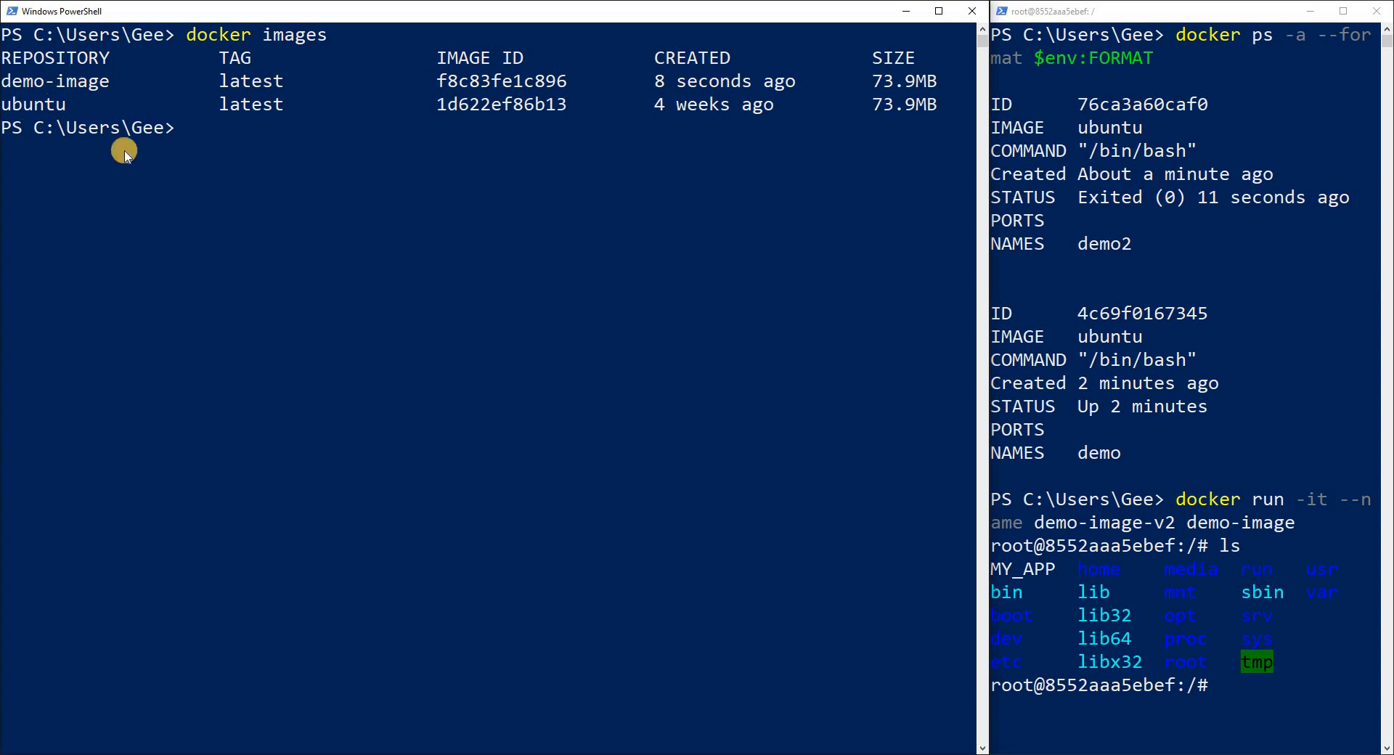
- Clear the console and start container demo-images-v3 interactively from demo-image, then begin exiting
{"action": "type", "text": "clear"}
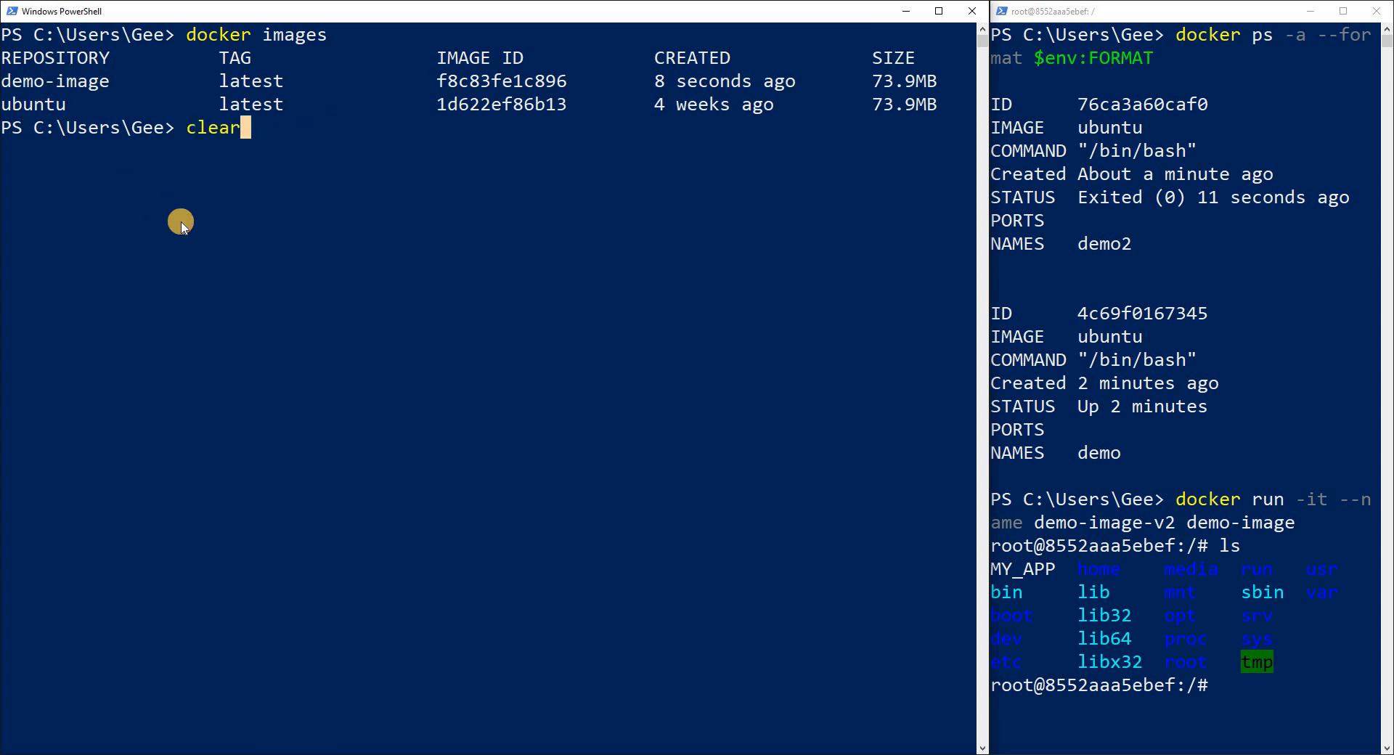
{"action": "type", "text": "docker run -it --name demo-image demo-image-v1"}
{"action": "left_click", "coordinate": [1186, 684]}
{"action": "type", "text": "ls"}
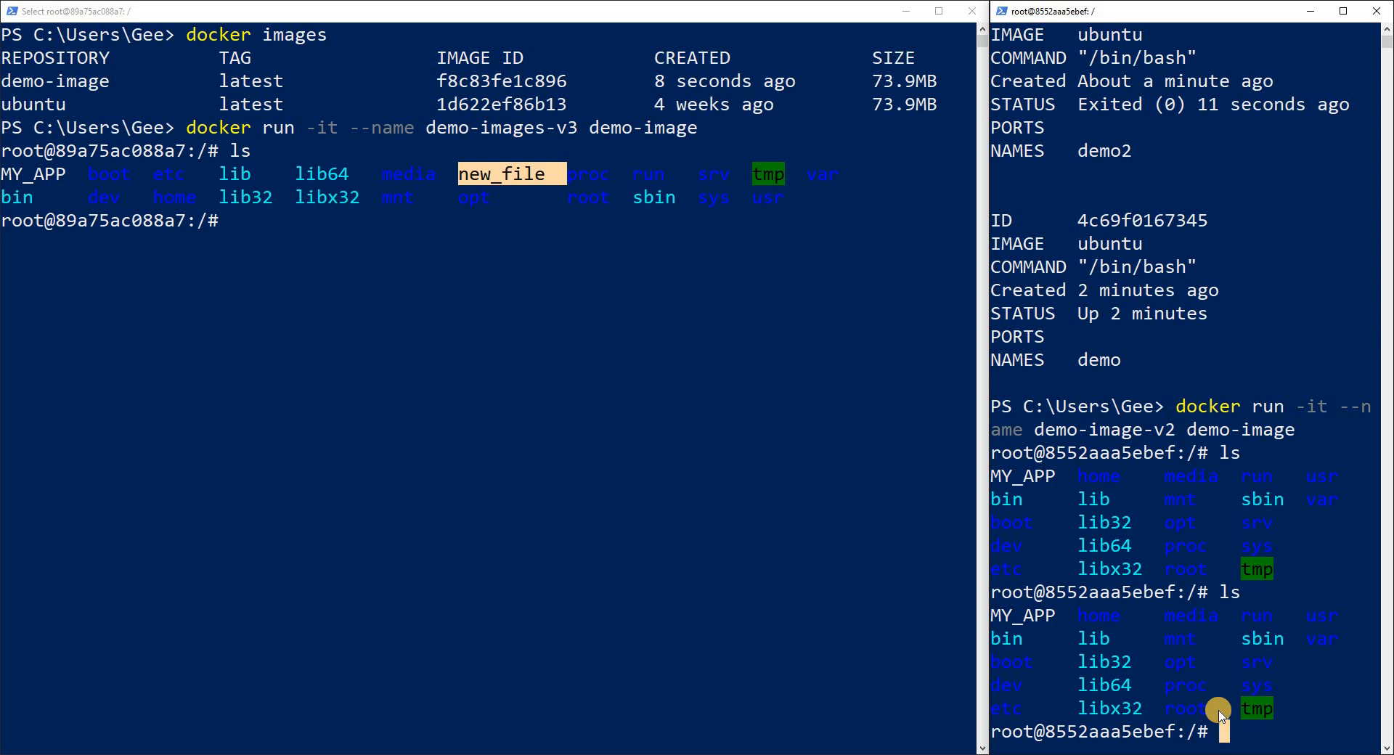
{"action": "type", "text": "exi"}
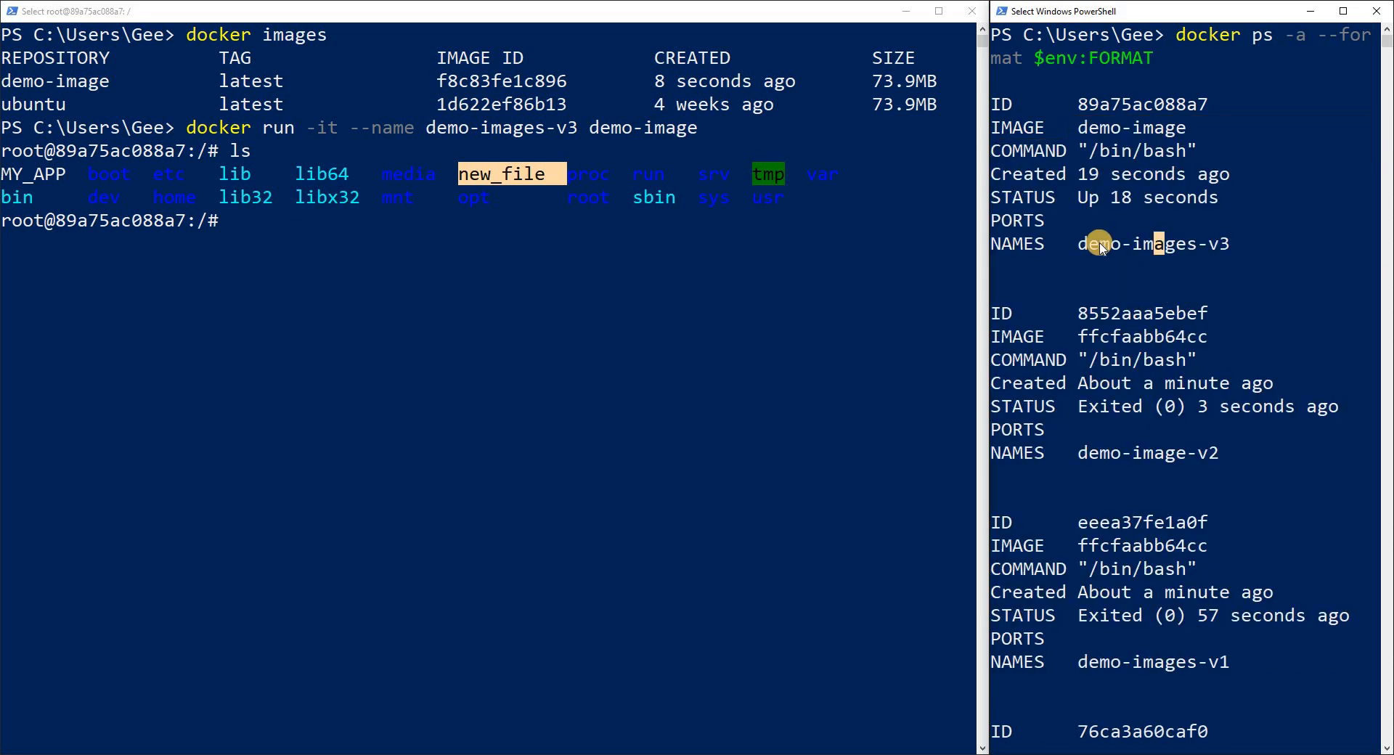
- Highlight demo-images-v3 in the docker ps -a listing and scroll to see the exited containers
{"action": "double_click", "coordinate": [1144, 244]}
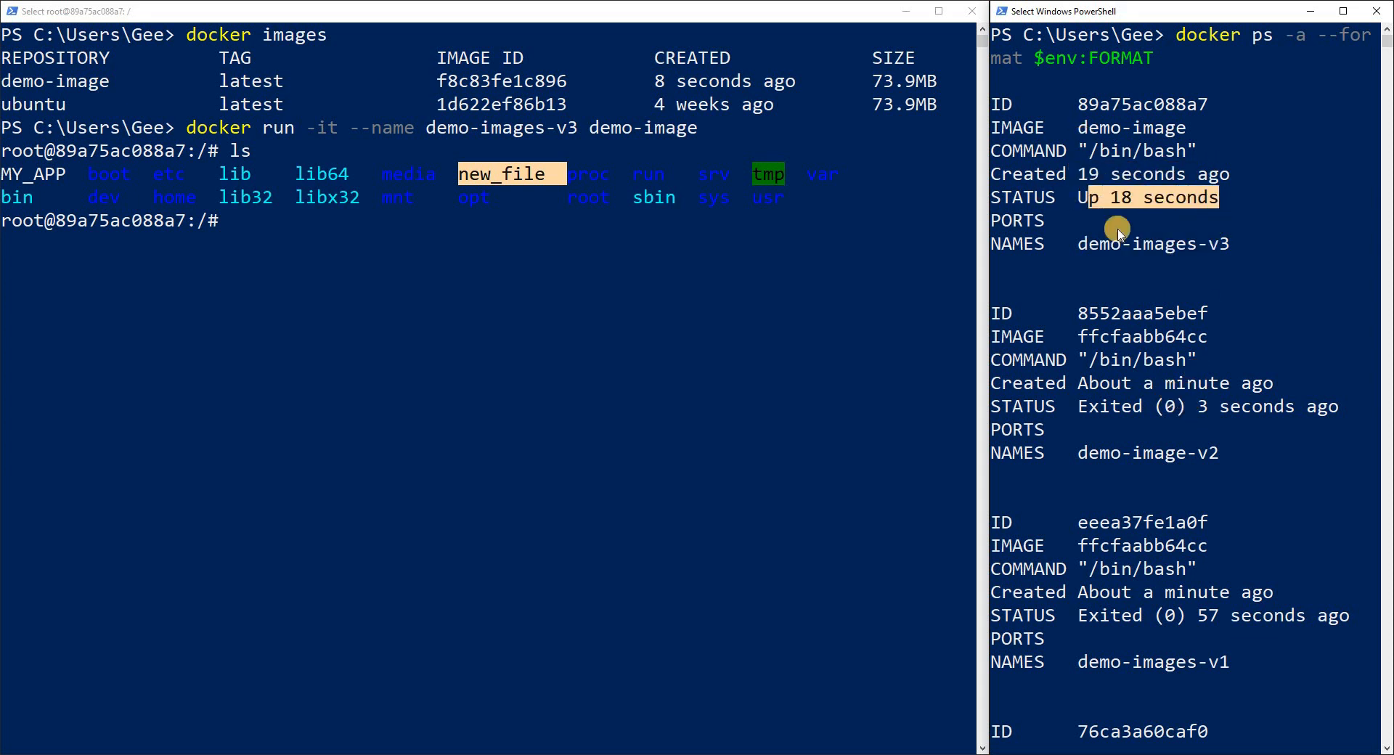
{"action": "scroll", "scroll_direction": "down", "scroll_amount": 3}
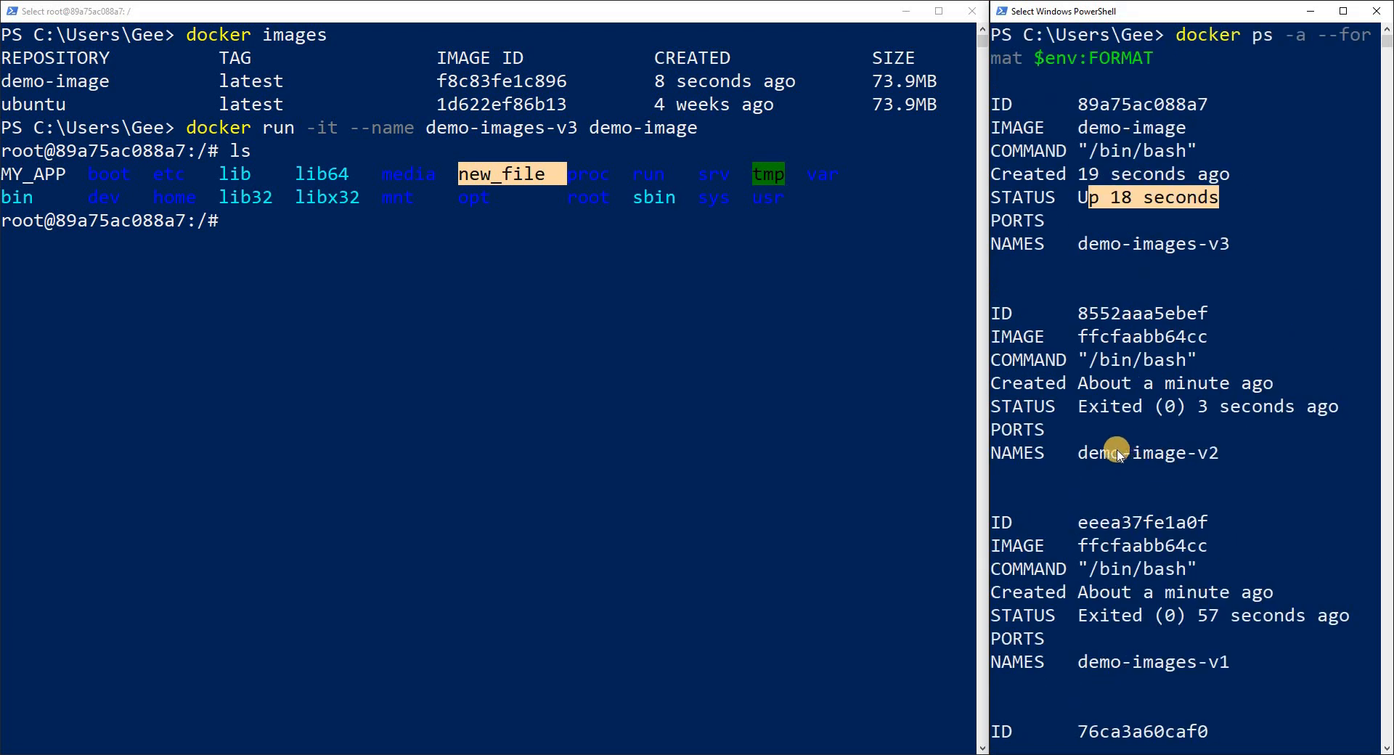
{"action": "mouse_move", "coordinate": [1081, 464]}
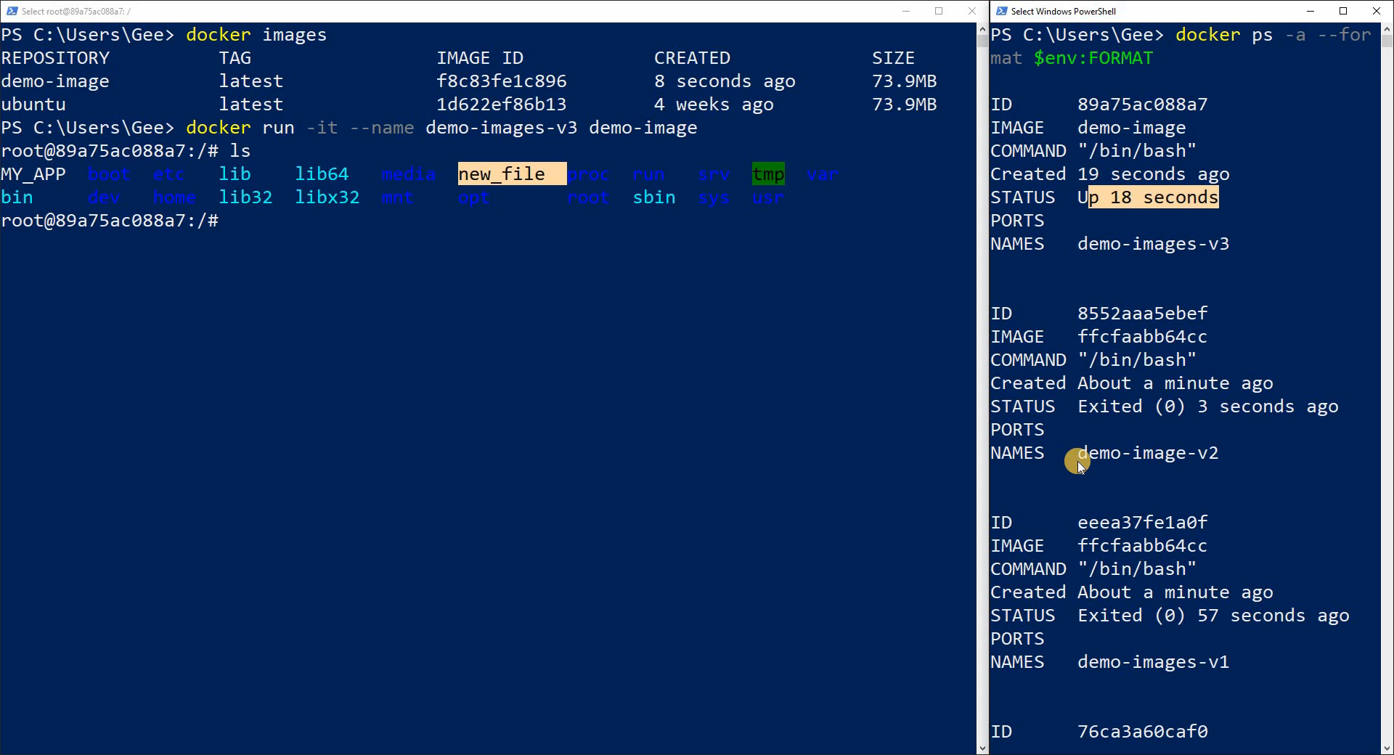
{"action": "mouse_move", "coordinate": [250, 540]}
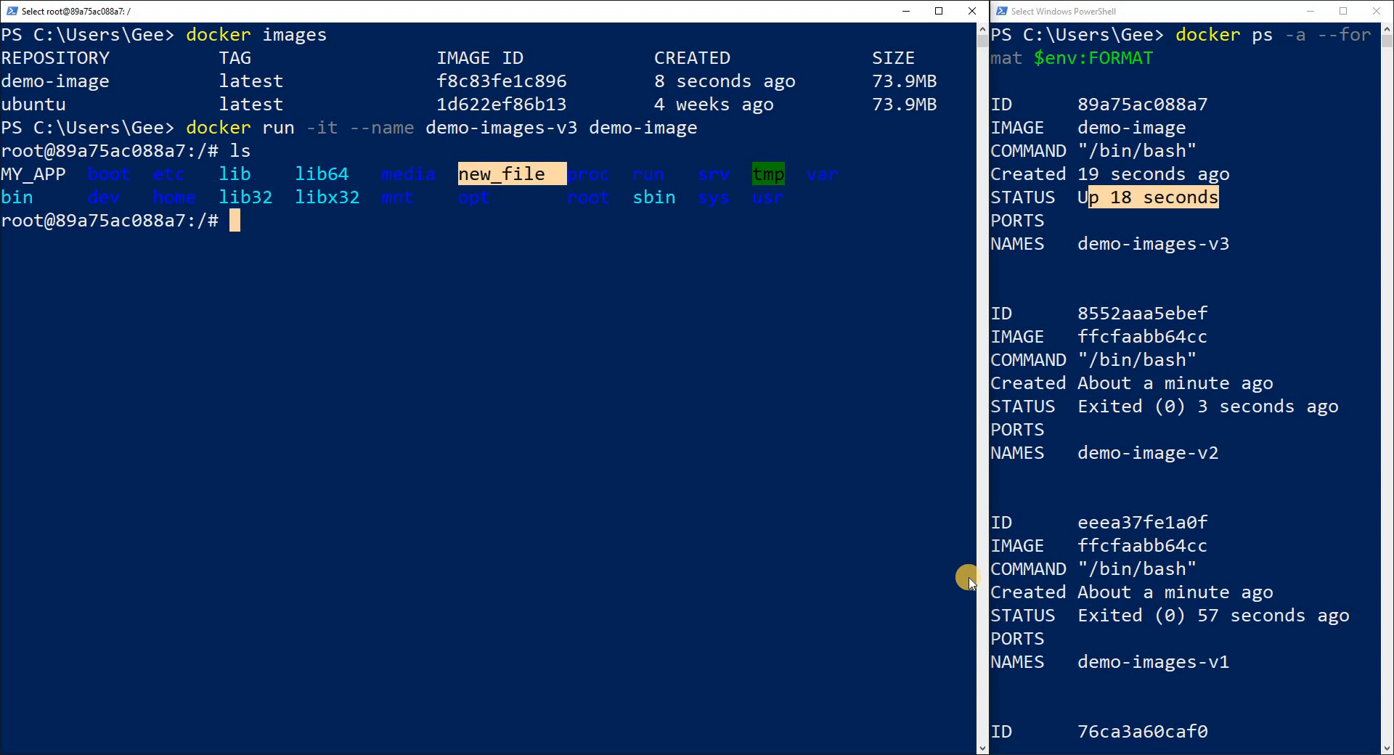
{"action": "mouse_move", "coordinate": [675, 489]}
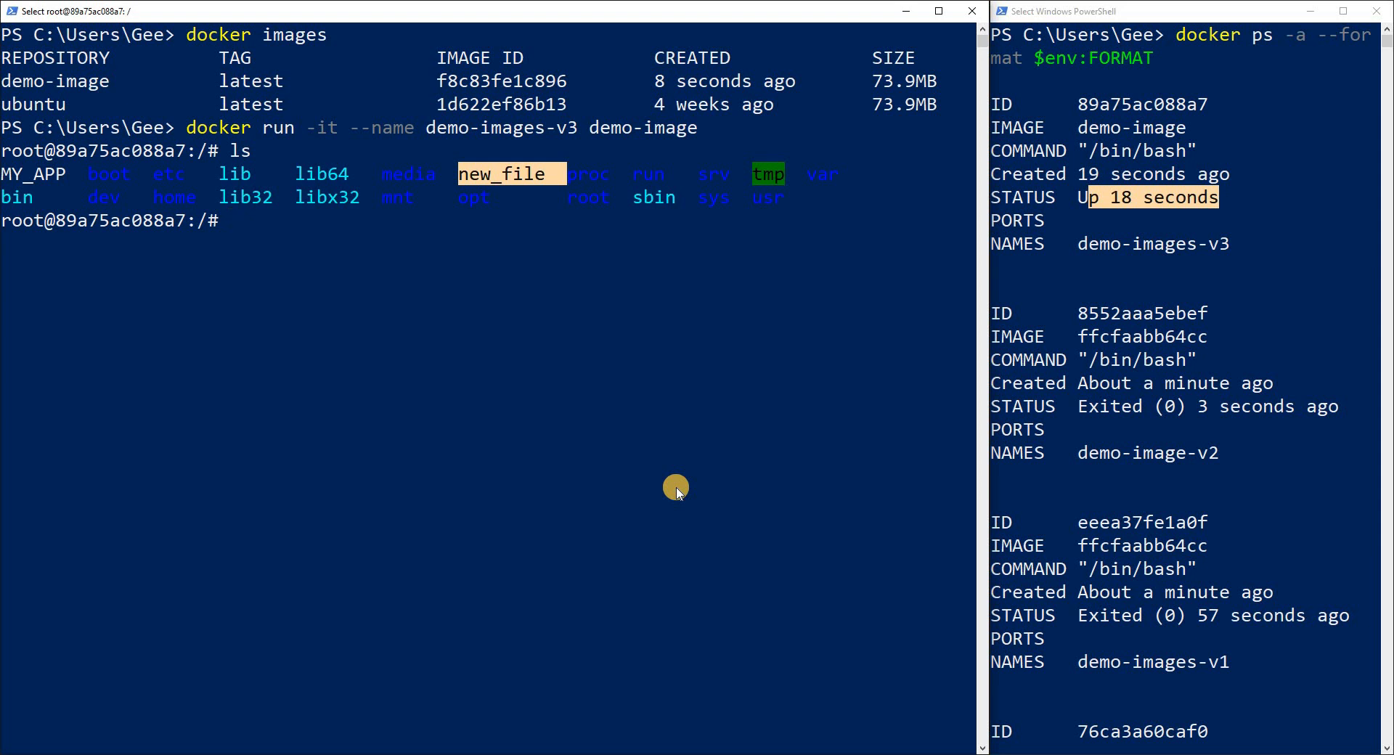
- Exit the demo-images-v3 container and begin typing 'docker im' at the local prompt
{"action": "type", "text": "exit"}
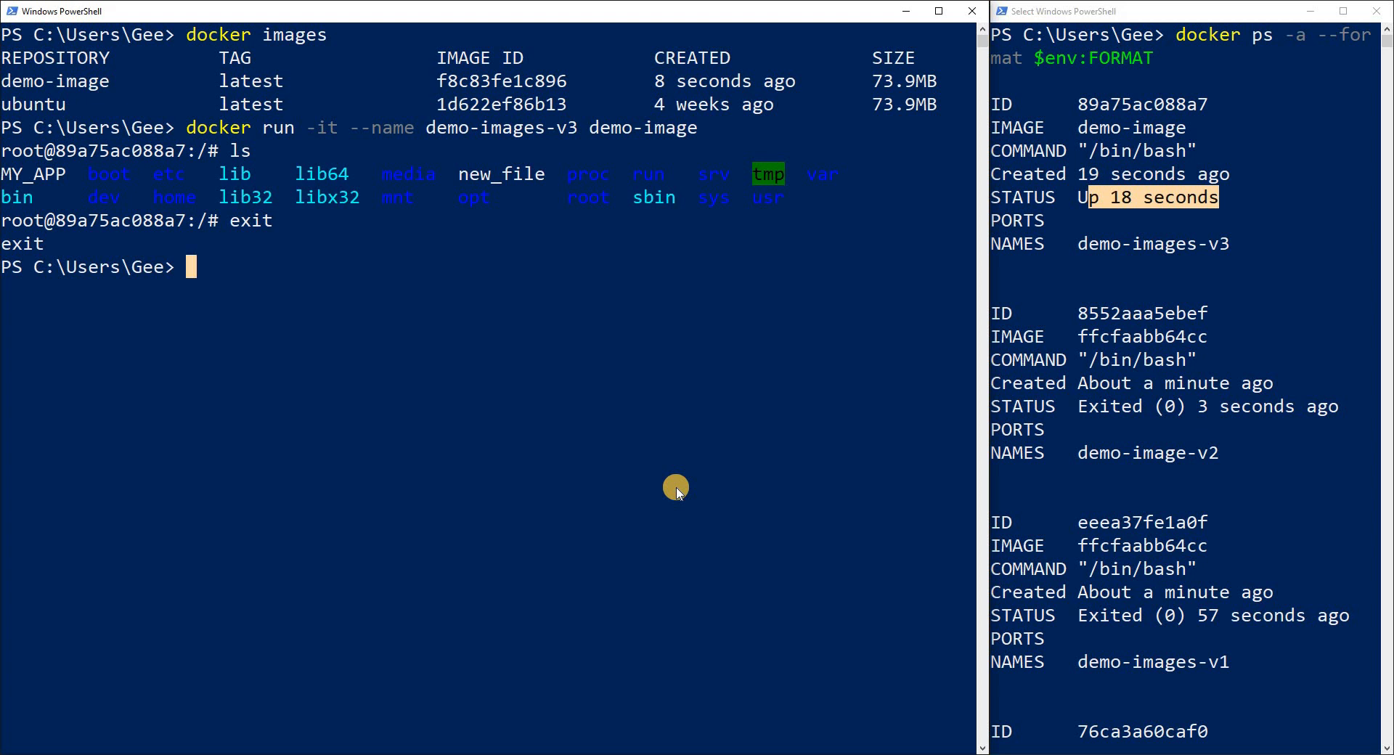
{"action": "type", "text": "docker"}
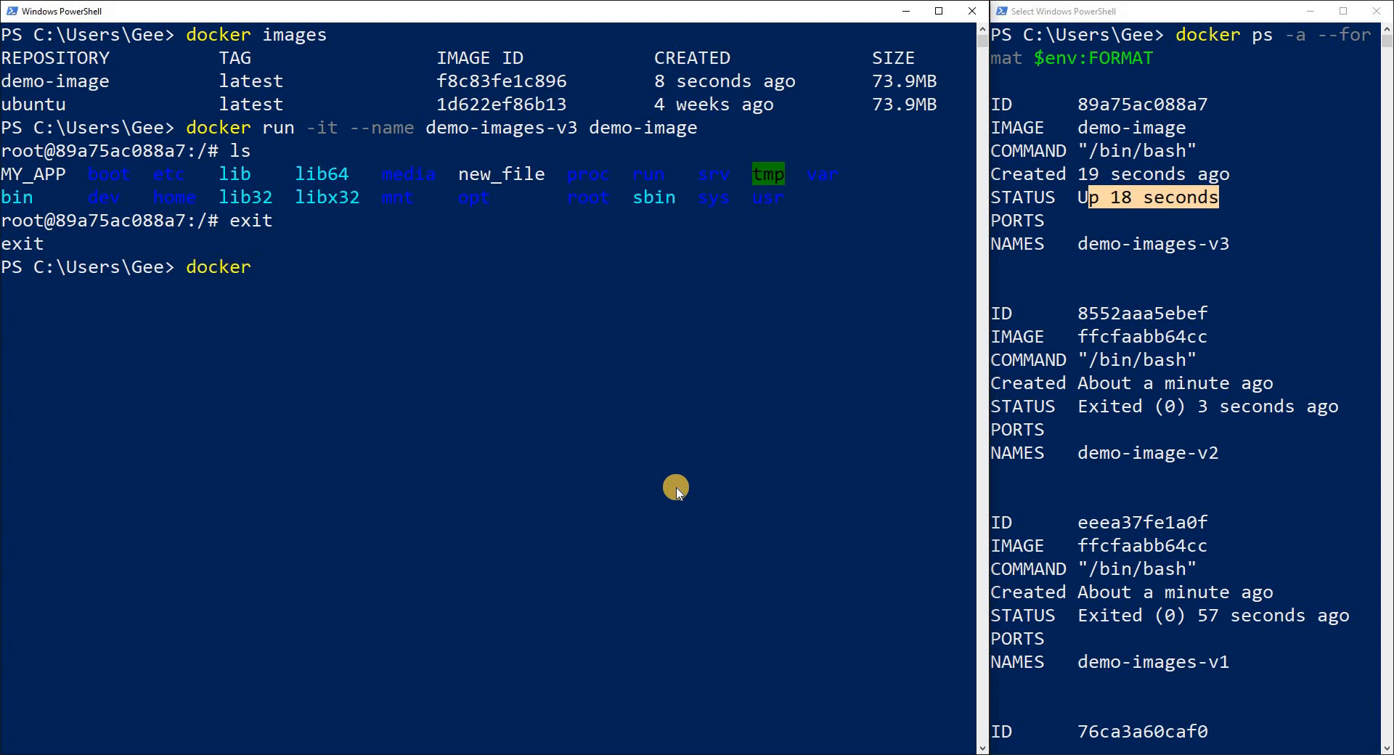
{"action": "type", "text": "im"}
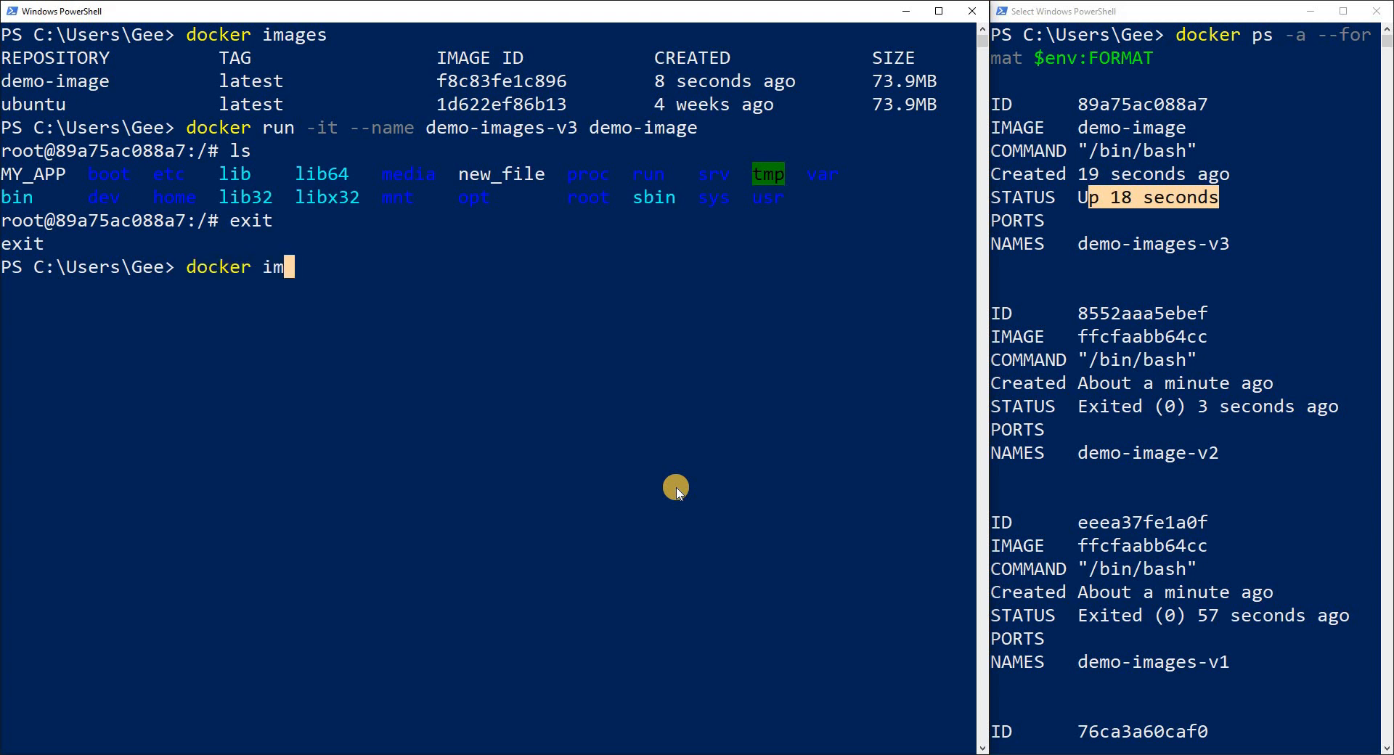